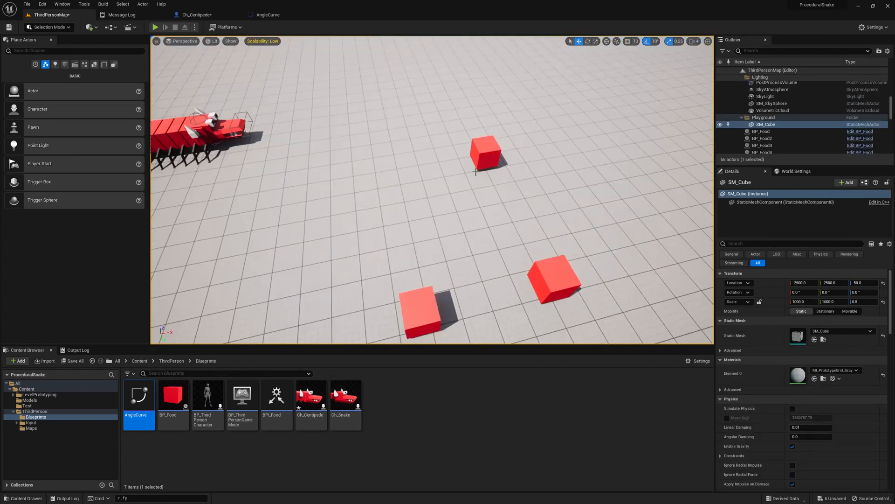
Play the level to test the snake character
left_click(155, 27)
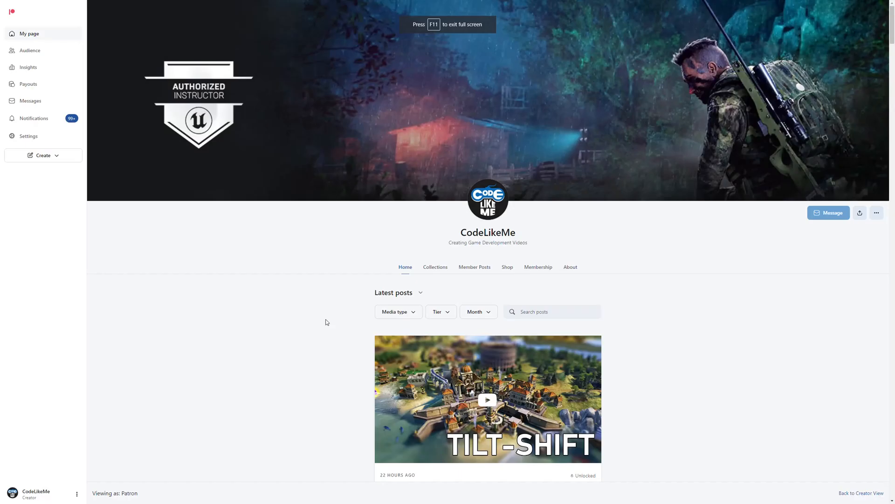
scroll("down", 3)
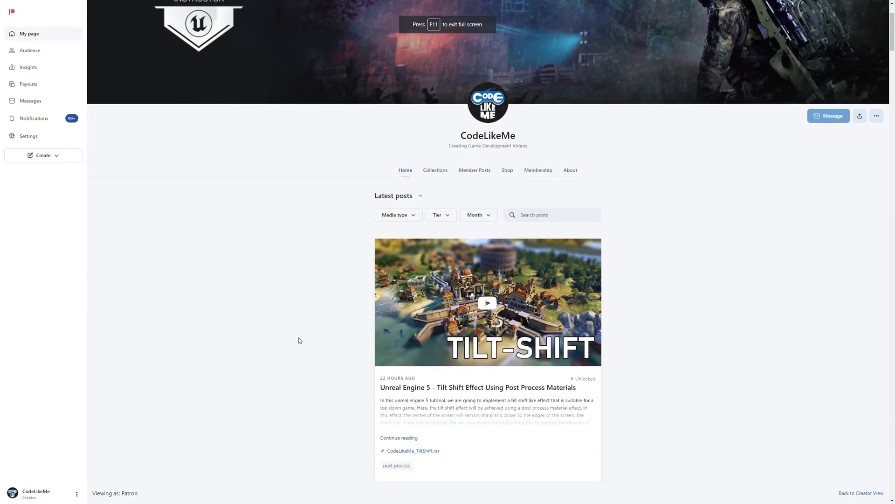
scroll("down", 3)
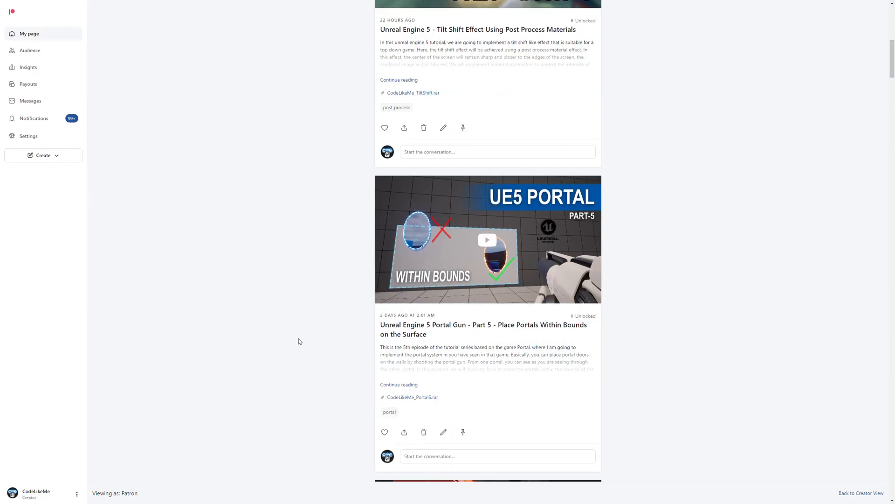
scroll("down", 3)
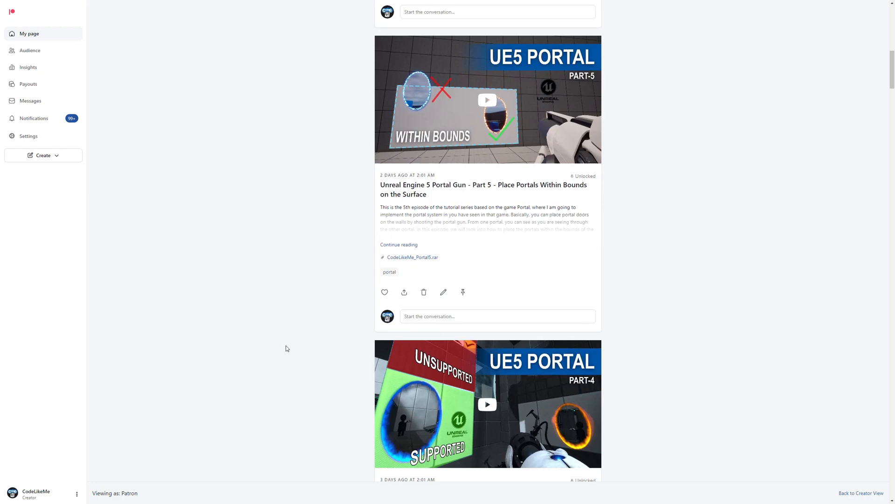
scroll("down", 3)
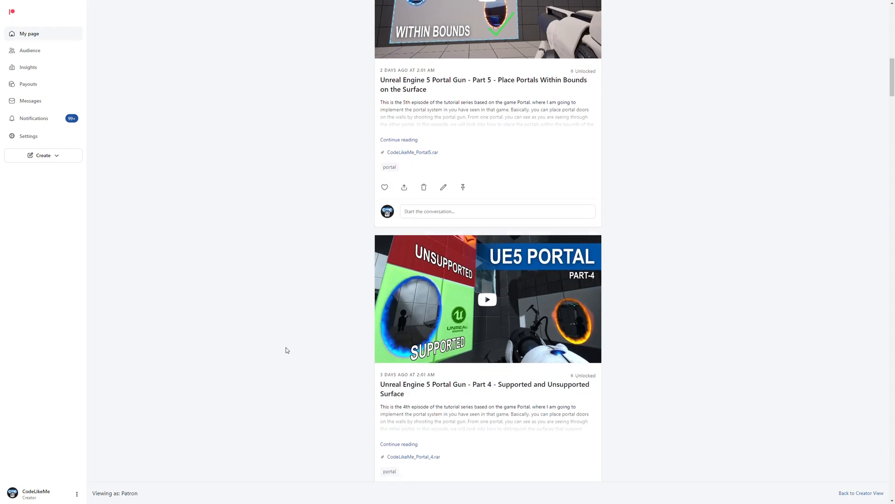
scroll("down", 3)
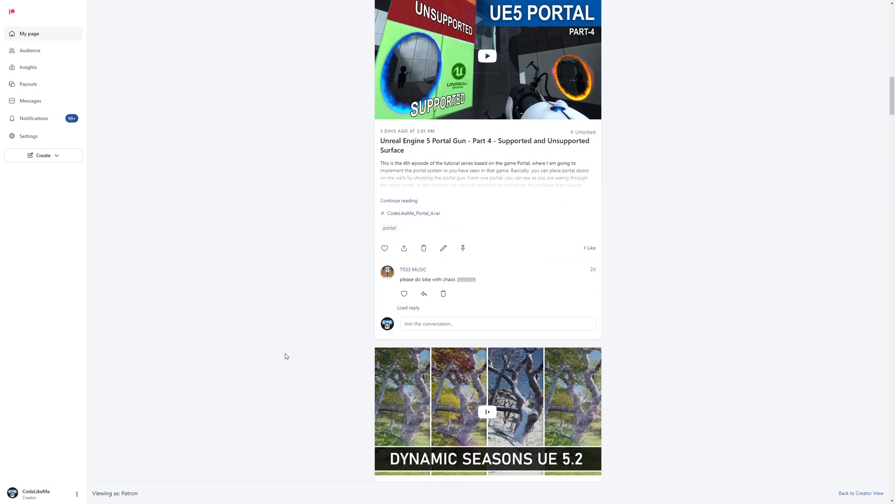
scroll("down", 3)
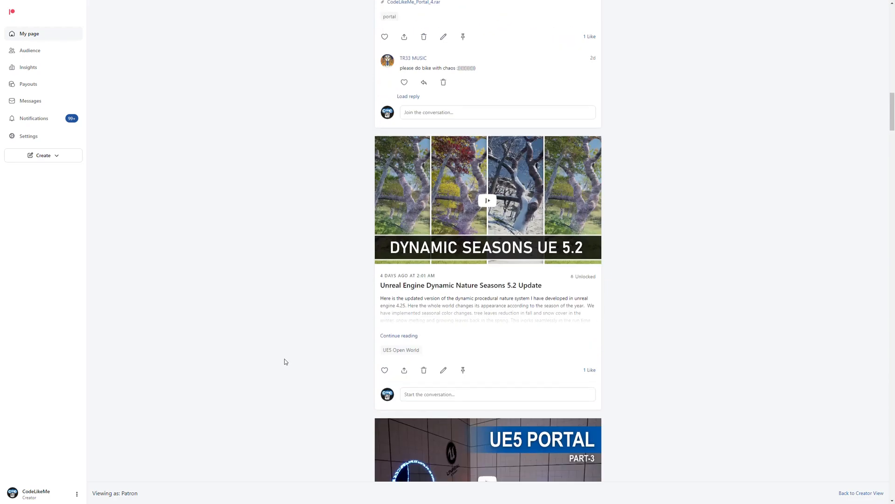
scroll("down", 3)
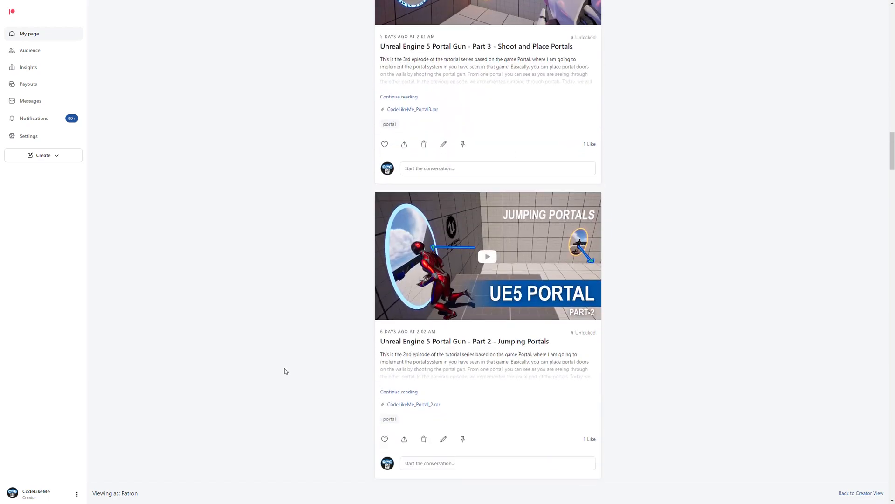
scroll("down", 3)
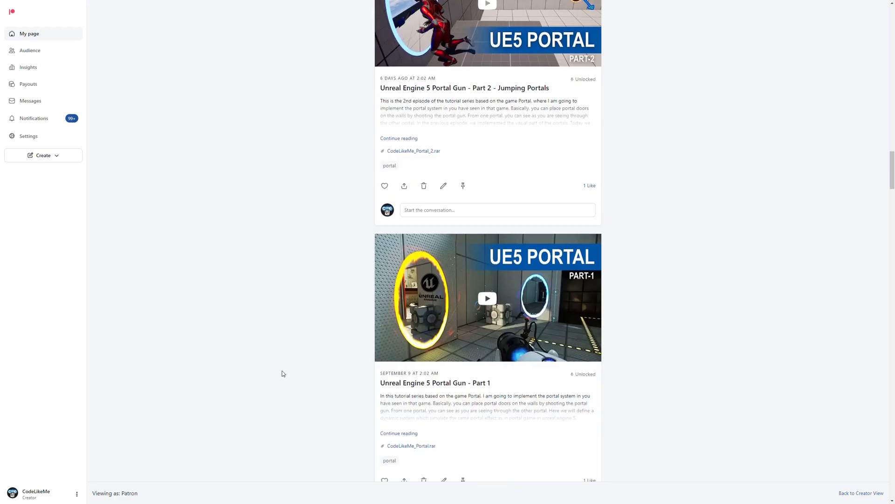
scroll("down", 3)
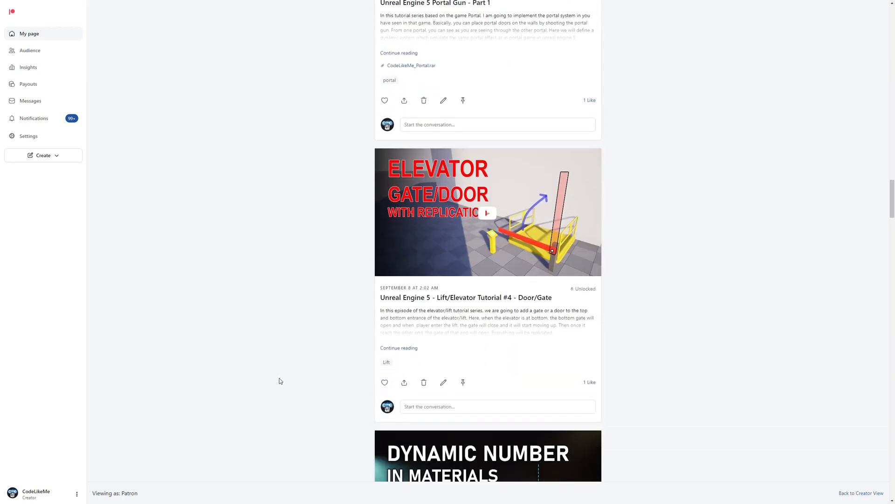
scroll("down", 3)
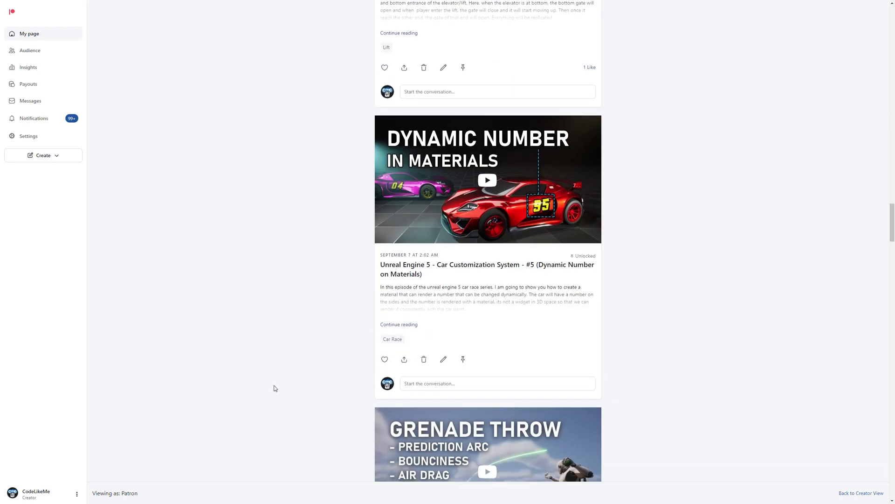
scroll("down", 3)
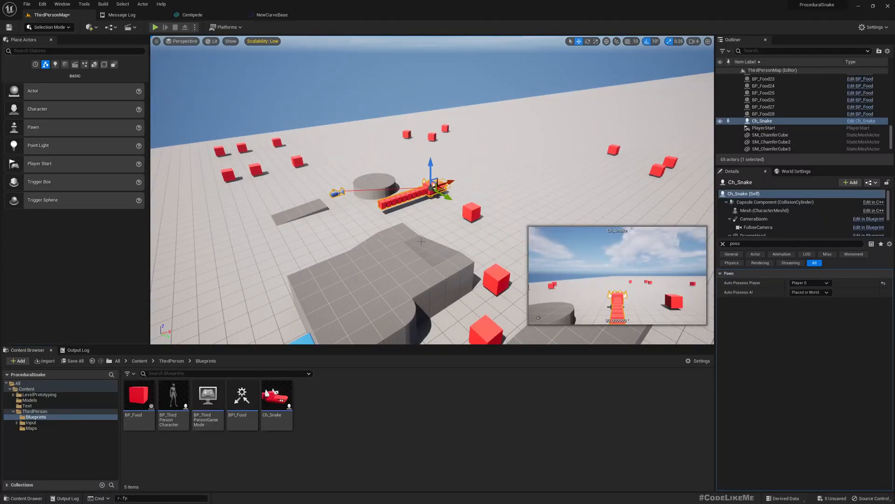
left_click(155, 27)
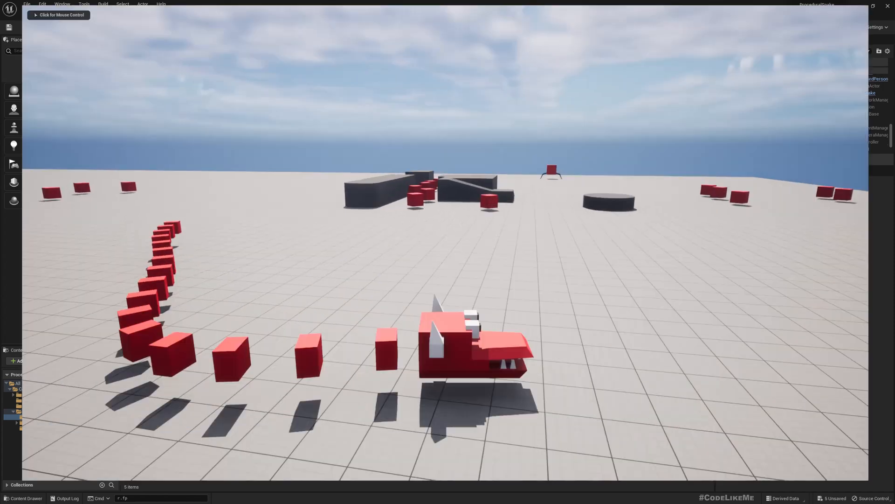
Exit play and duplicate Ch_Snake as a new blueprint named Ch_Centipede
key("Escape")
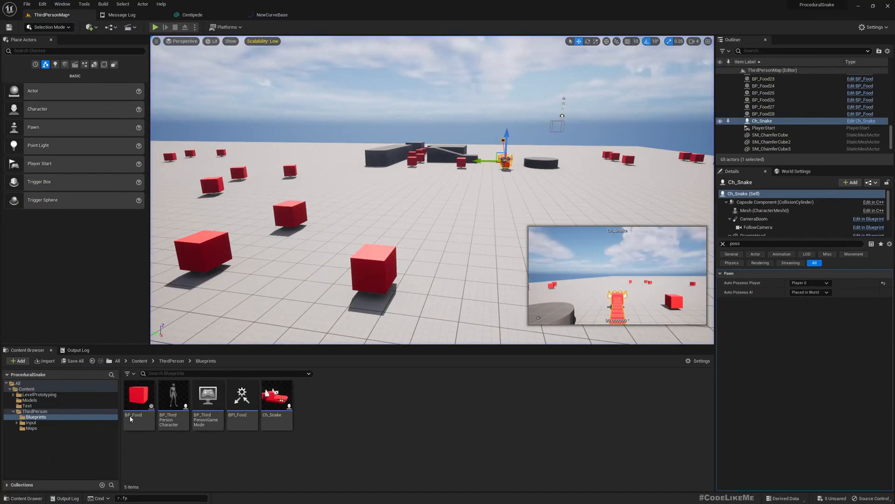
left_click(277, 394)
type("Ch_Sn")
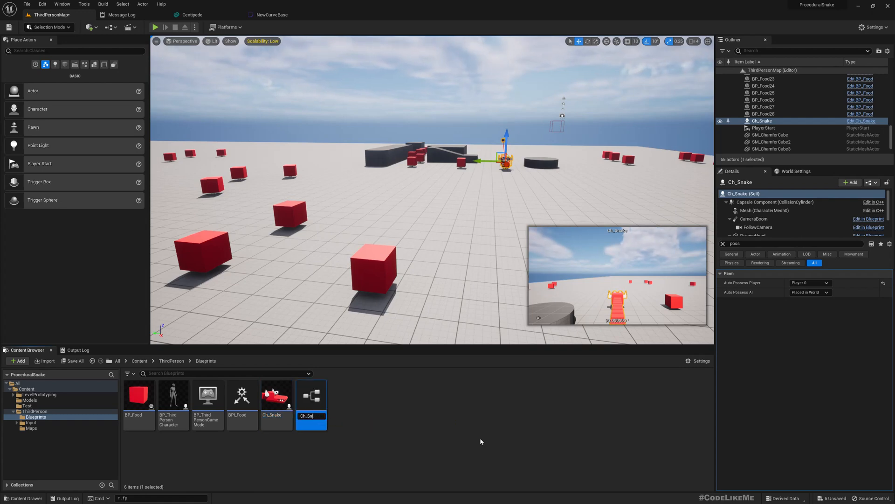
type("Ch_Centipede")
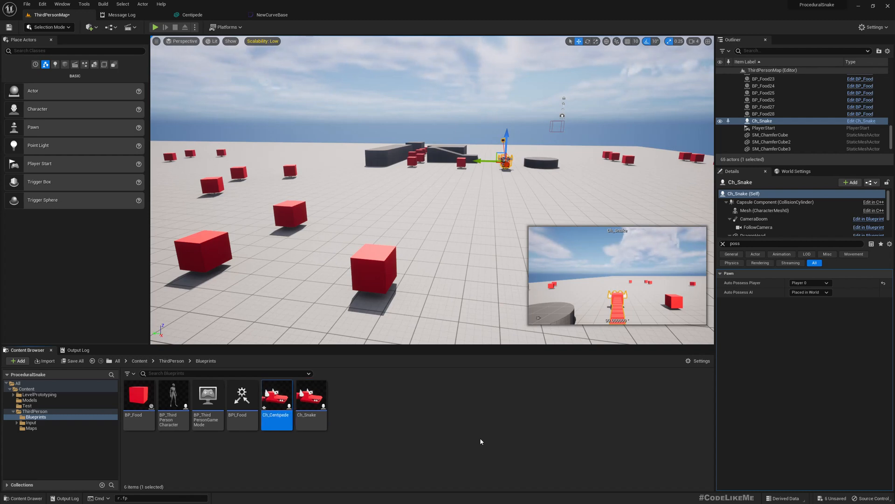
Replace the snake actor with Ch_Centipede, auto-possessed by Player 0, and play-test it
double_click(276, 395)
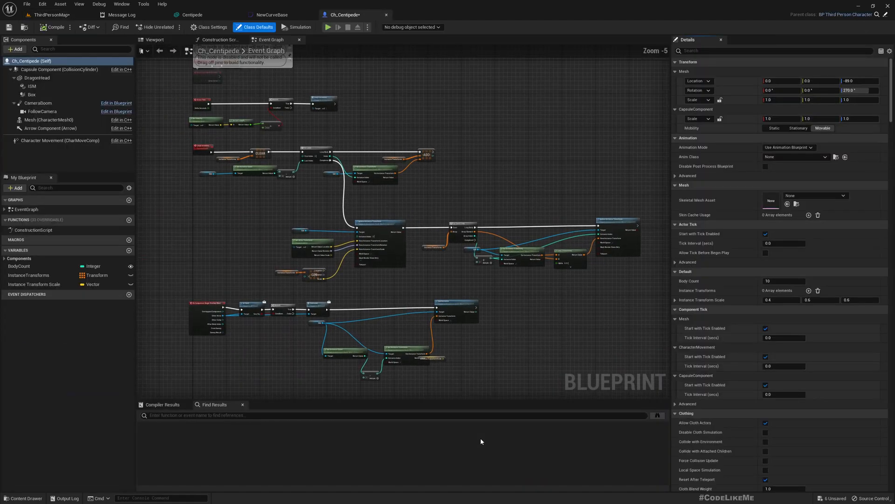
left_click(48, 14)
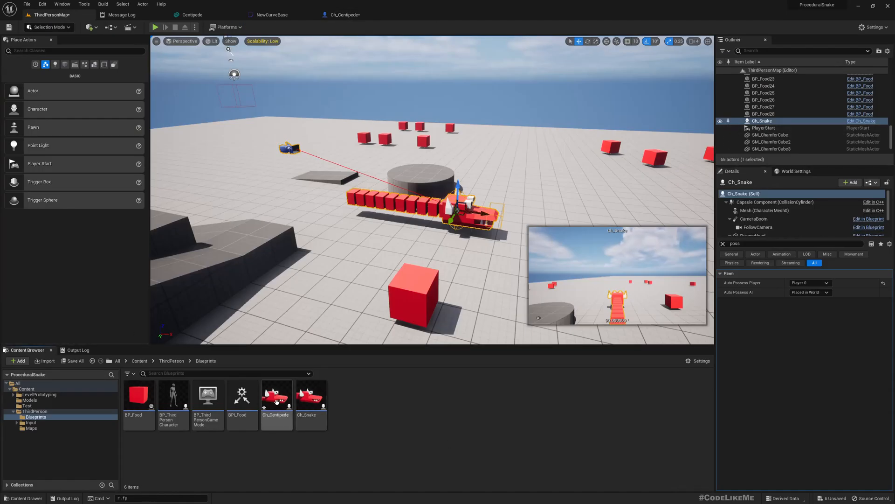
right_click(762, 120)
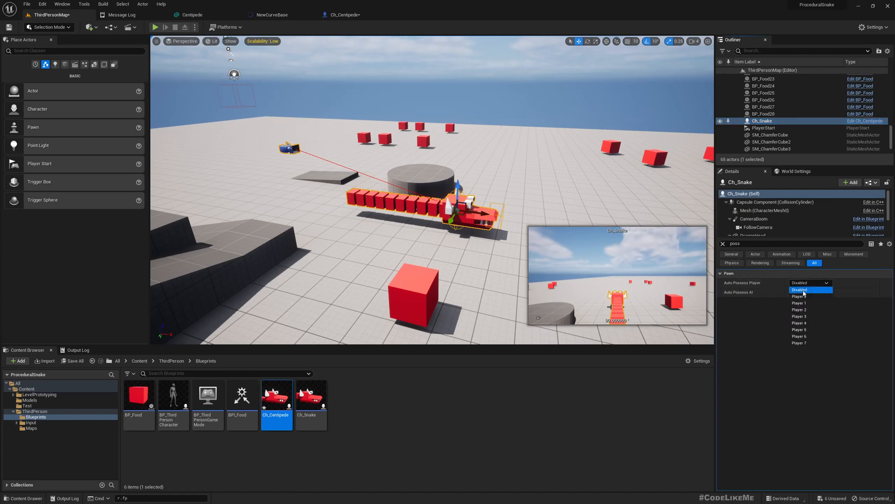
left_click(800, 296)
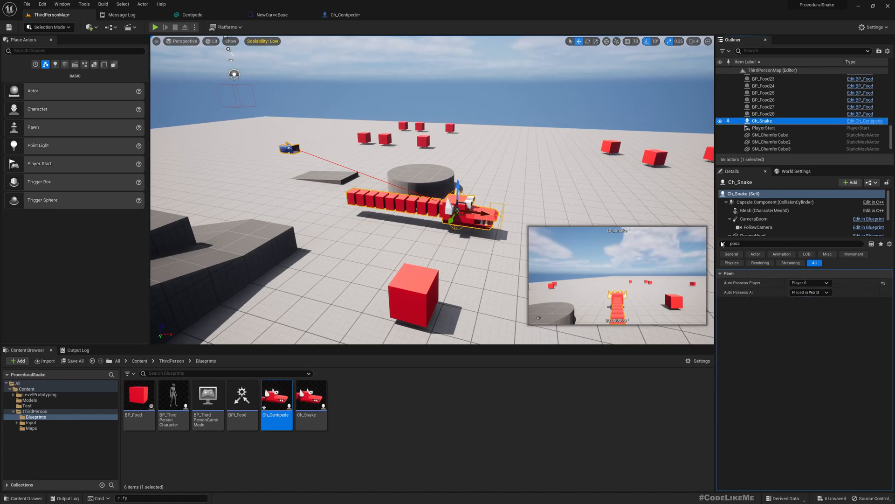
left_click(156, 27)
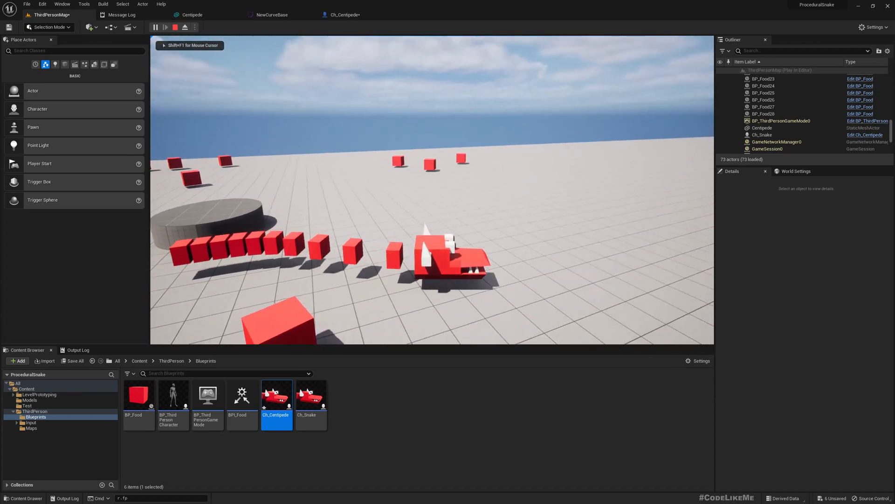
left_click(175, 27)
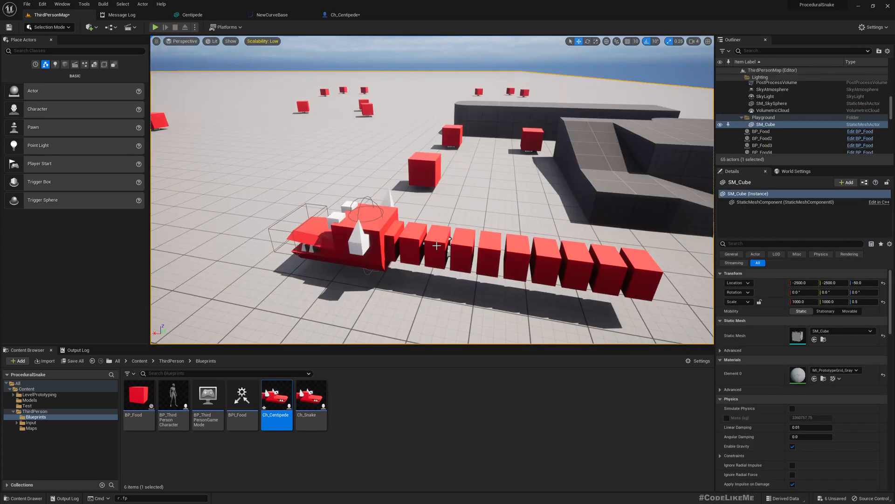
mouse_move(346, 230)
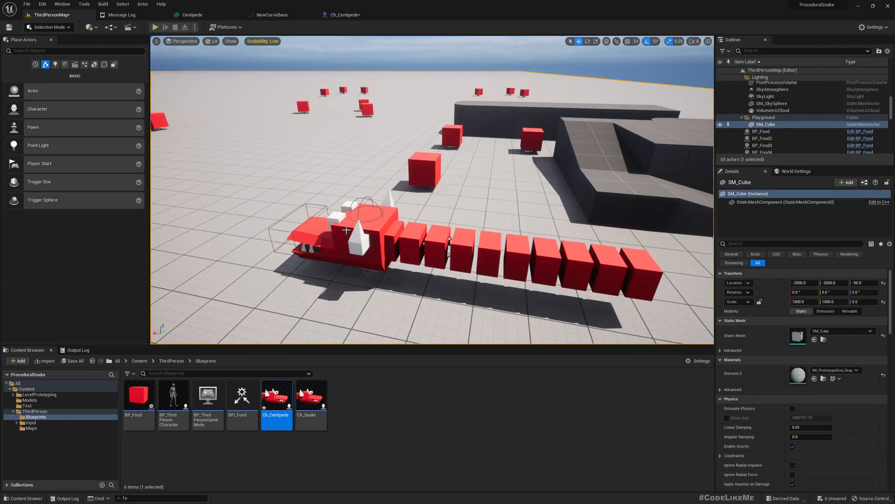
Open the Centipede mesh from Ch_Centipede's ISM component, then switch to Blender
double_click(276, 394)
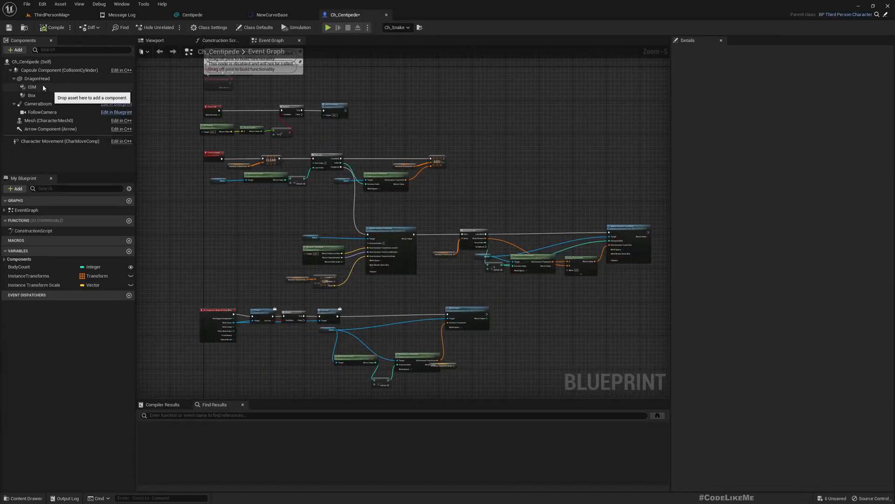
left_click(32, 86)
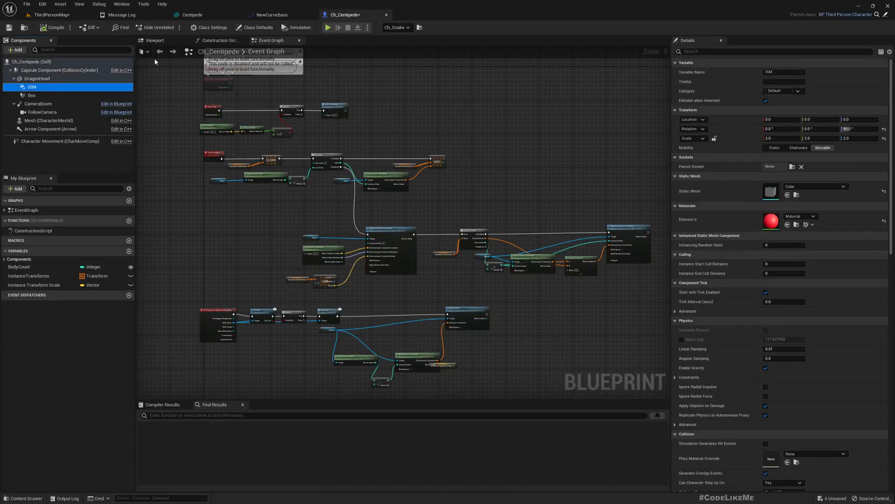
left_click(153, 41)
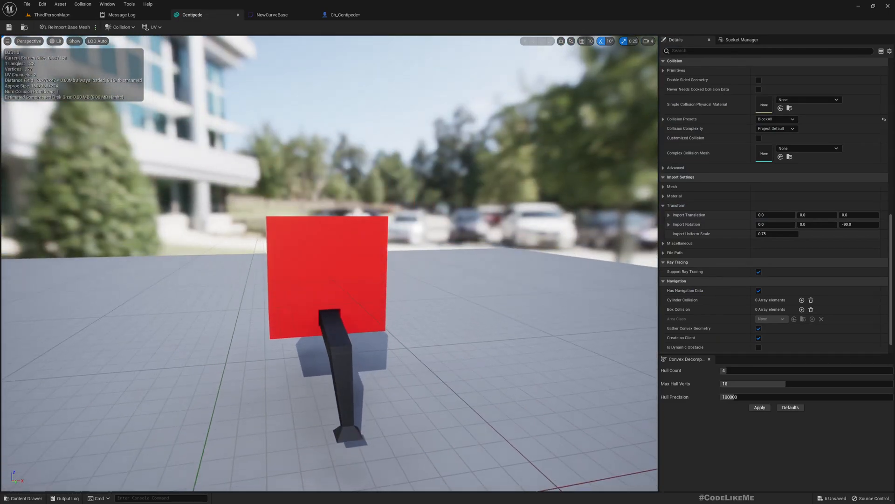
key("alt+tab")
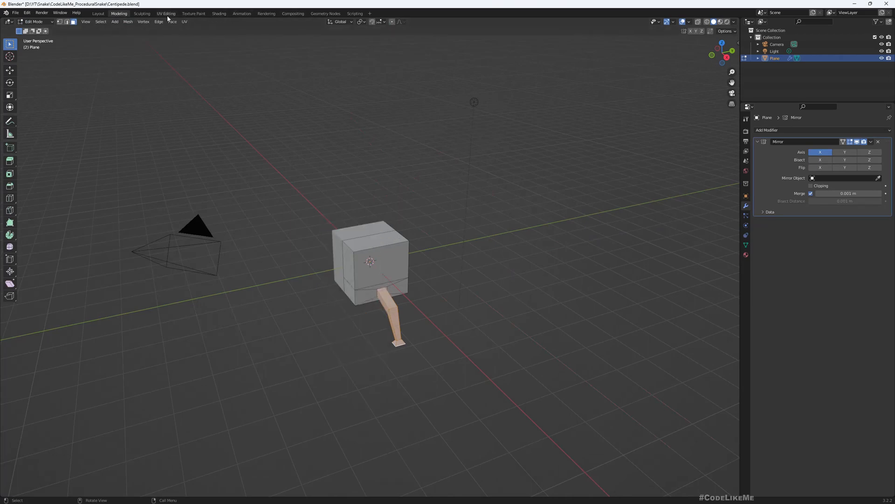
left_click(219, 13)
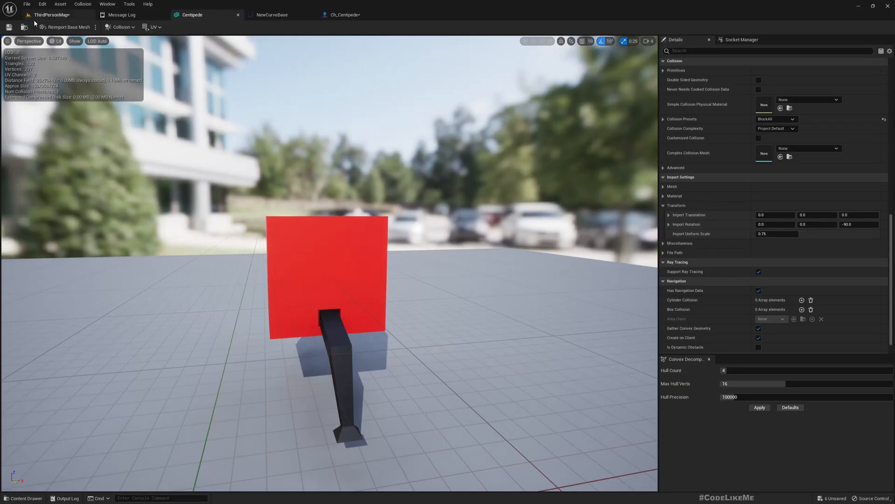
Return to the Ch_Centipede blueprint tab
left_click(50, 15)
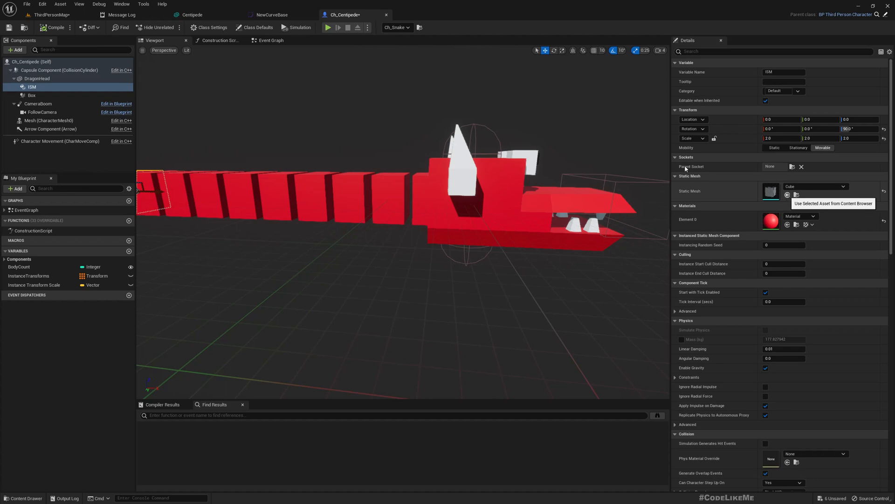
mouse_move(788, 195)
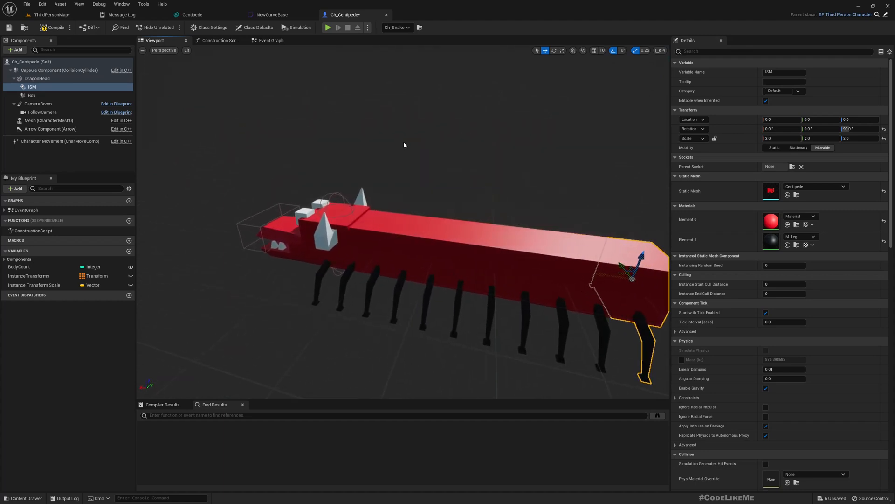
mouse_move(438, 192)
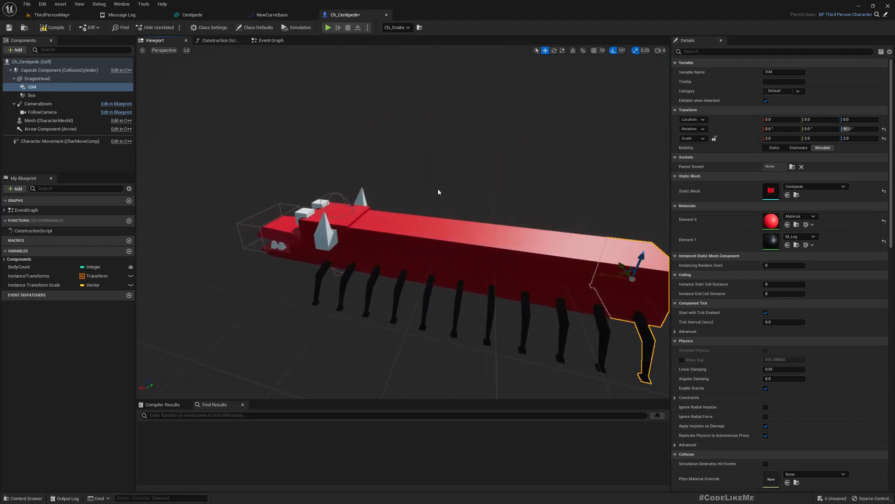
mouse_move(239, 153)
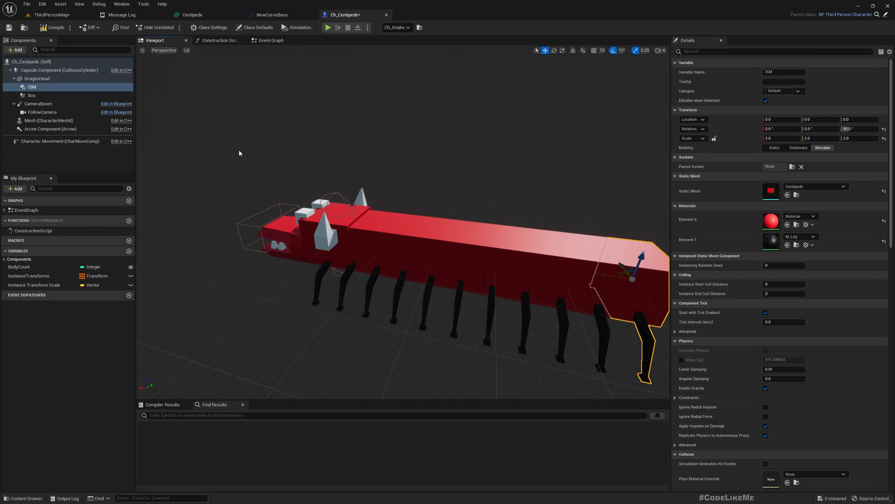
Set the Instance Transform Scale default to 0.3, 0.8, 0.6 and check the spaced segments
left_click(34, 284)
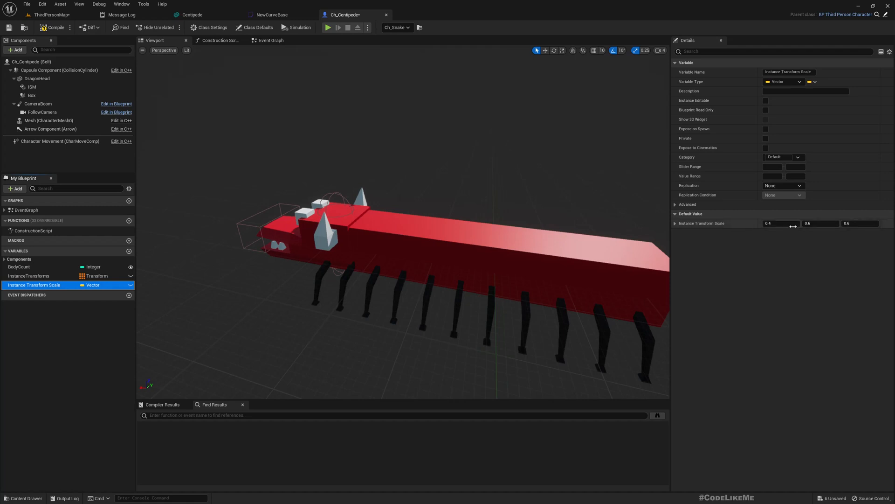
mouse_move(782, 223)
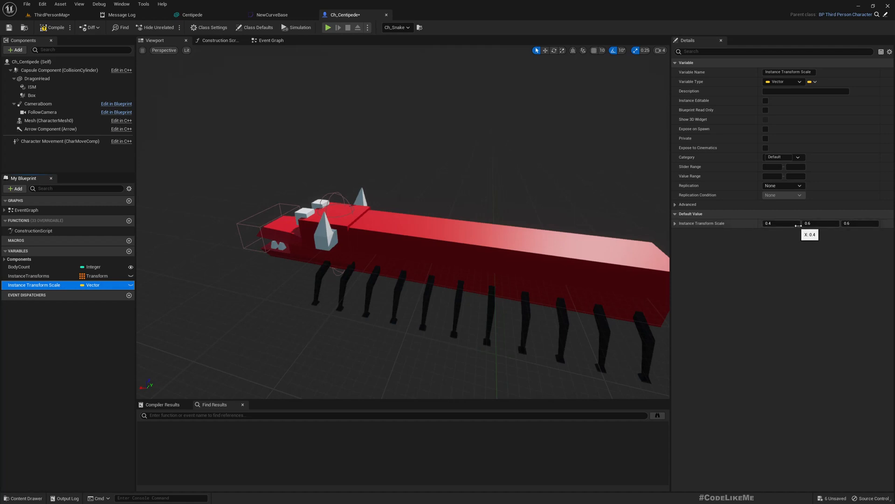
mouse_move(831, 232)
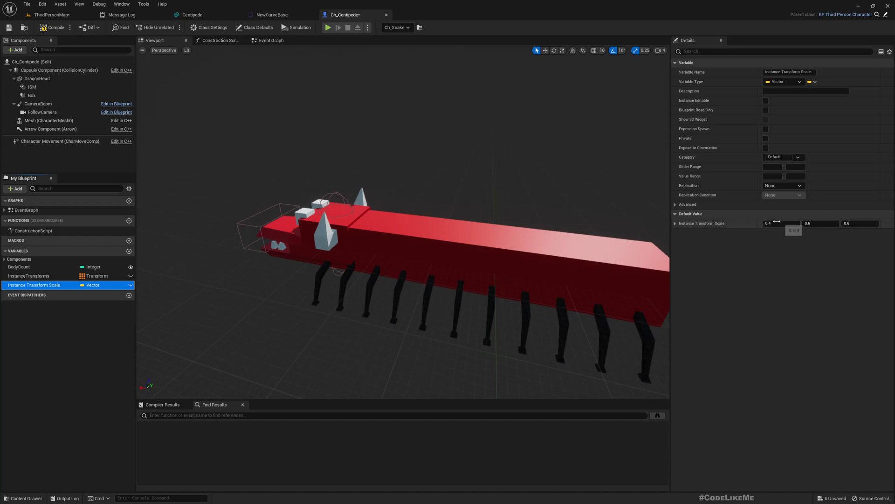
mouse_move(805, 232)
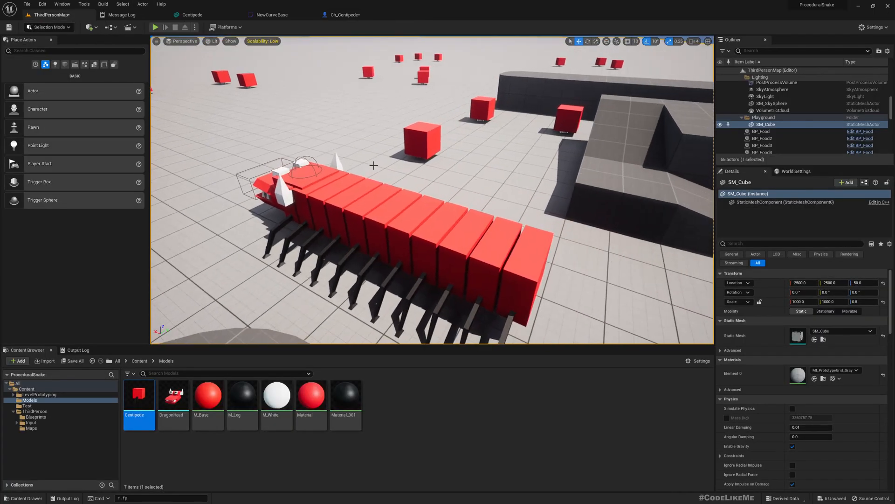
left_click(155, 28)
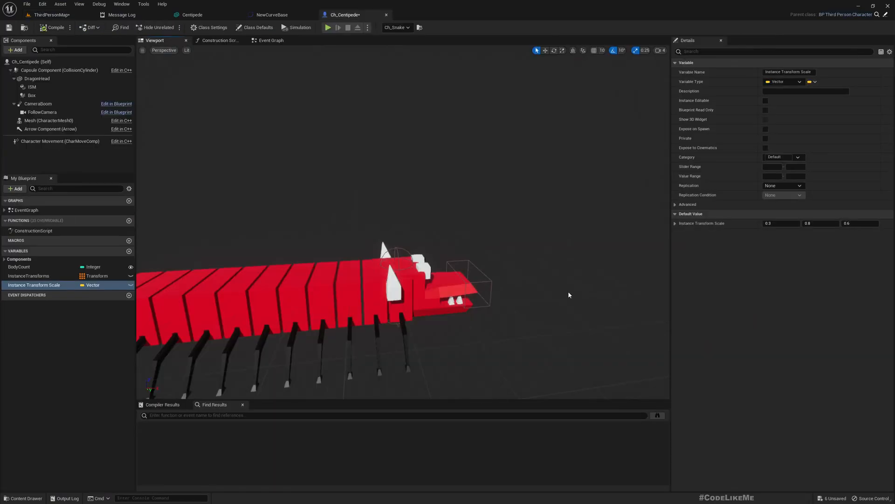
Inspect the event graph and ISM body component, then view the centipede in the level
left_click(271, 40)
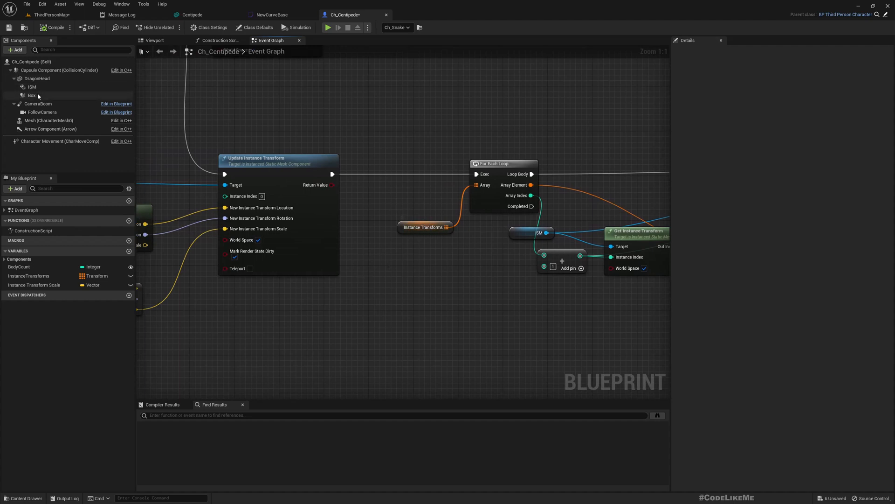
left_click(25, 86)
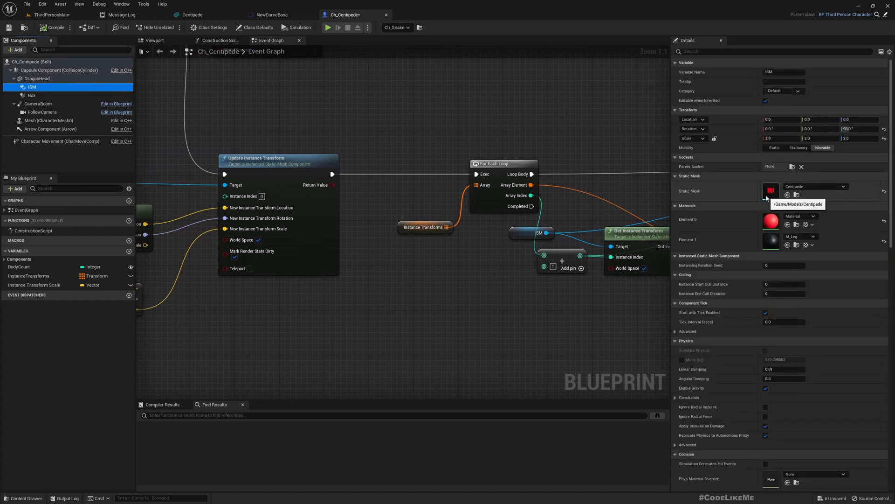
mouse_move(272, 118)
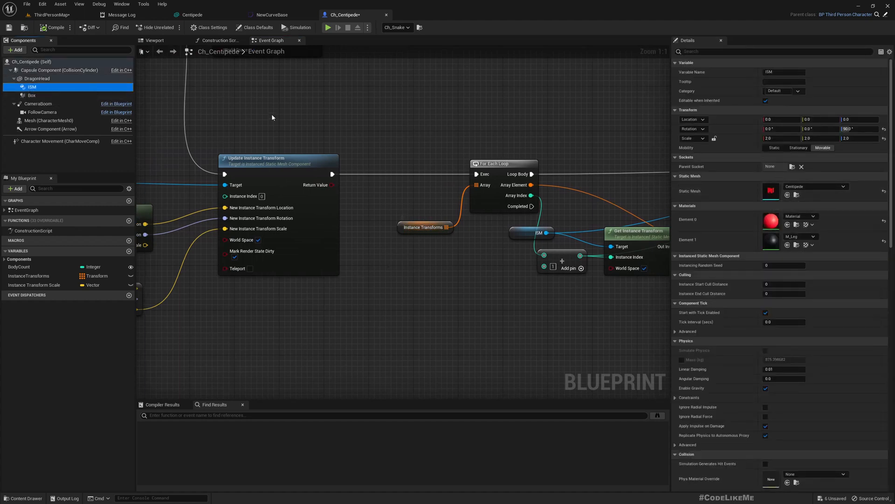
left_click(52, 14)
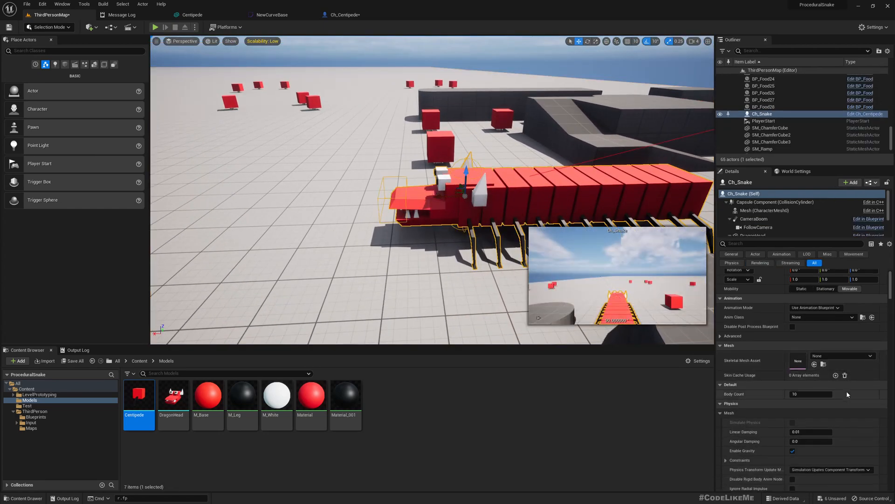
scroll("down", 3)
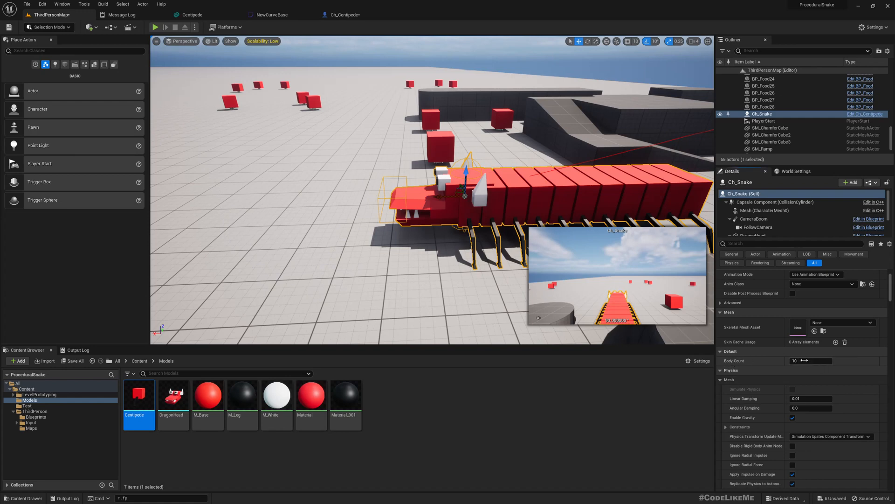
left_click(340, 14)
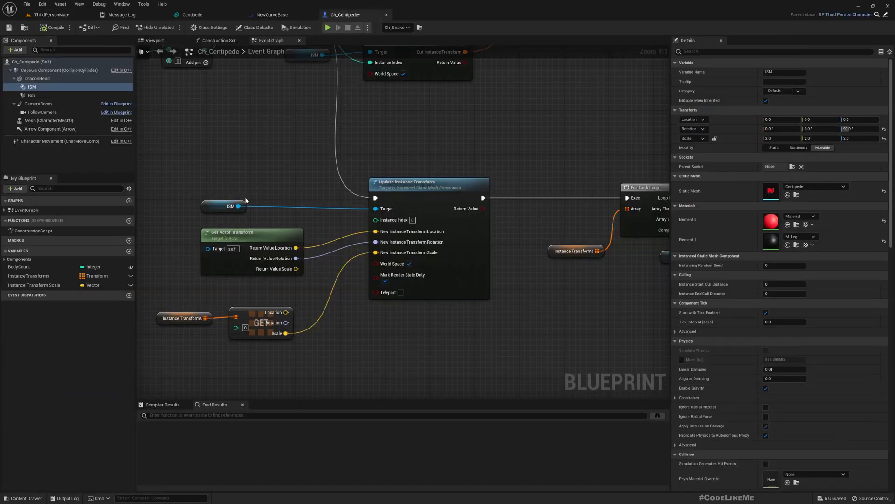
left_click(80, 50)
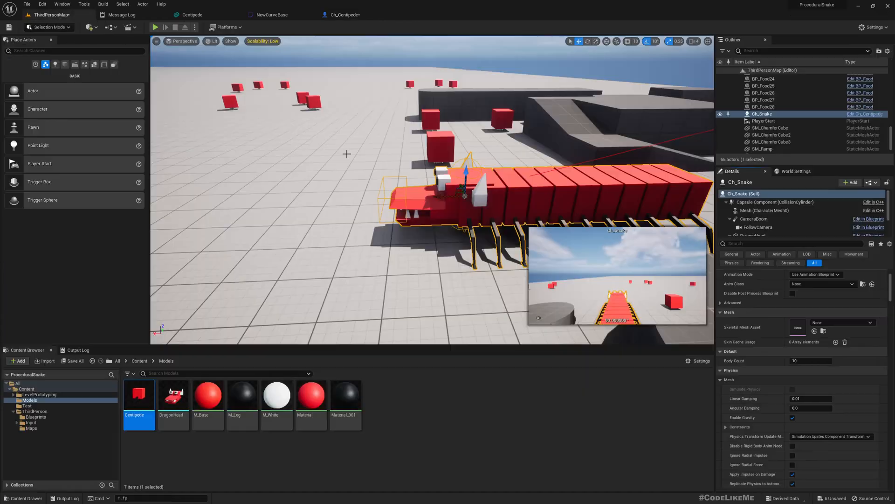
Set the centipede's Body Count to 29 and play-test the longer chain
triple_click(811, 360)
type("29")
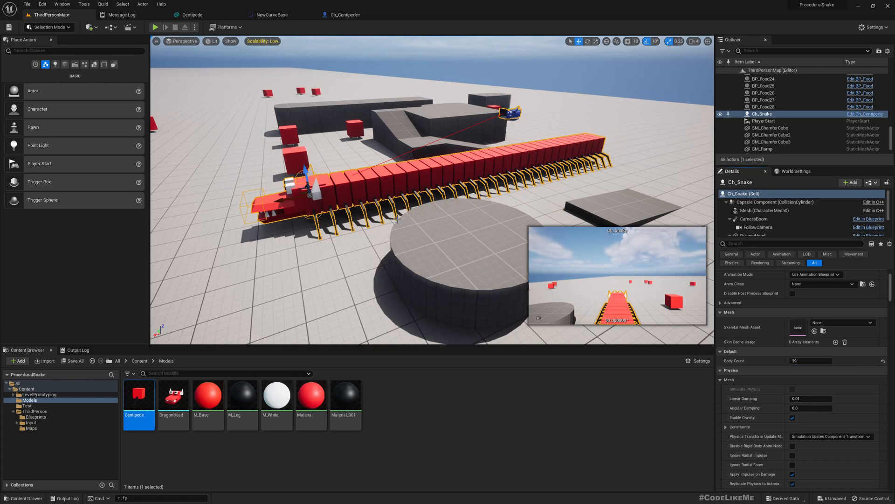
left_click(156, 27)
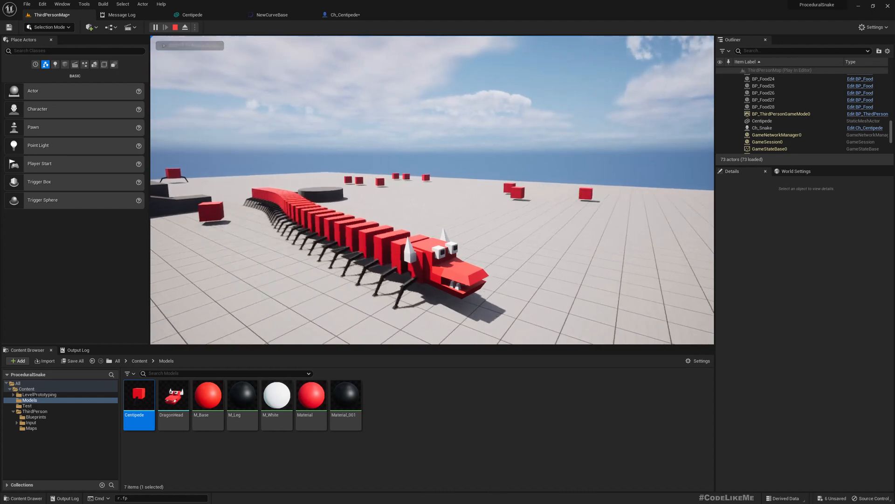
left_click(175, 27)
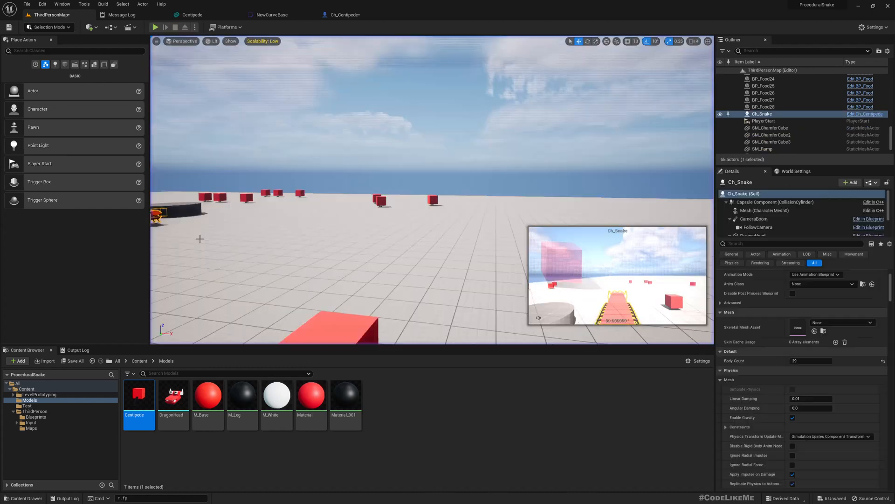
left_click(342, 15)
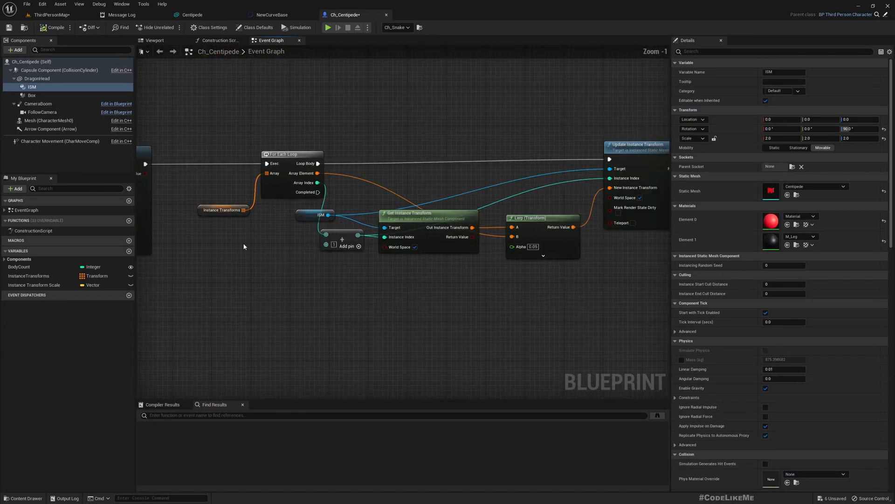
mouse_move(257, 223)
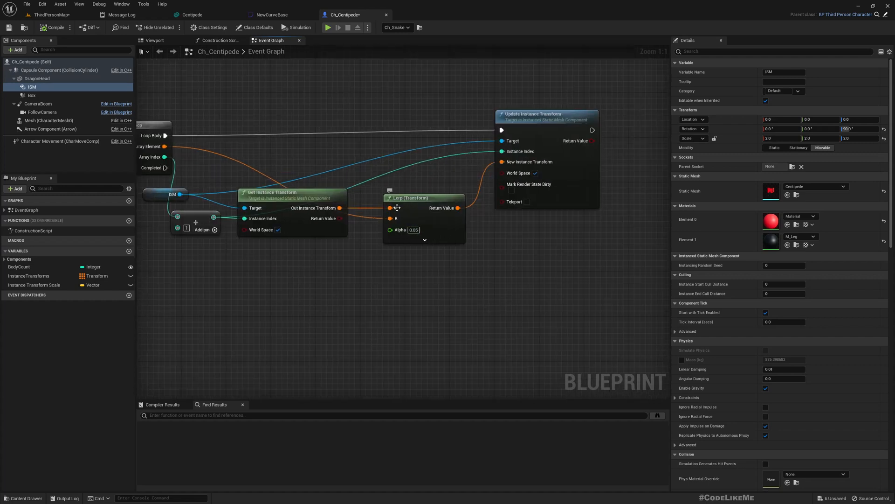
mouse_move(450, 212)
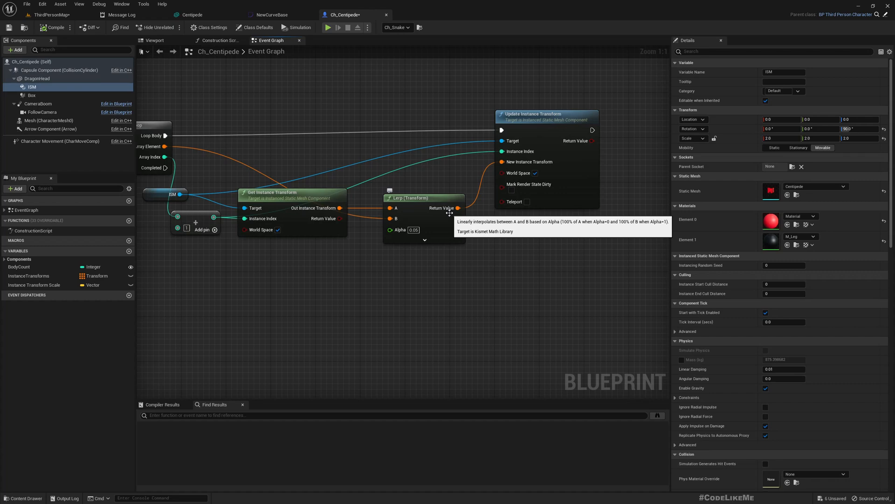
Switch back to the ThirdPersonMap tab after reviewing the Lerp (Transform) node
left_click(51, 14)
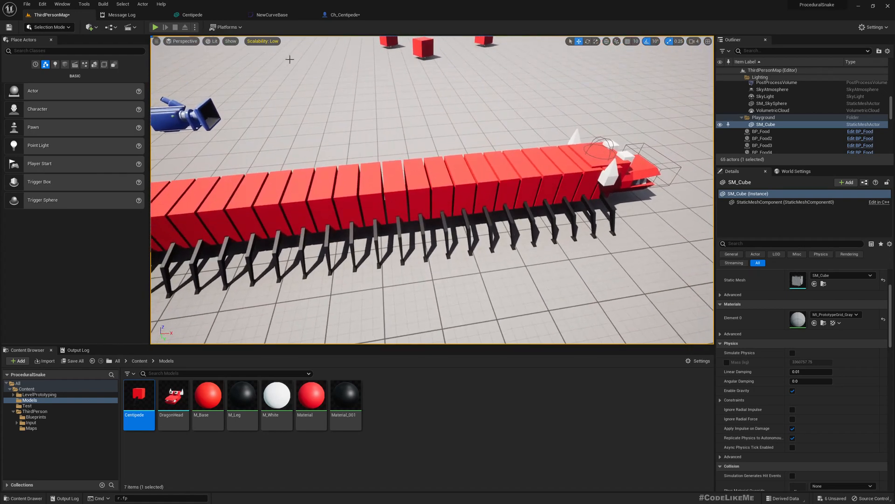
mouse_move(343, 15)
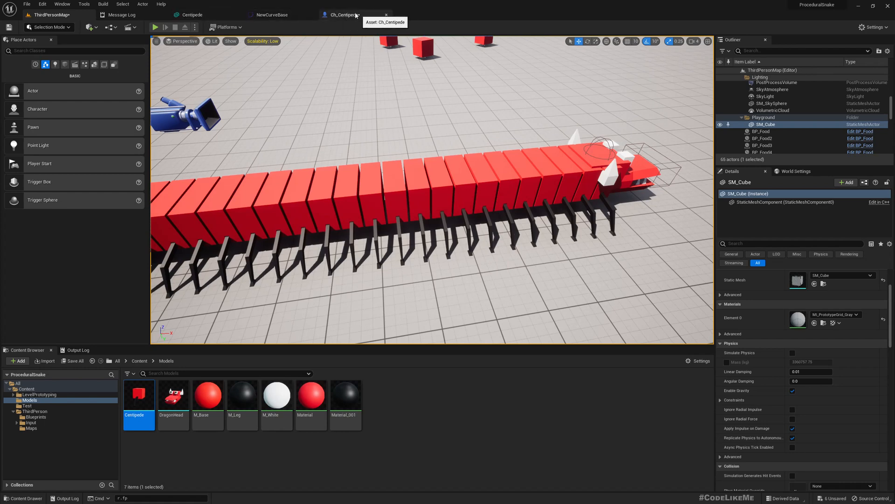
Reopen the Ch_Centipede tab to show its Event Graph
left_click(343, 15)
type("bre")
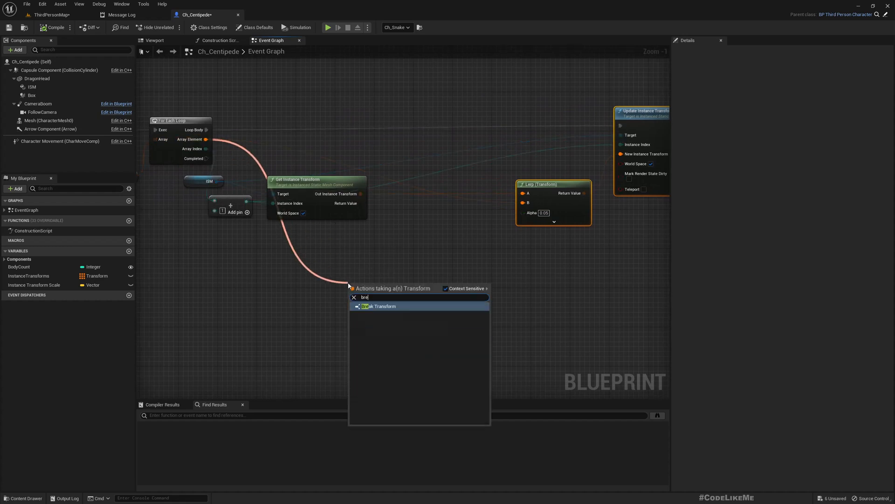
Add a Break Transform node and split its rotation and the Lerp's B Rotation into components
left_click(379, 305)
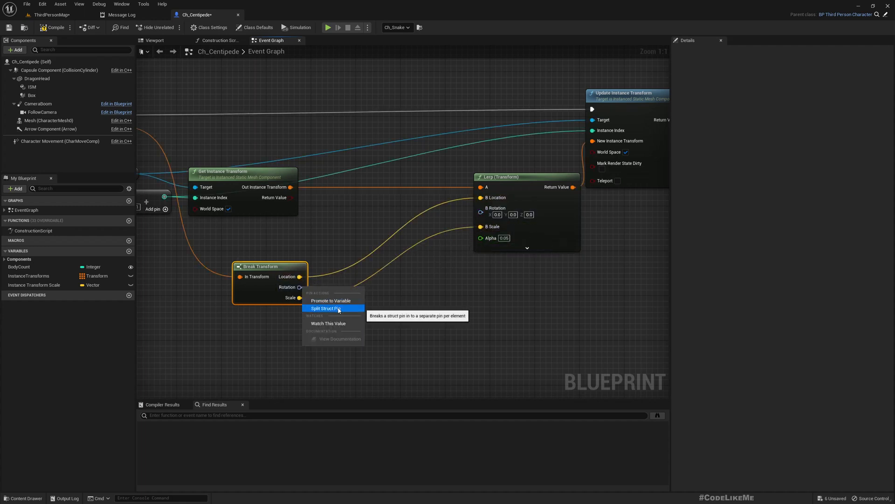
left_click(325, 308)
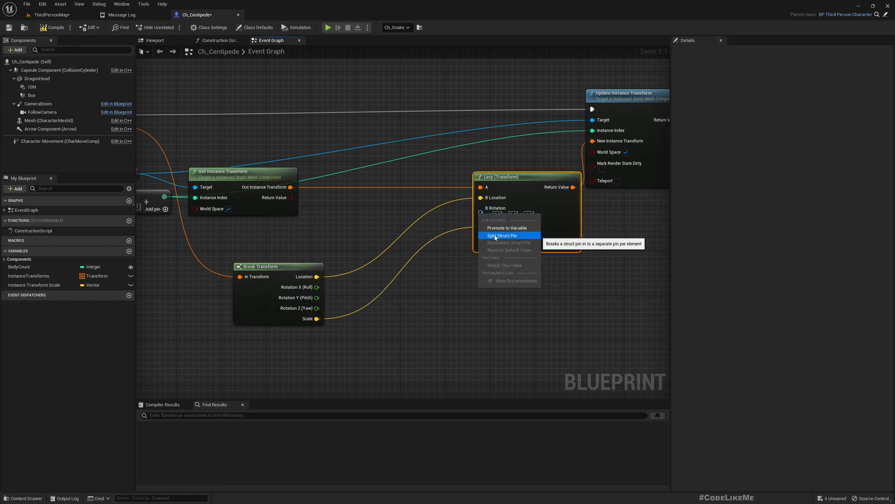
left_click(501, 235)
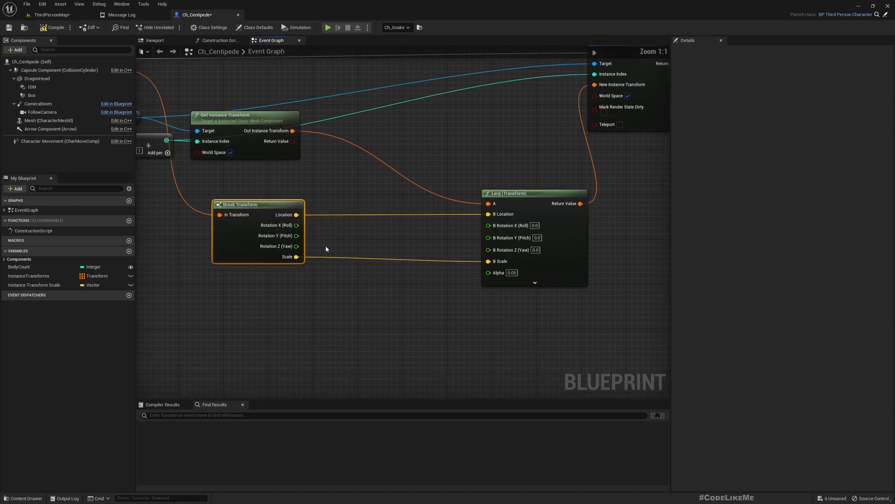
mouse_move(297, 224)
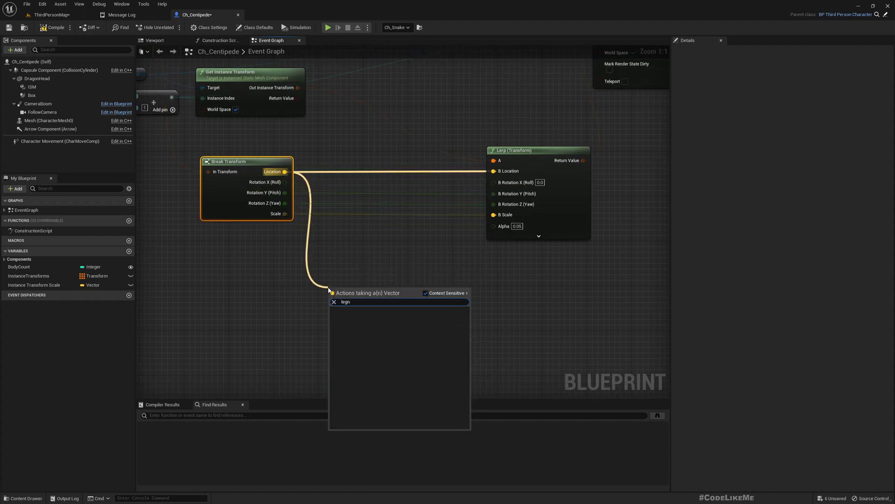
Feed Location into Vector Length, then a modulo node with a literal float
type("leng")
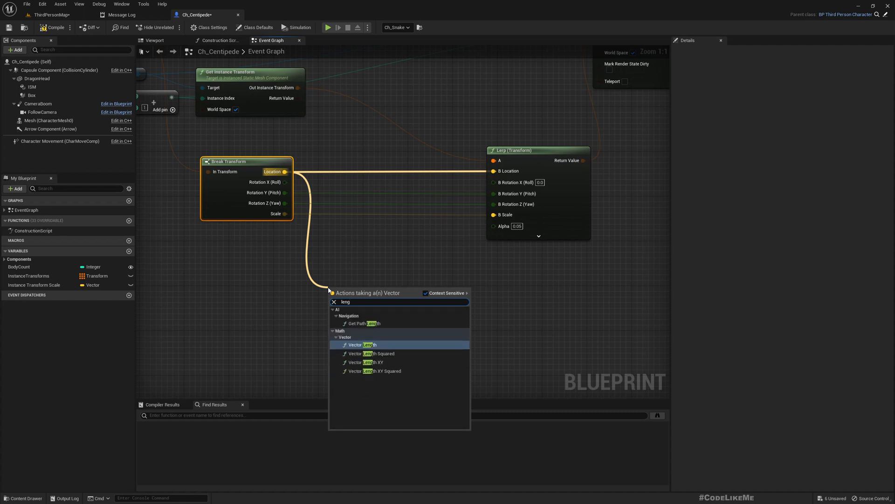
left_click(360, 344)
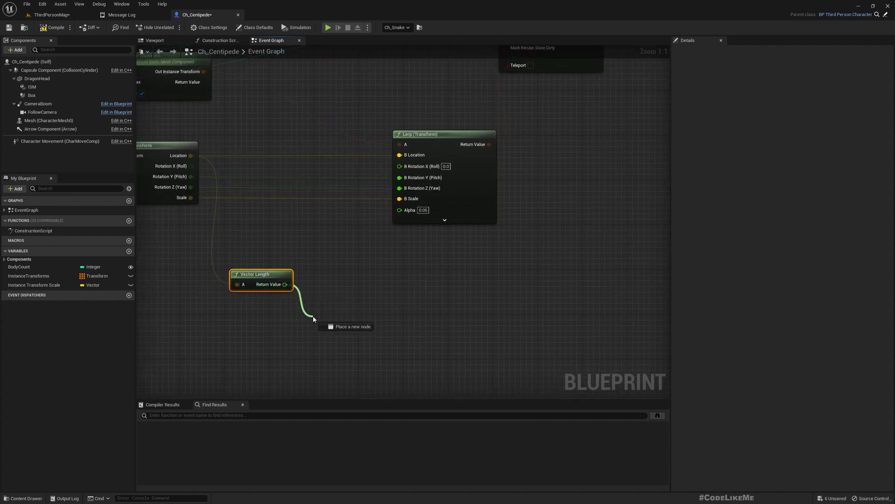
left_click(313, 319)
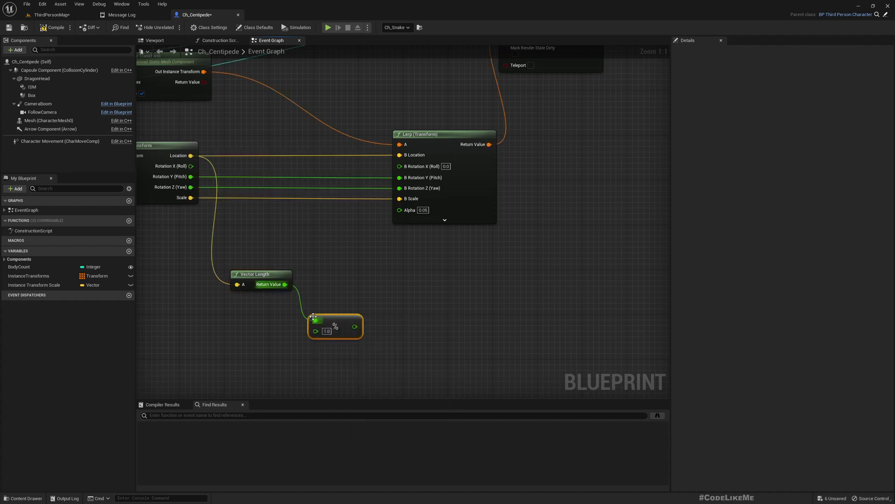
mouse_move(315, 331)
type("make")
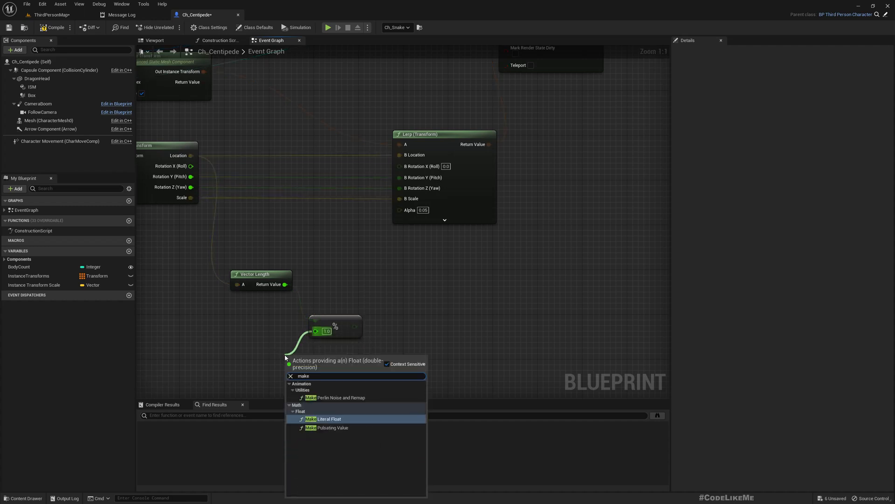
left_click(324, 418)
type("200")
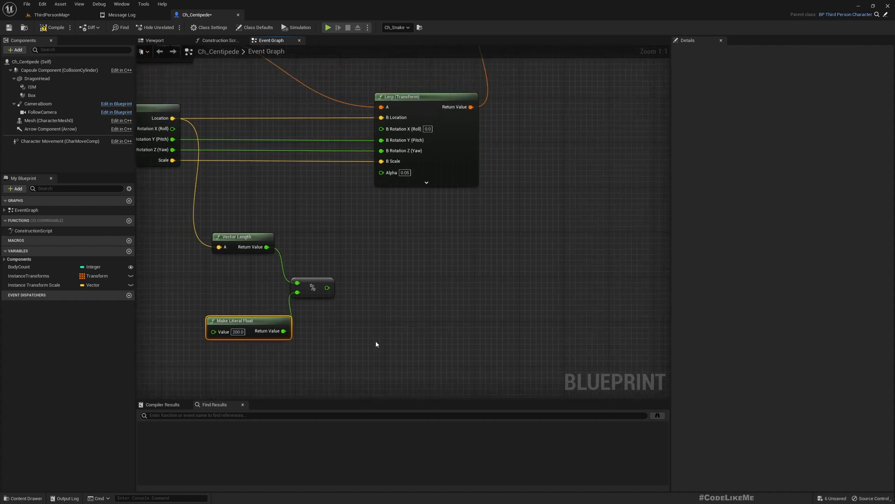
Add a Divide node after the modulo result
scroll("down", 3)
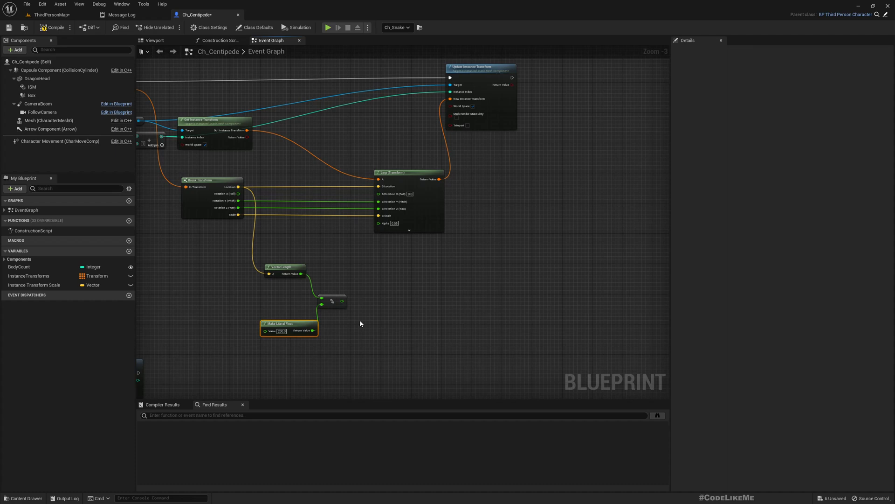
scroll("down", 3)
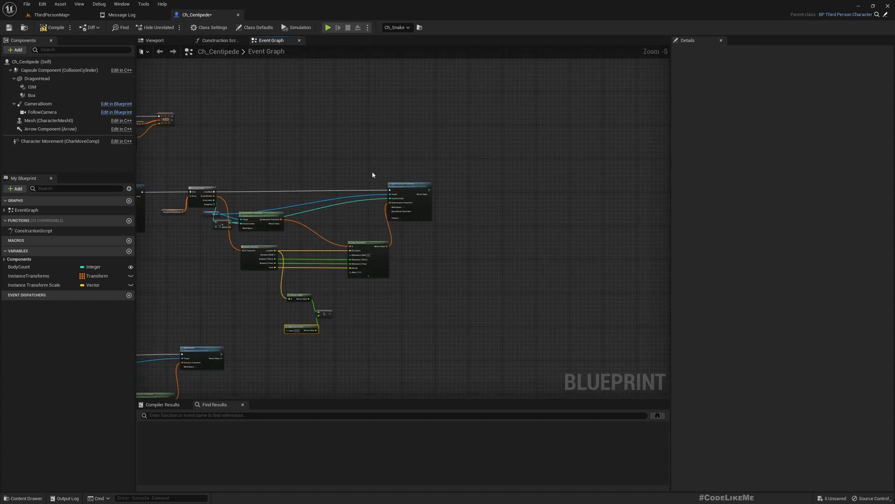
scroll("up", 3)
type("/")
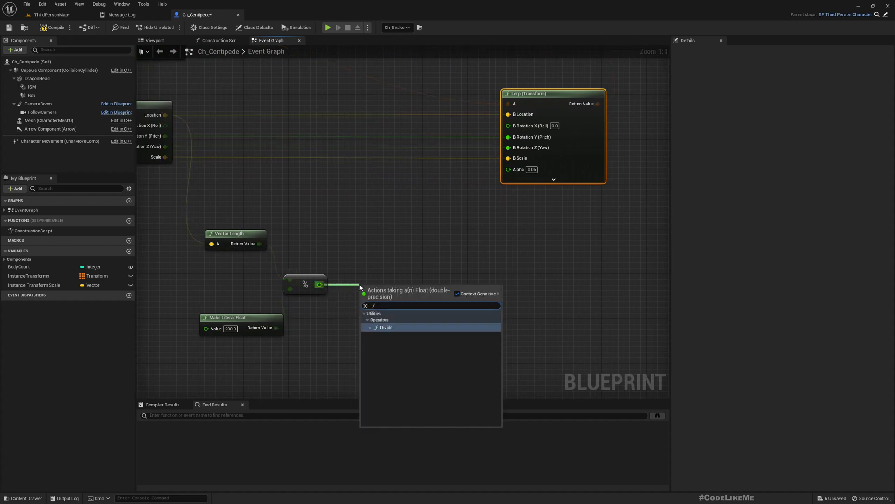
left_click(387, 327)
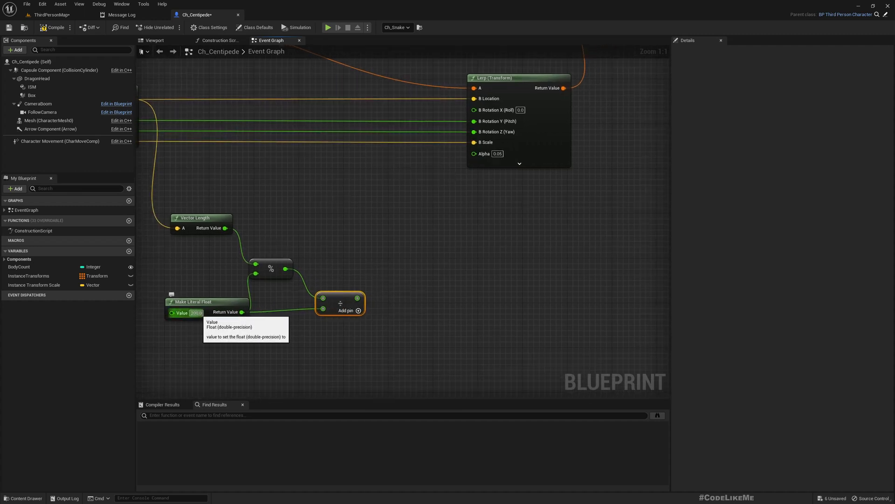
mouse_move(352, 301)
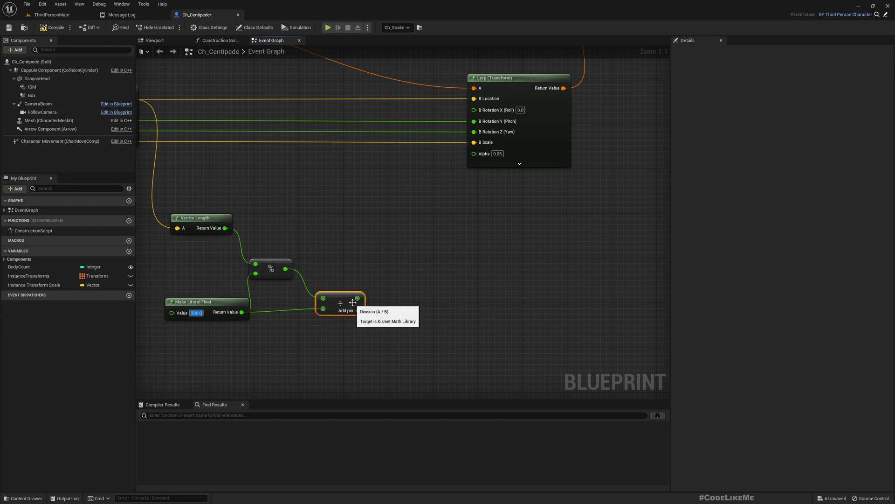
mouse_move(358, 298)
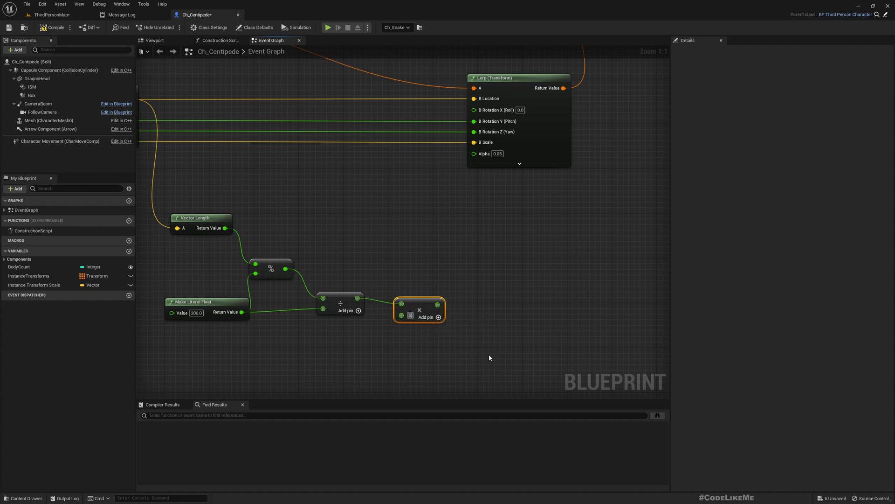
scroll("down", 3)
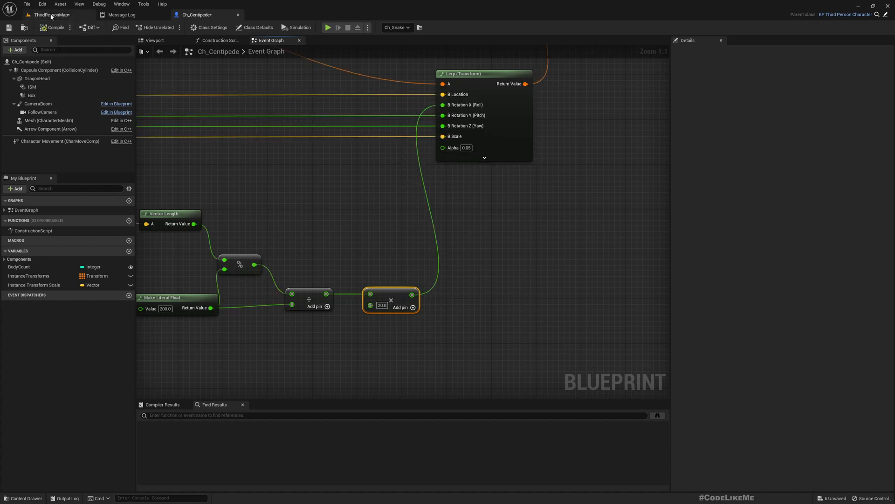
Play-test the centipede in ThirdPersonMap, then revisit the 20.0 multiply value in Ch_Centipede
left_click(50, 14)
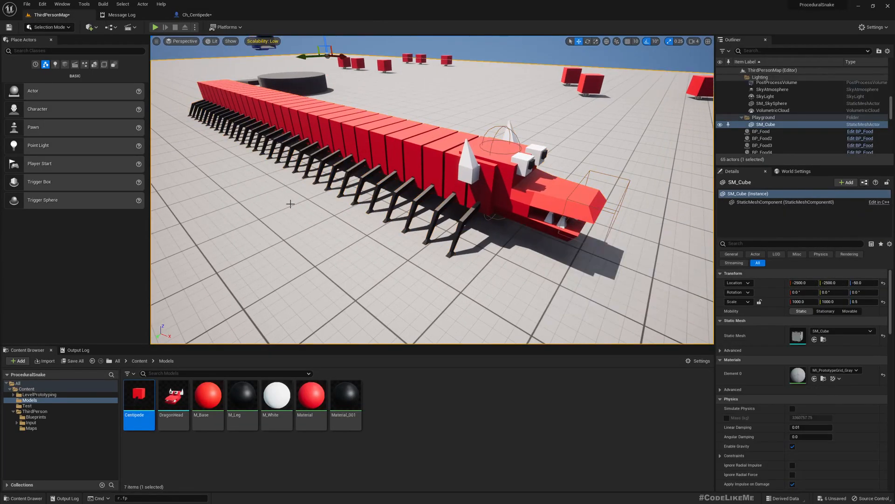
left_click(156, 27)
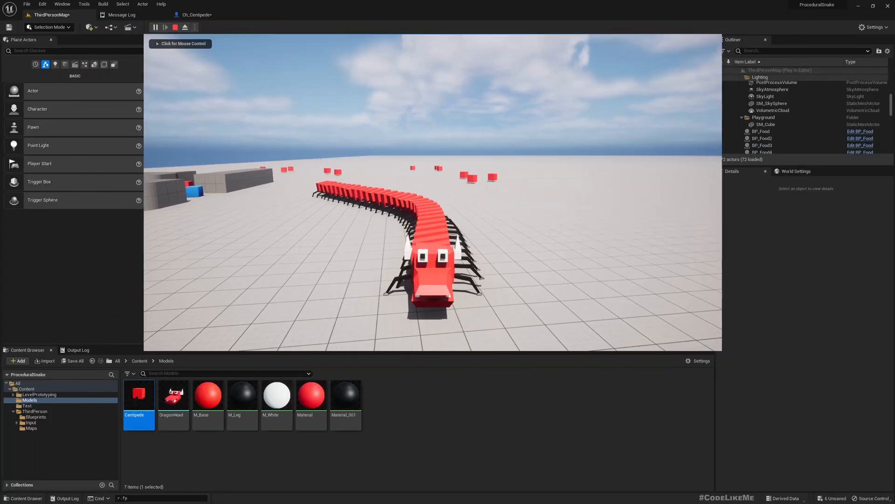
left_click(197, 15)
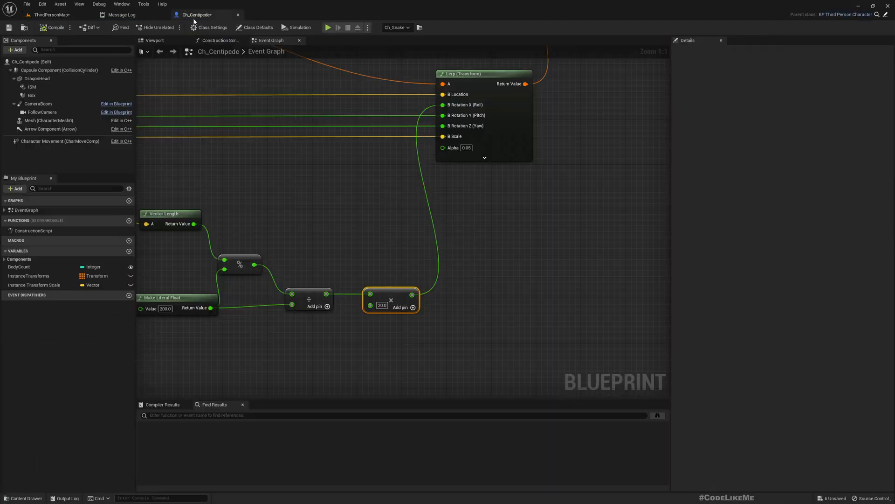
double_click(381, 305)
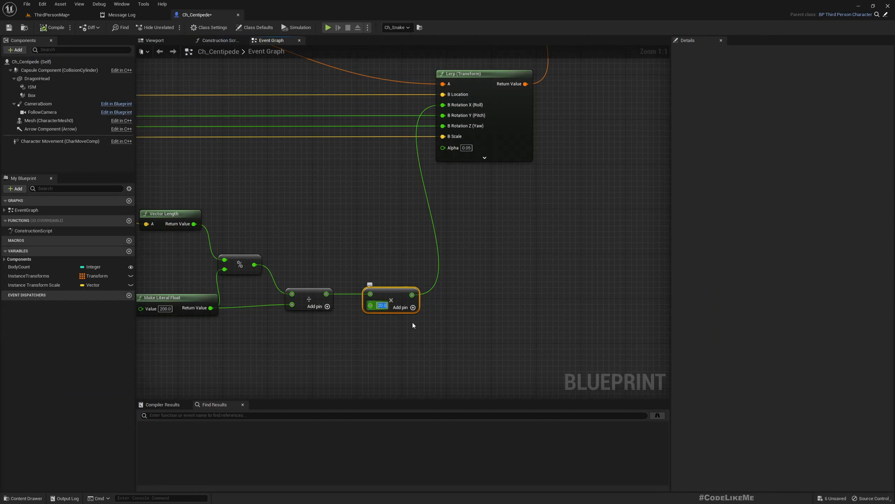
scroll("down", 3)
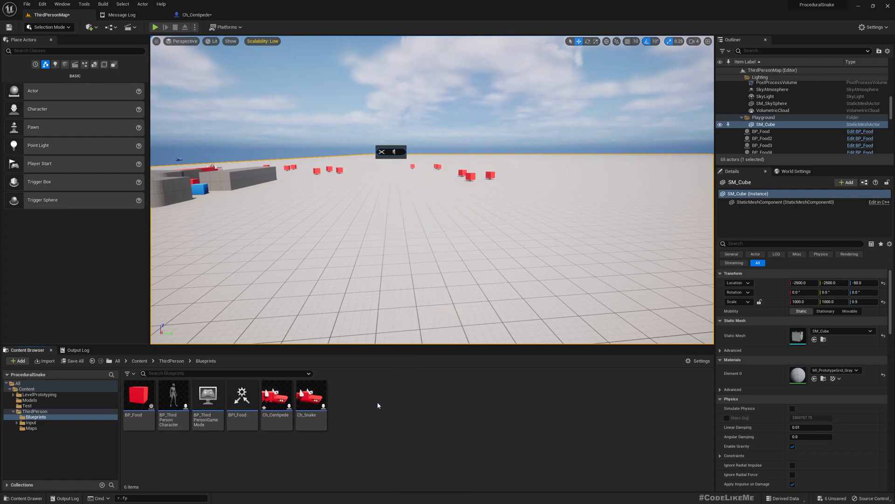
Add a Curve asset of class CurveFloat named AngleCurve
type("curve")
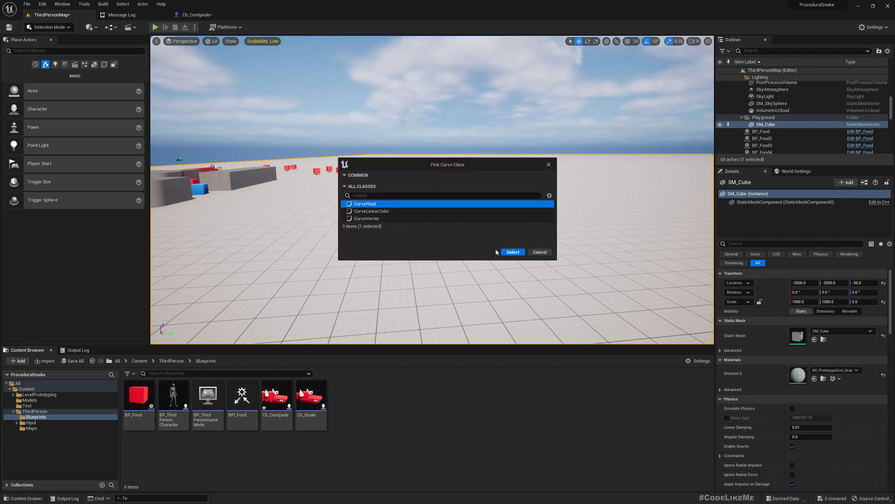
left_click(512, 251)
type("AngleCurve")
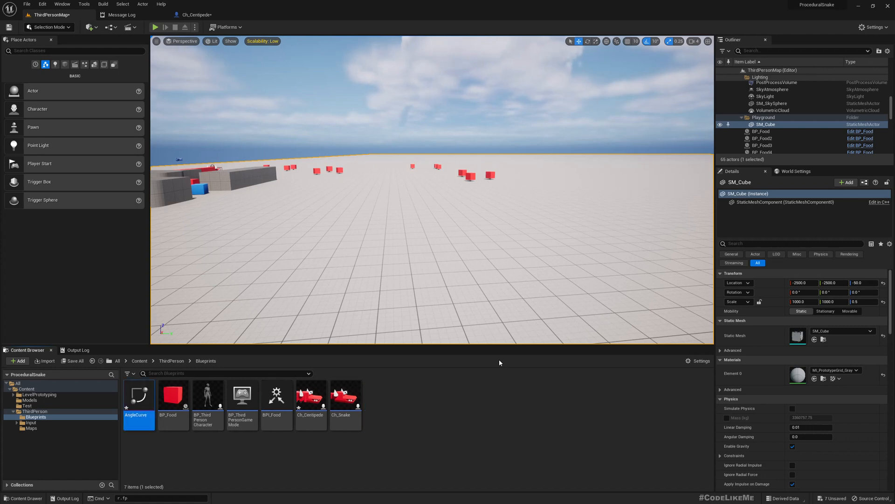
Key AngleCurve at 0→0, 0.25→1, 0.5→0, 0.75→-1 and 1→0
double_click(138, 395)
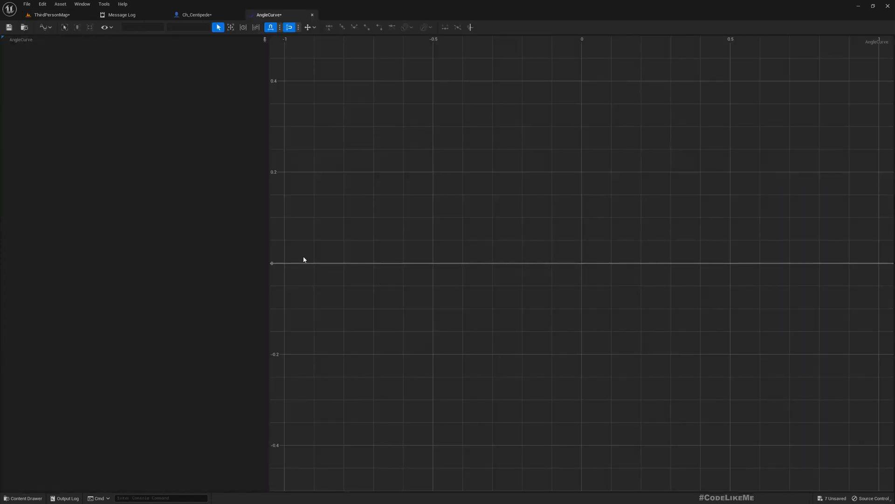
mouse_move(273, 263)
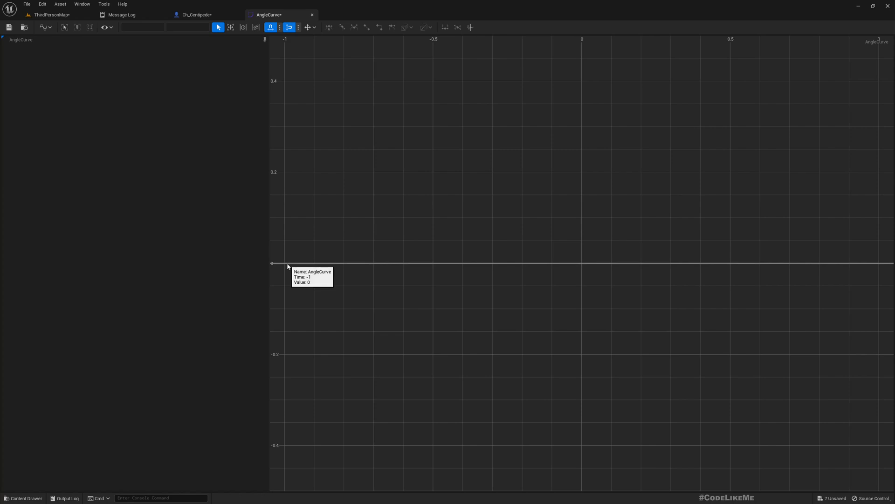
left_click(285, 263)
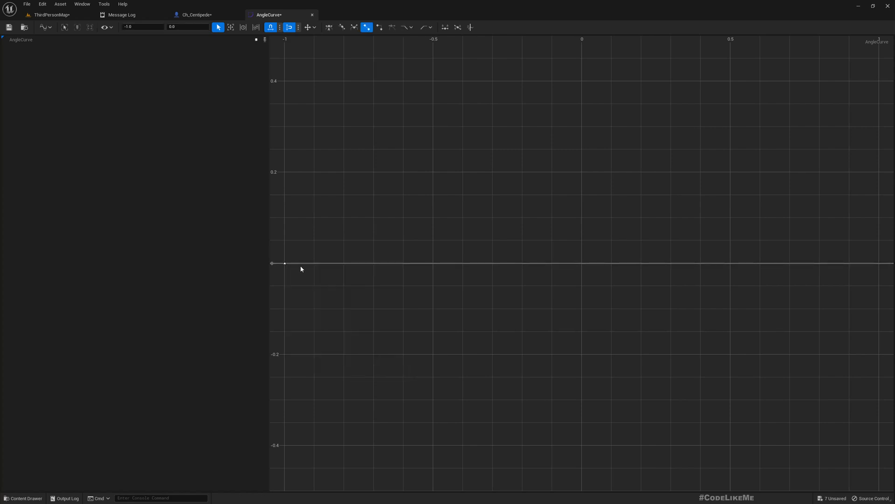
mouse_move(285, 263)
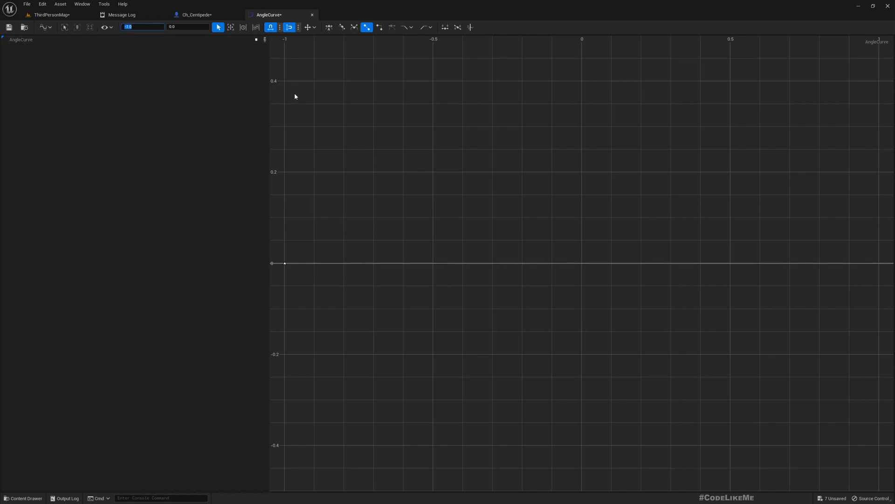
right_click(280, 263)
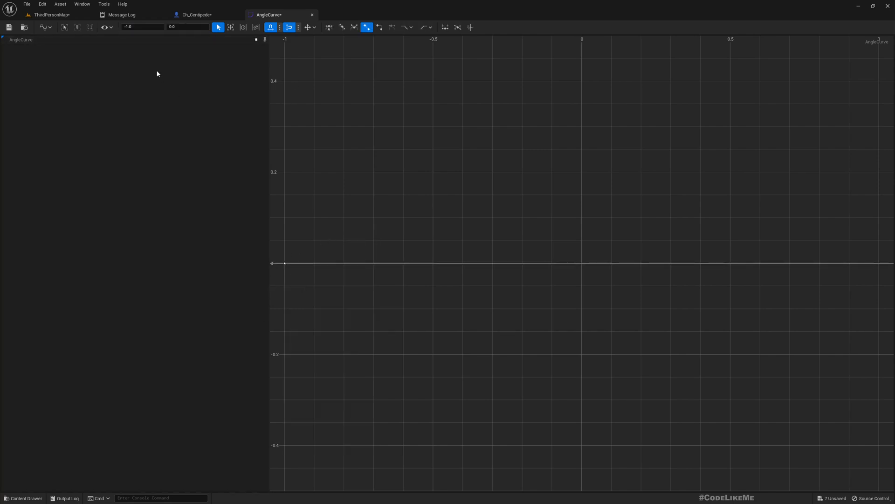
triple_click(142, 27)
type("0")
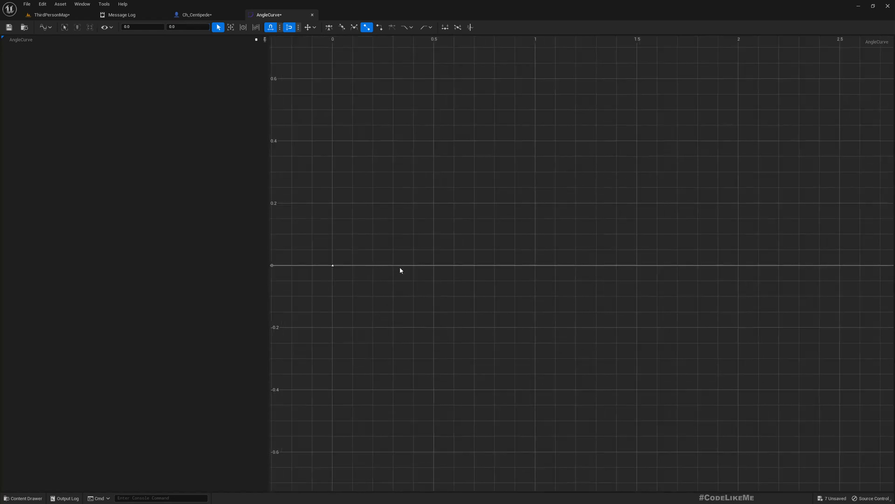
mouse_move(647, 266)
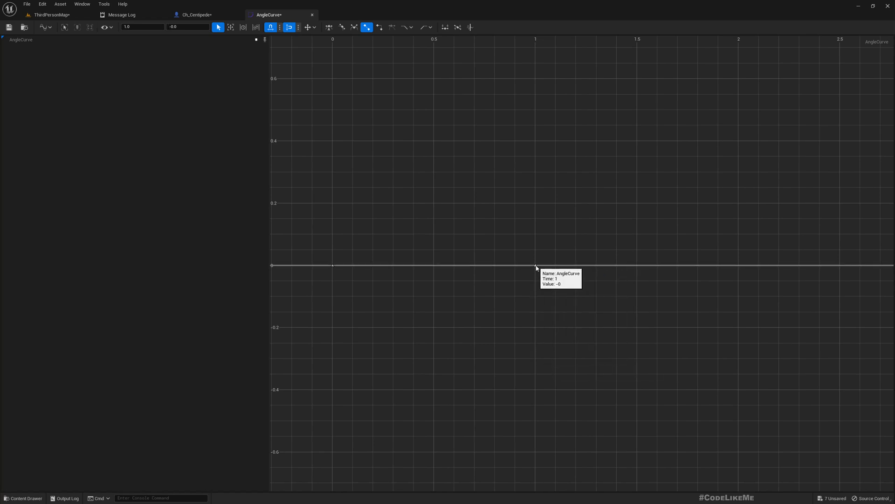
mouse_move(468, 292)
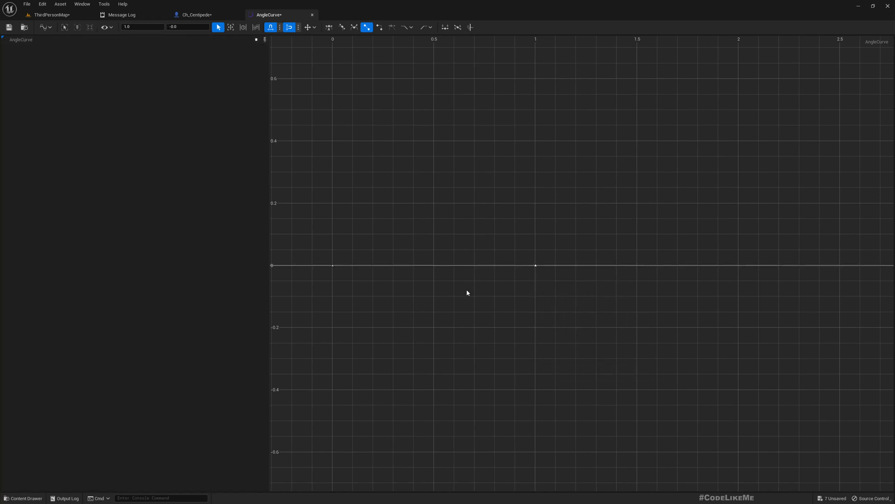
mouse_move(366, 275)
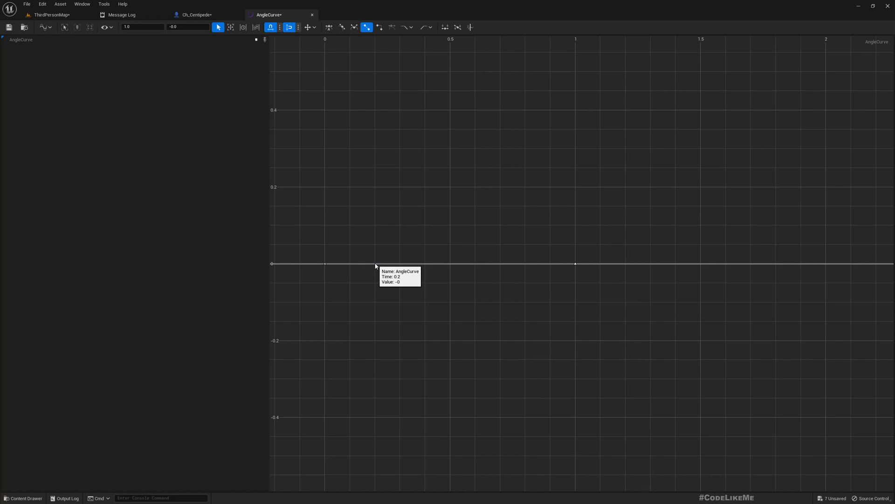
mouse_move(375, 201)
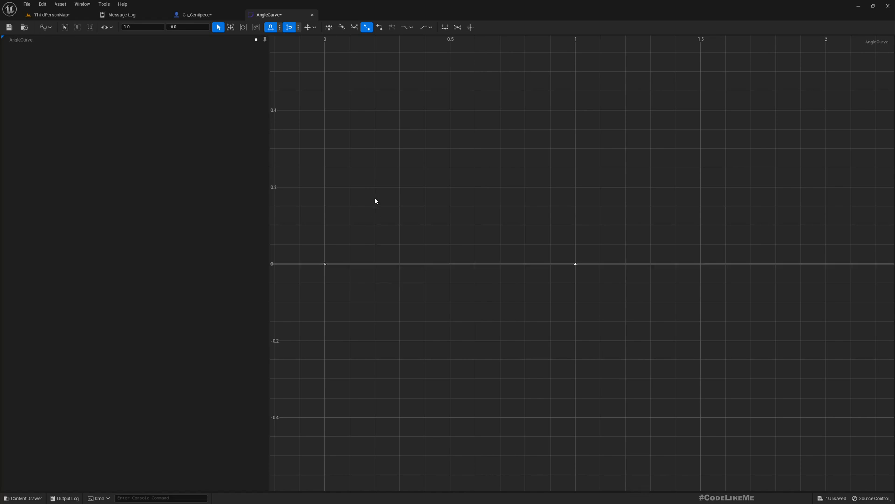
mouse_move(483, 302)
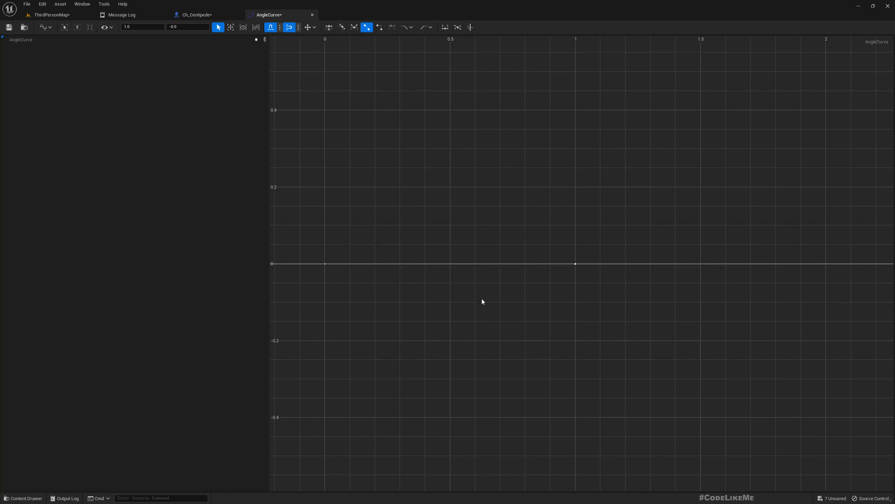
mouse_move(563, 234)
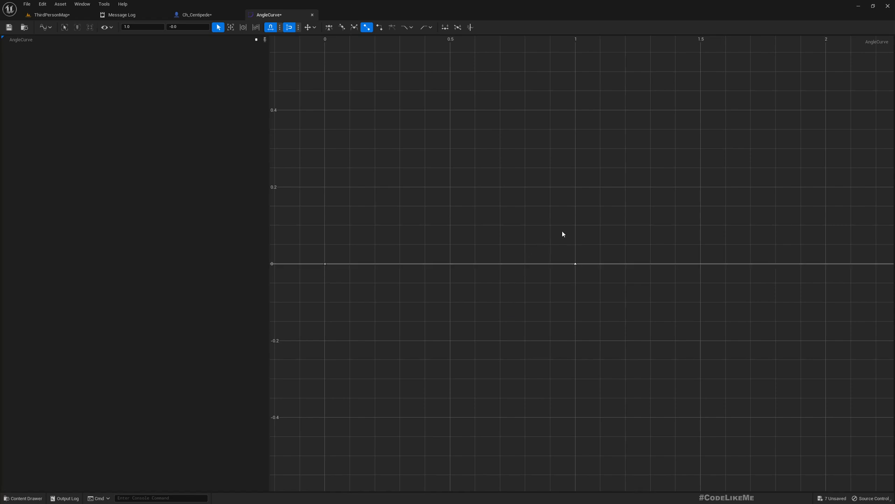
mouse_move(380, 191)
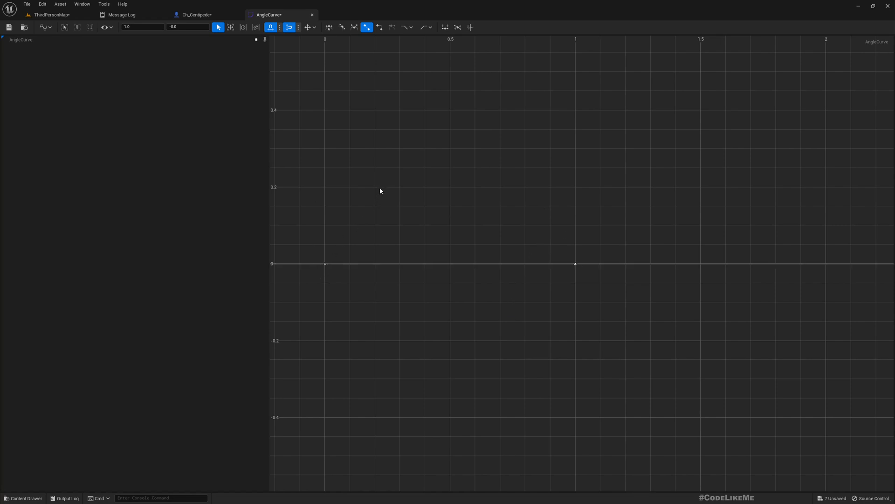
mouse_move(520, 274)
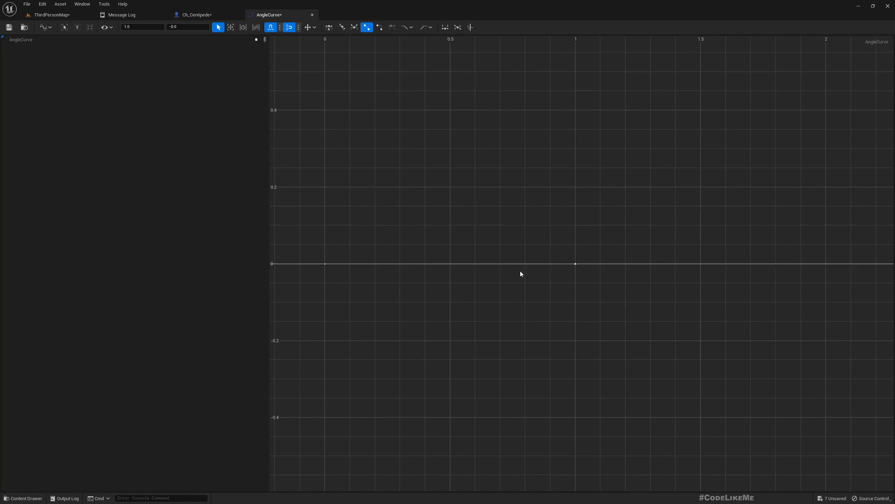
right_click(521, 274)
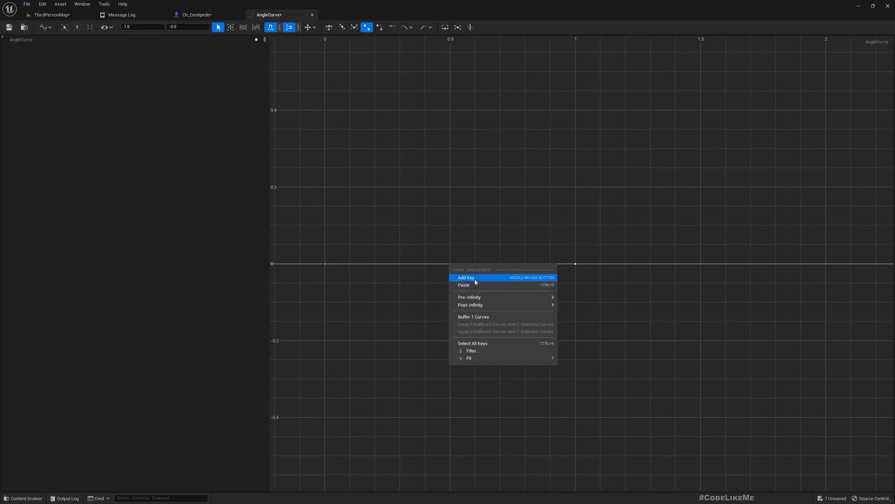
left_click(466, 277)
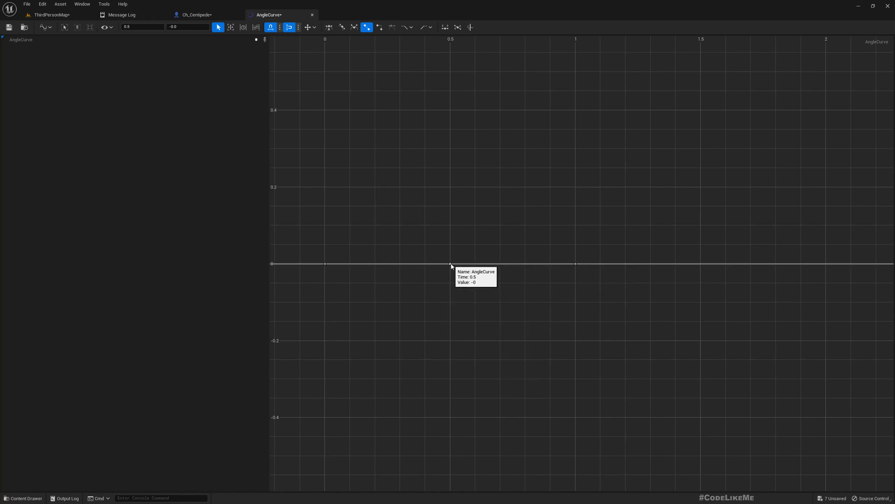
mouse_move(366, 224)
type("0.25")
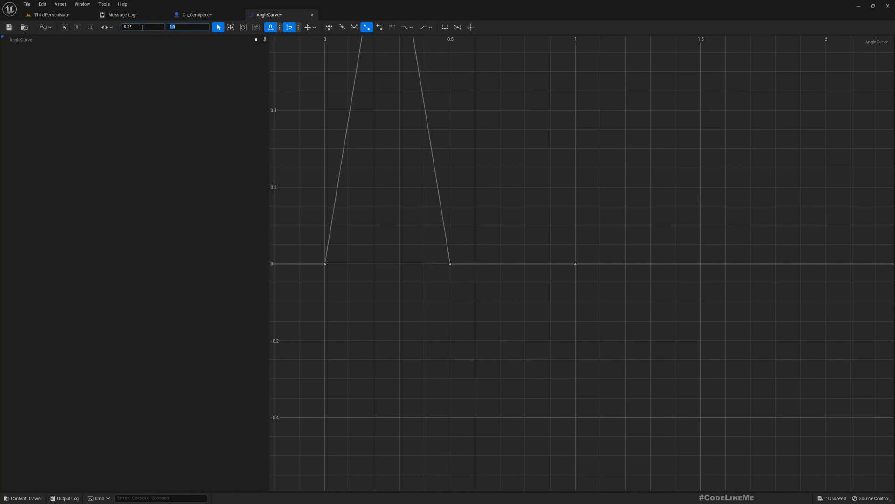
scroll("down", 3)
type("-1")
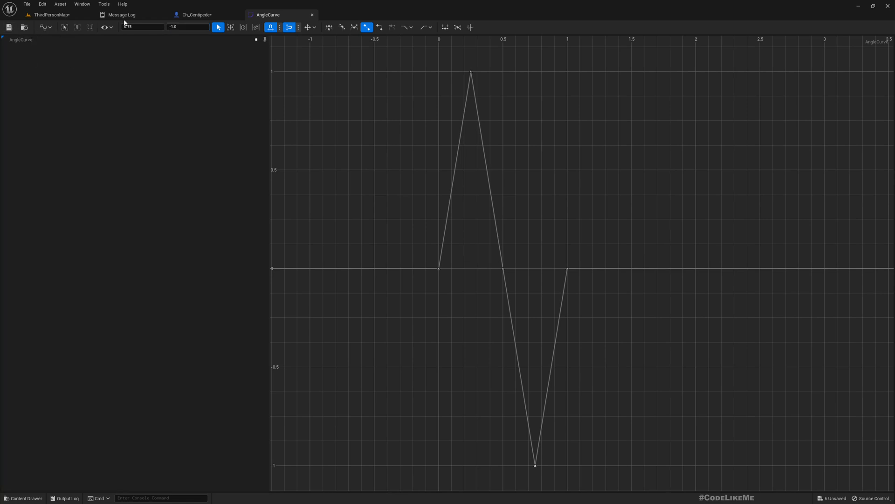
Add an AngleCurve variable typed as a Curve Float object reference, defaulting to the AngleCurve asset
left_click(197, 15)
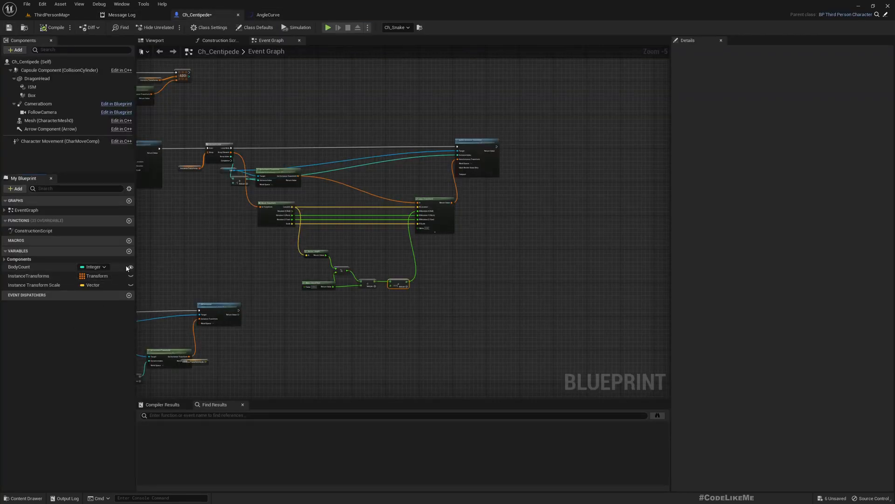
mouse_move(129, 251)
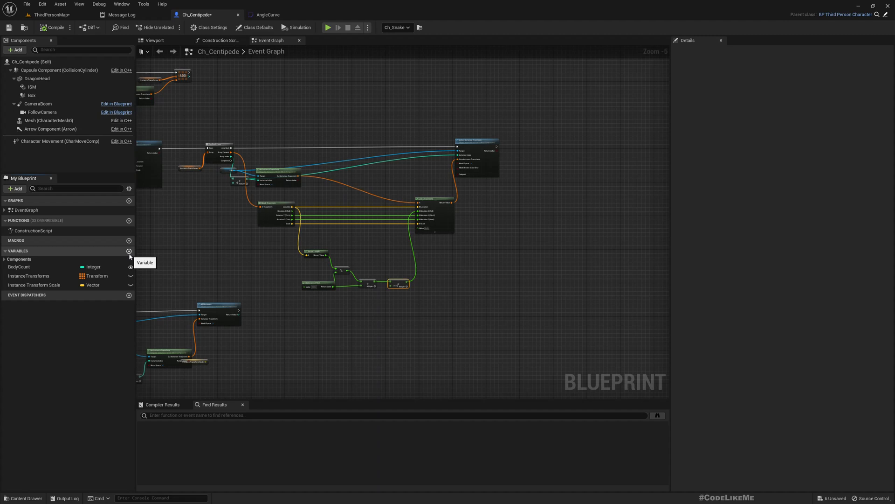
left_click(129, 251)
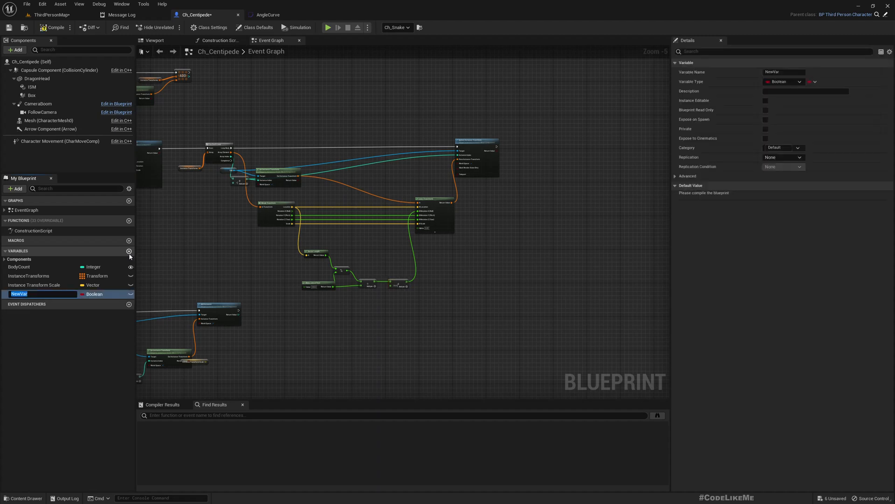
type("AngleCurve")
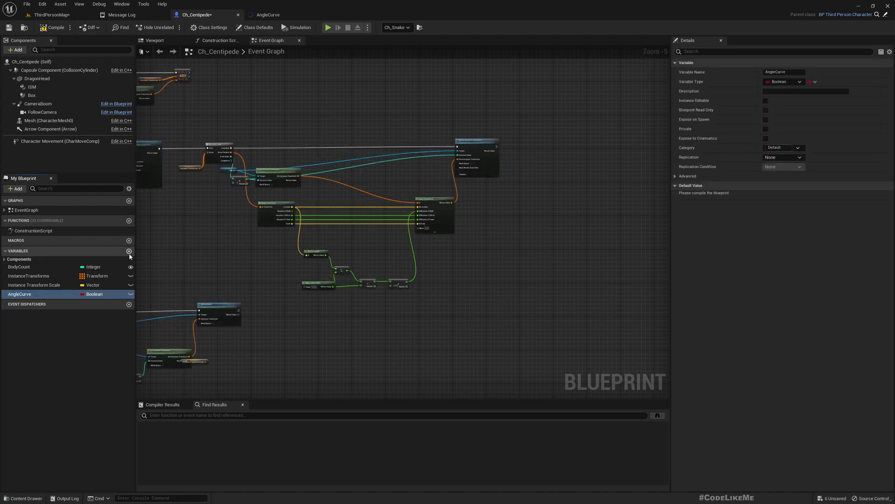
left_click(799, 81)
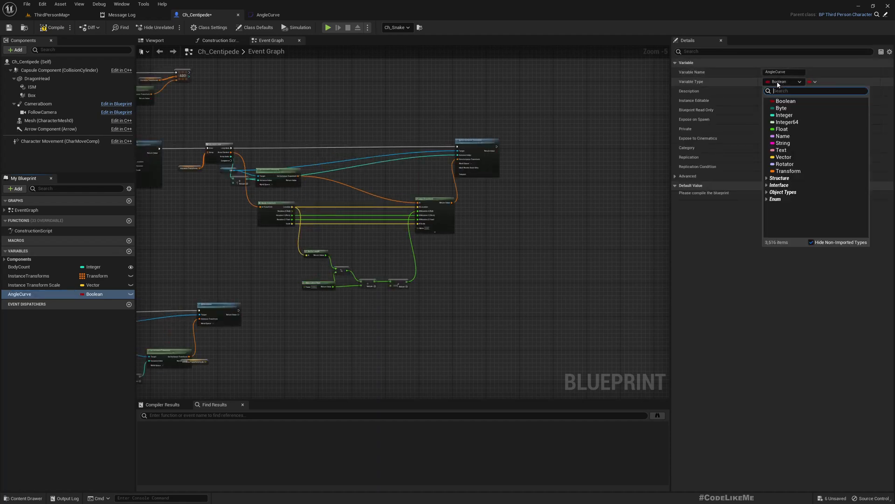
type("floatcurve")
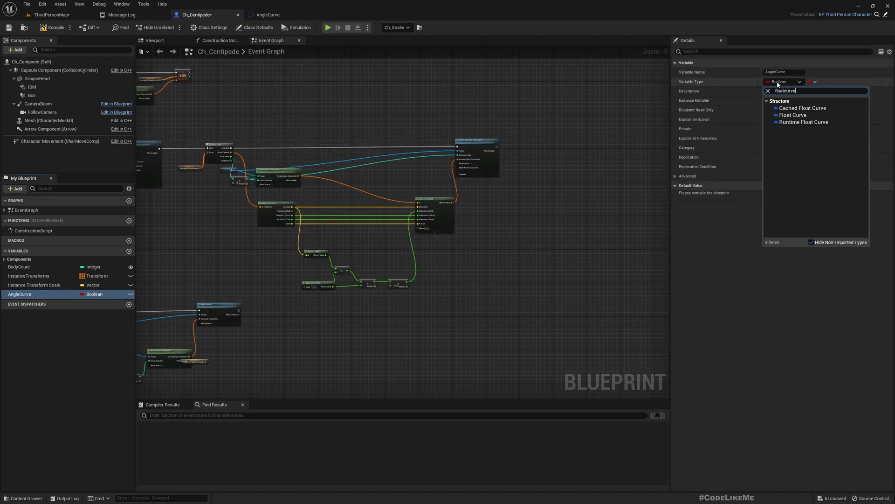
mouse_move(793, 114)
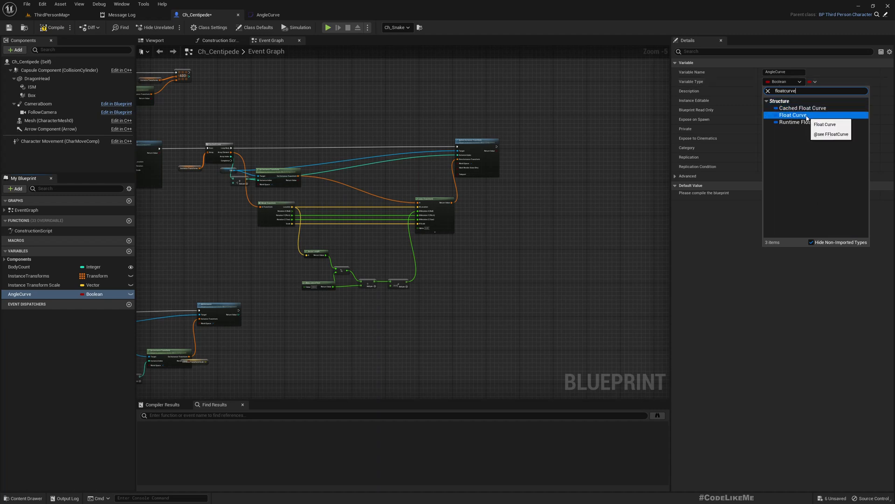
type("curve")
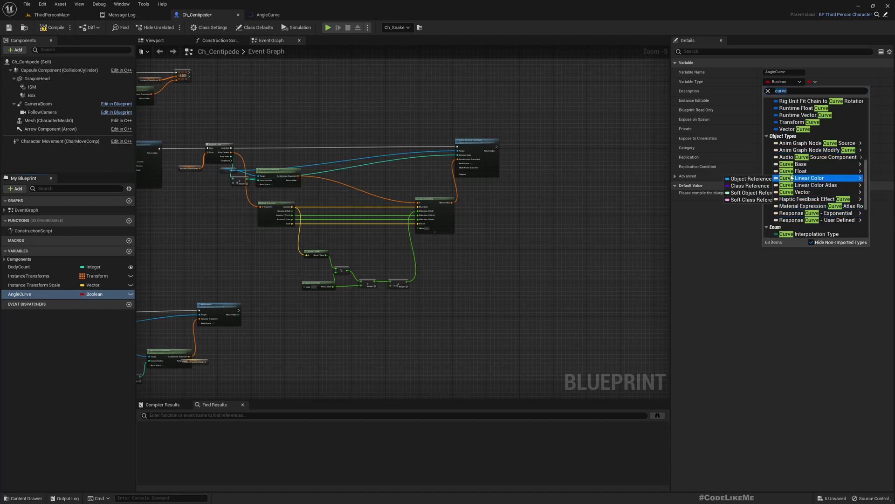
left_click(799, 171)
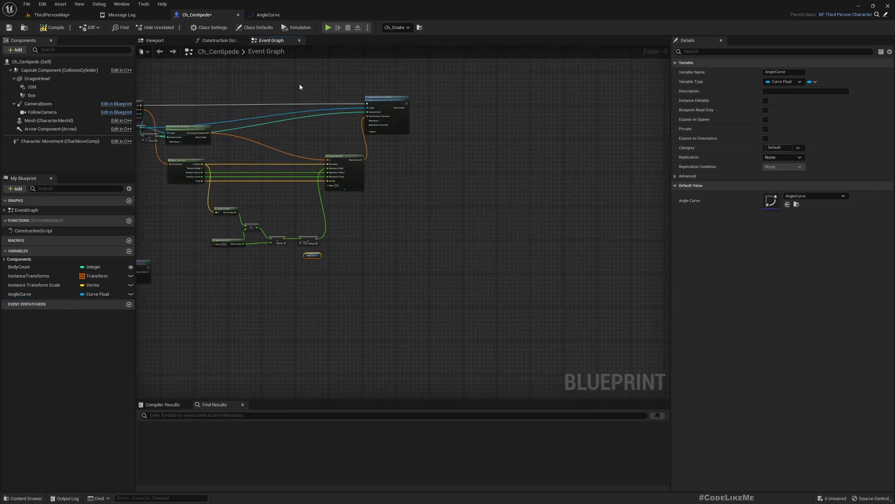
mouse_move(310, 237)
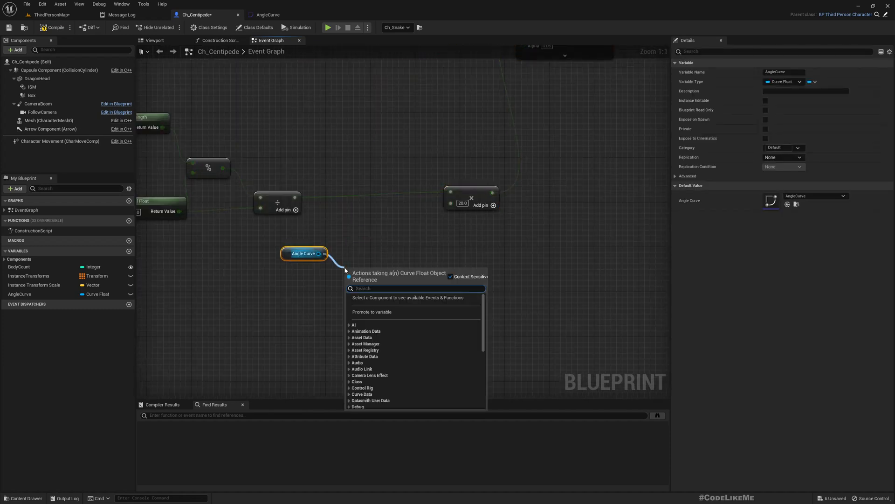
Add a Get Float Value node on AngleCurve, wired from the divide node into the multiply-by-20
type("vel")
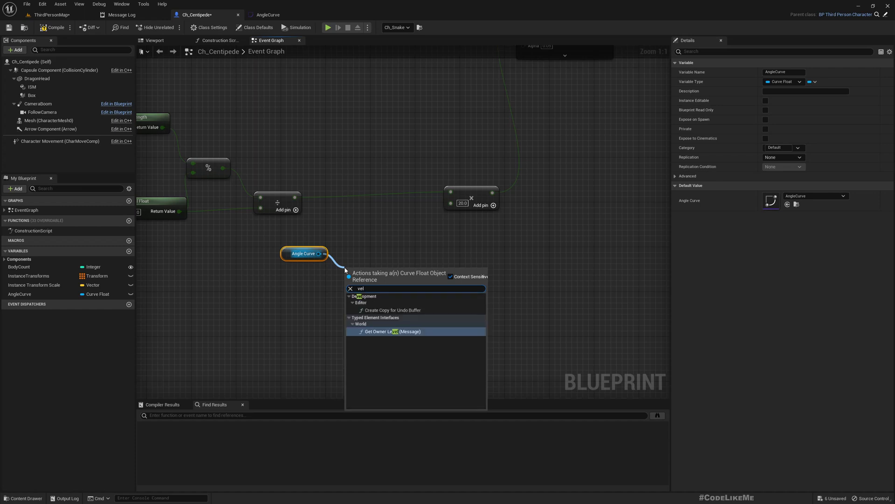
type("val")
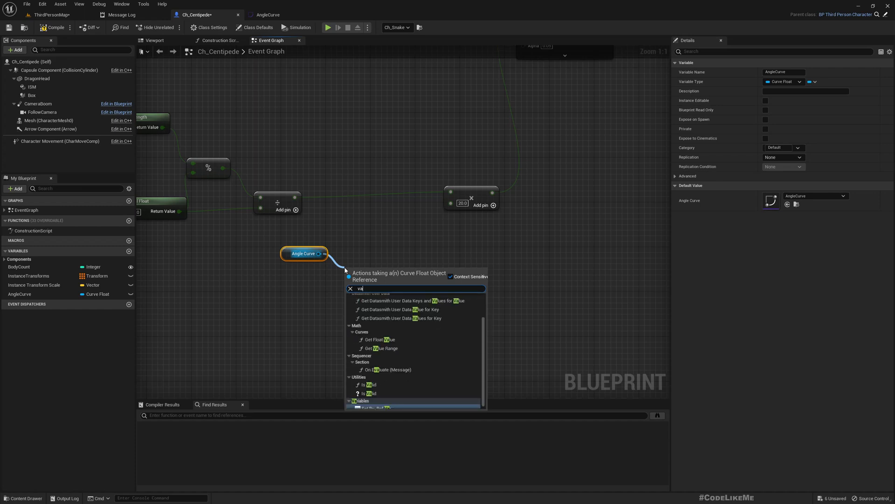
type("value")
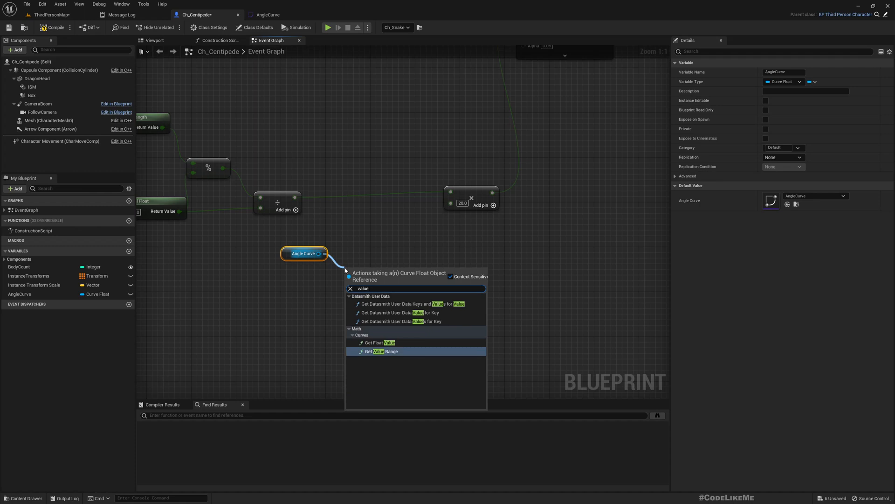
left_click(379, 342)
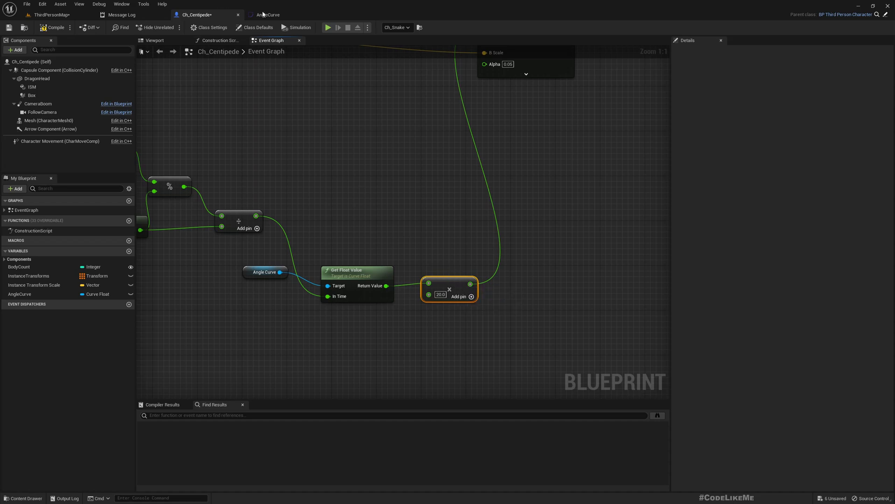
Review the AngleCurve asset and compile Ch_Centipede
left_click(266, 15)
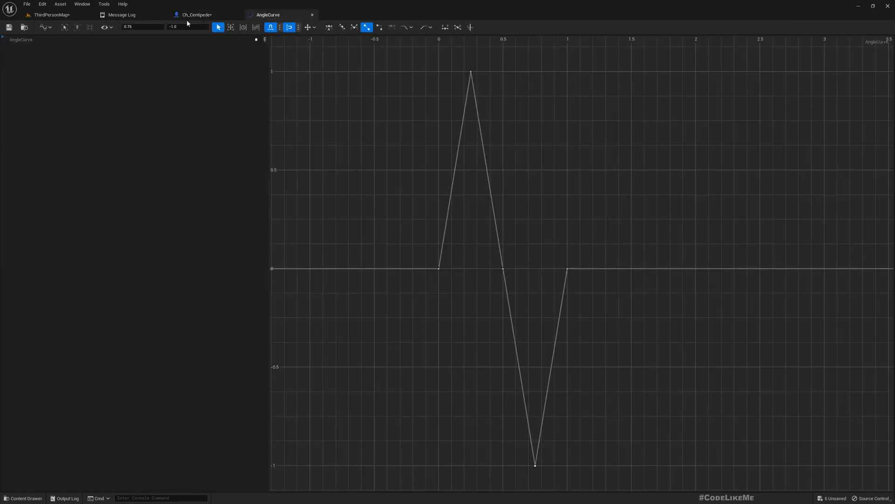
left_click(196, 15)
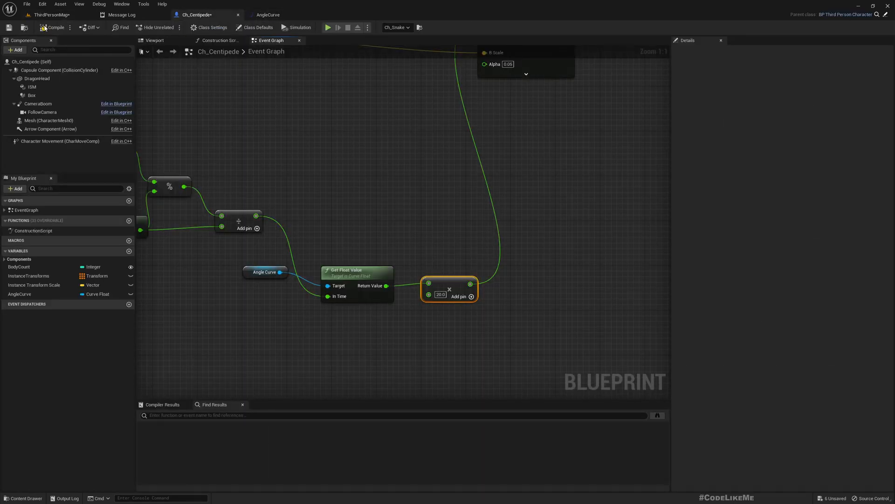
left_click(327, 27)
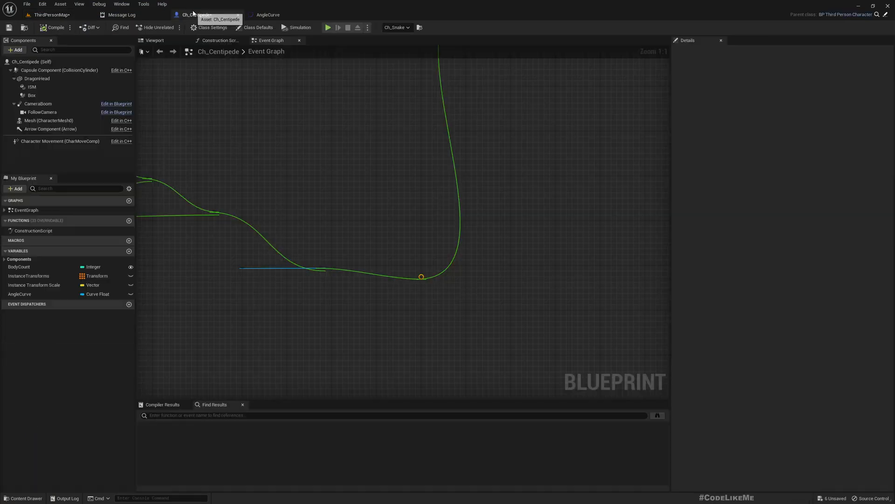
Select the ISM component and bring up the angle chain in the Event Graph
left_click(153, 40)
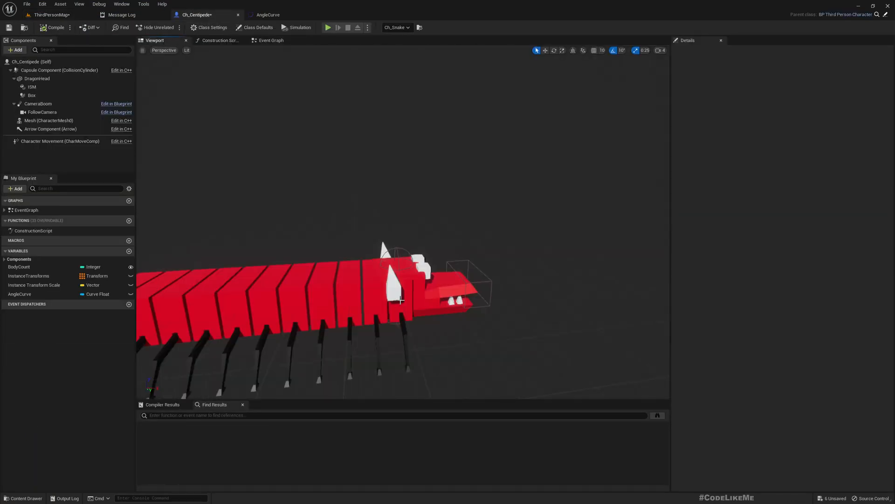
left_click(32, 87)
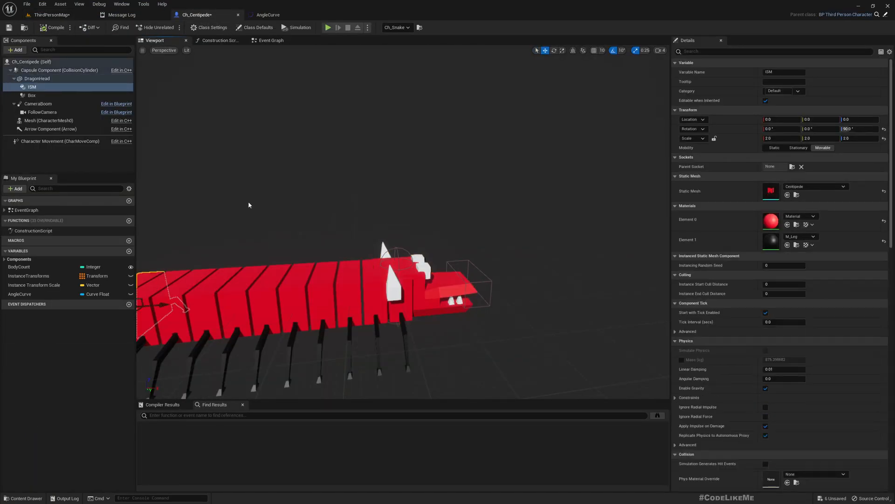
left_click(270, 40)
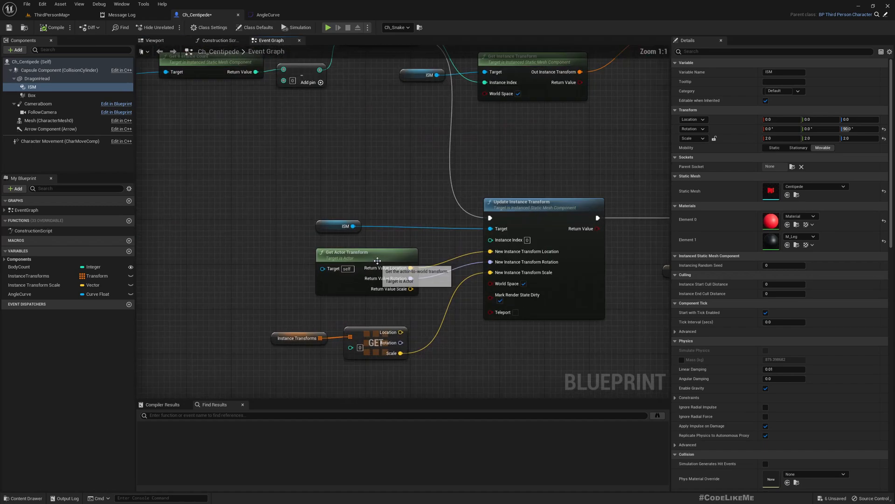
scroll("down", 3)
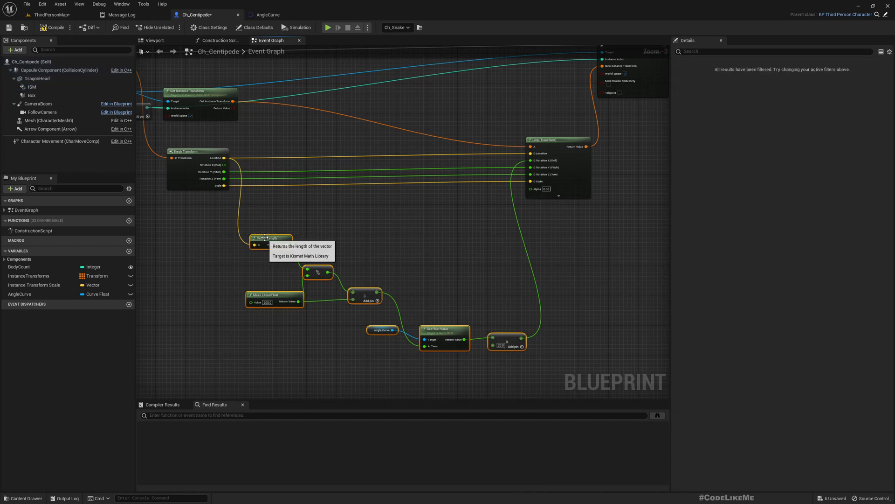
Collapse the selected angle nodes into a GetAncle macro fed by the actor location
right_click(271, 238)
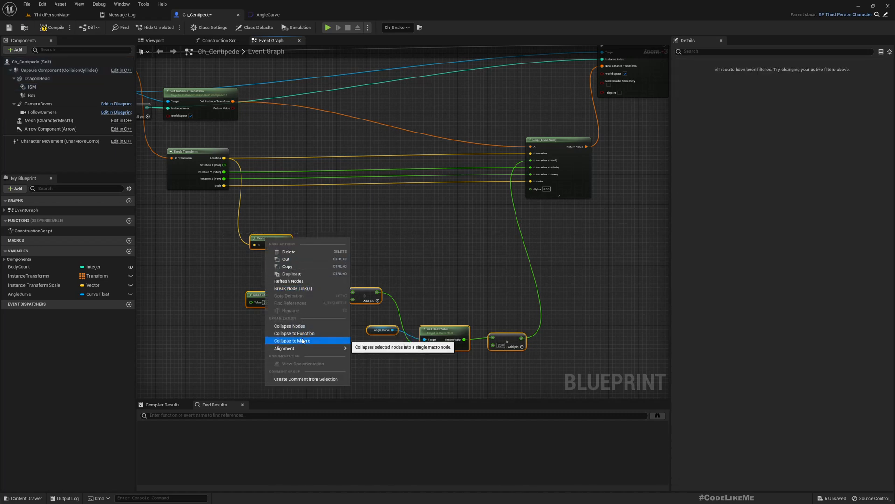
left_click(292, 340)
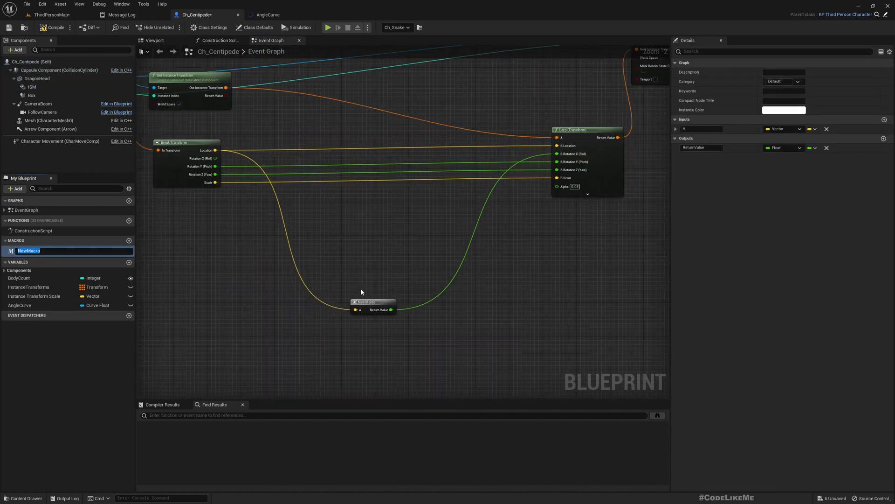
type("GetAncle")
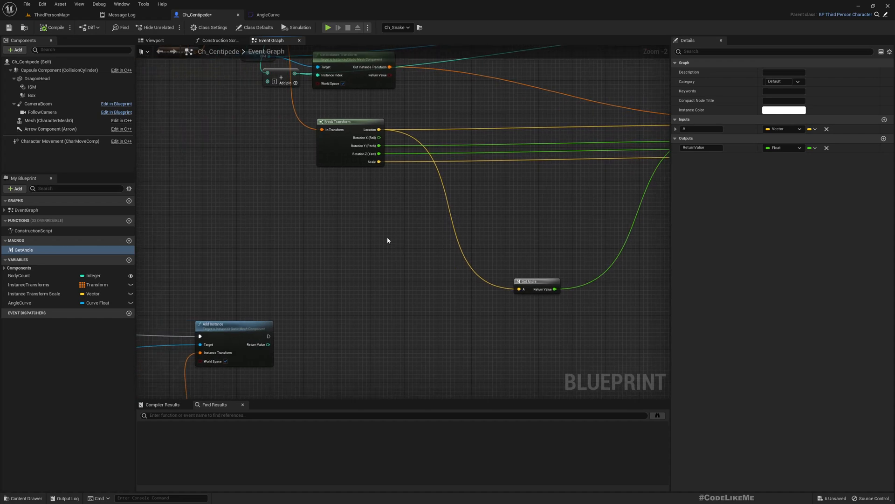
scroll("up", 3)
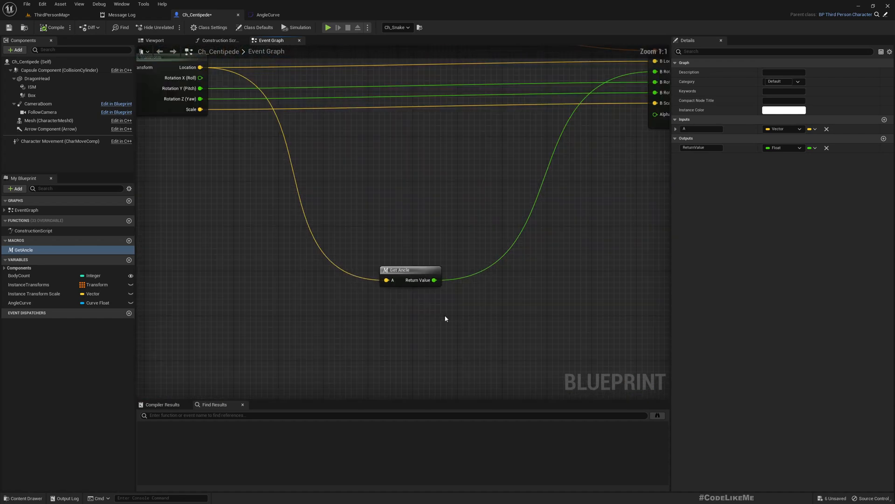
scroll("down", 3)
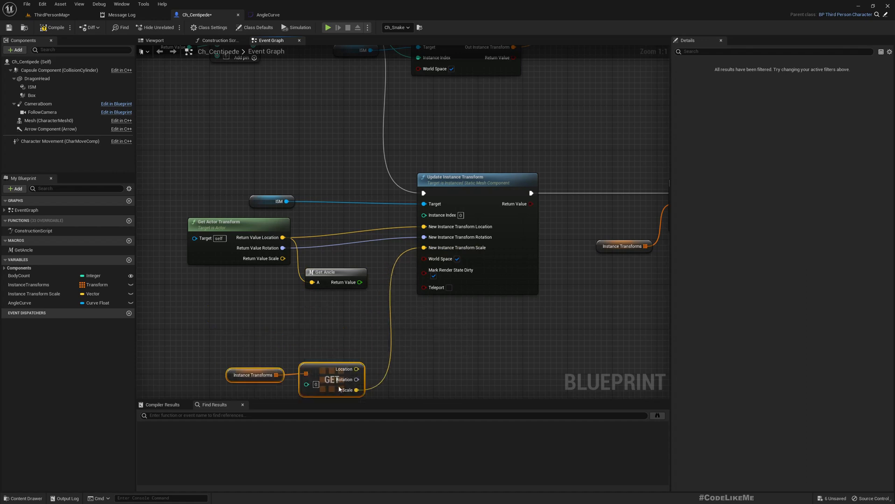
Split the instance and actor rotation pins into roll, pitch and yaw, wire them, and compile
right_click(424, 247)
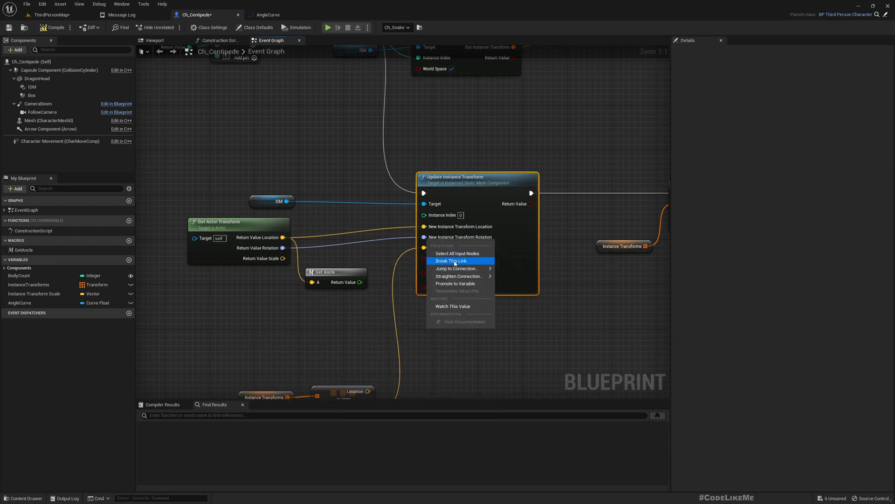
left_click(451, 260)
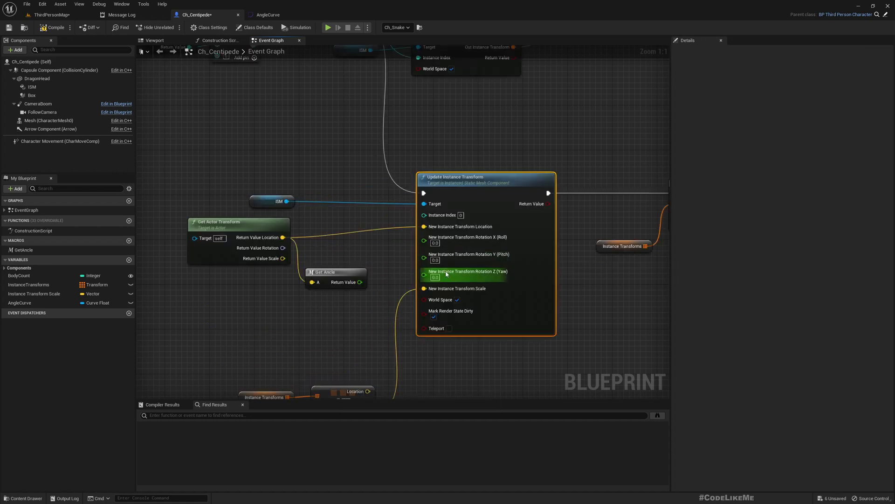
right_click(281, 248)
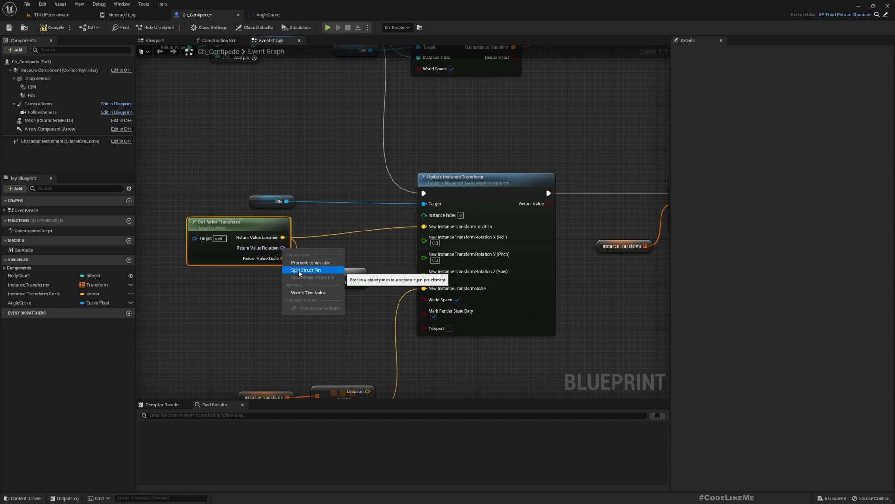
left_click(307, 269)
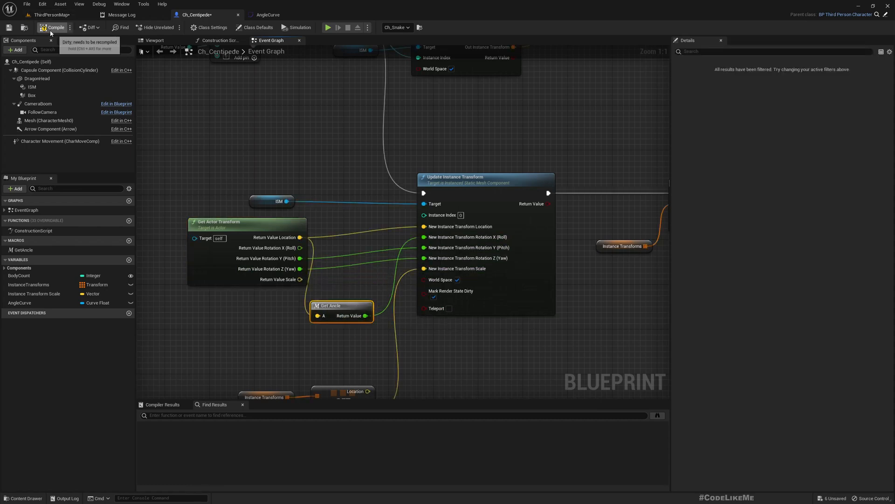
left_click(327, 27)
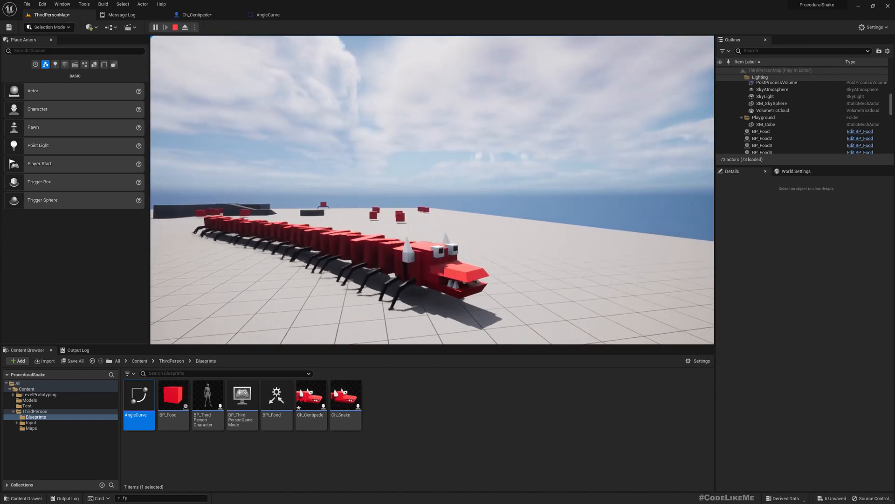
Reopen Ch_Centipede and select the ISM component to offset its Location X to -138.7
double_click(311, 395)
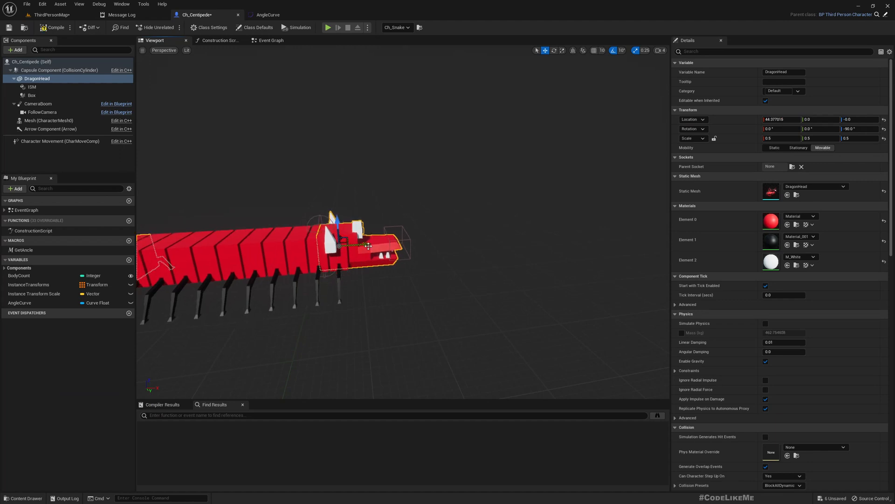
left_click(32, 86)
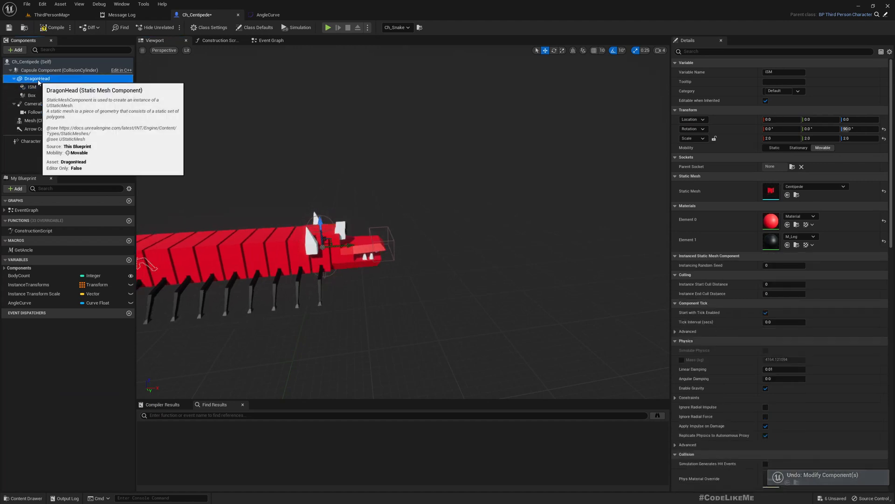
left_click(33, 87)
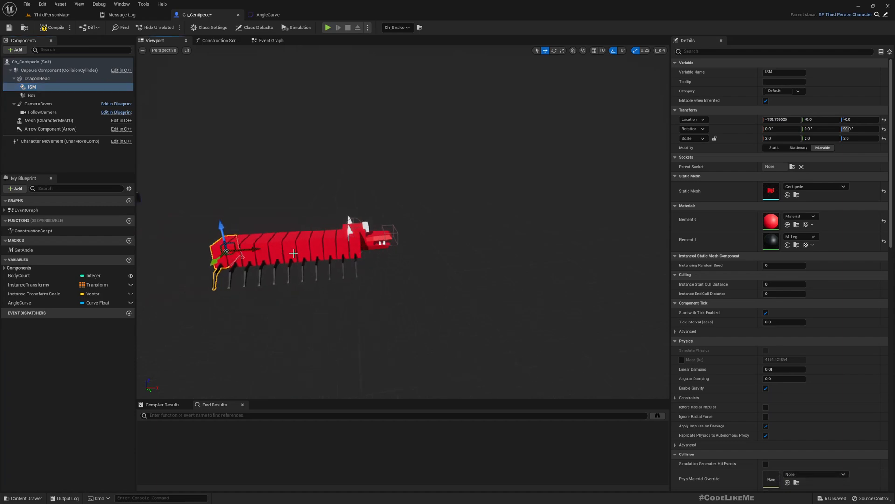
left_click(270, 41)
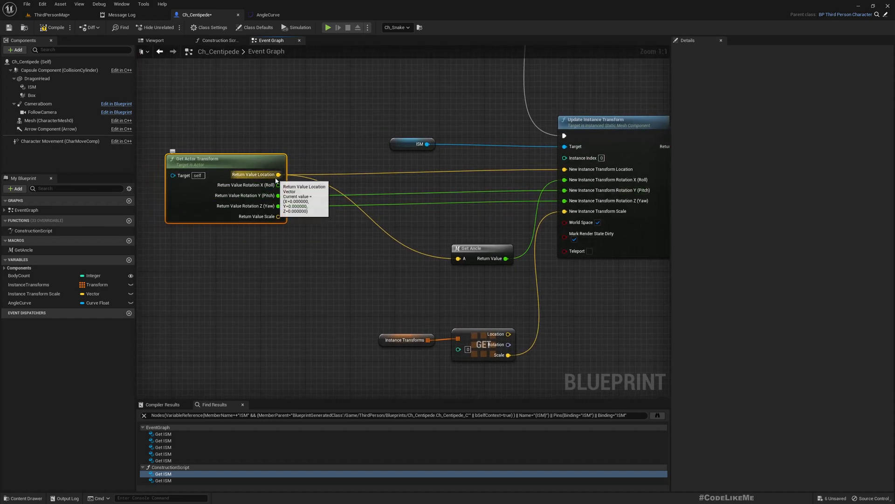
Add a Get Actor Forward Vector node for the -100 location offset
right_click(226, 272)
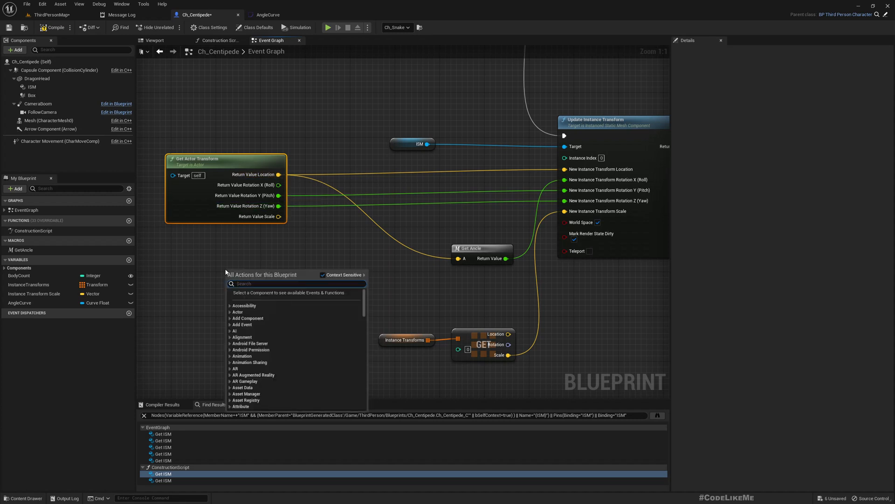
type("actor forw")
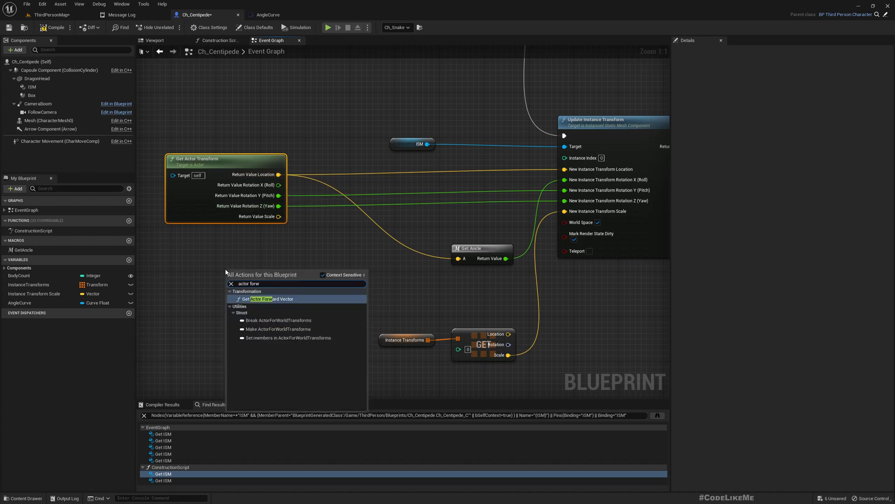
left_click(272, 298)
type("-100")
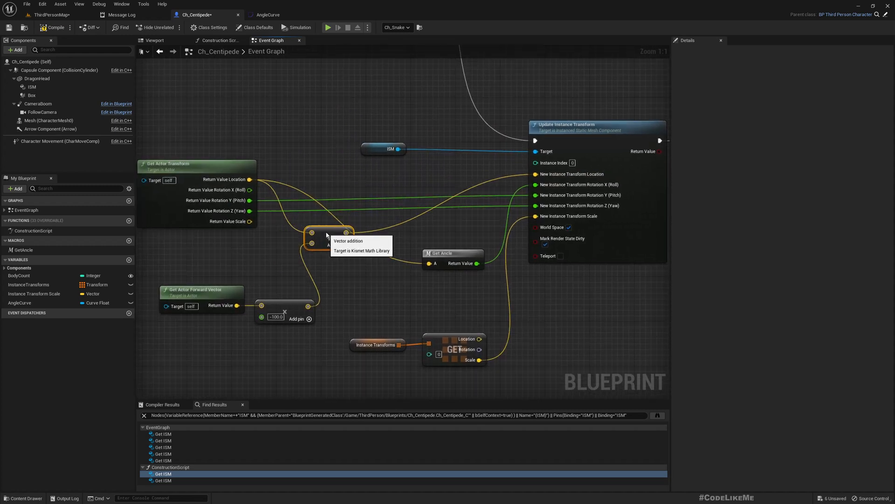
mouse_move(51, 28)
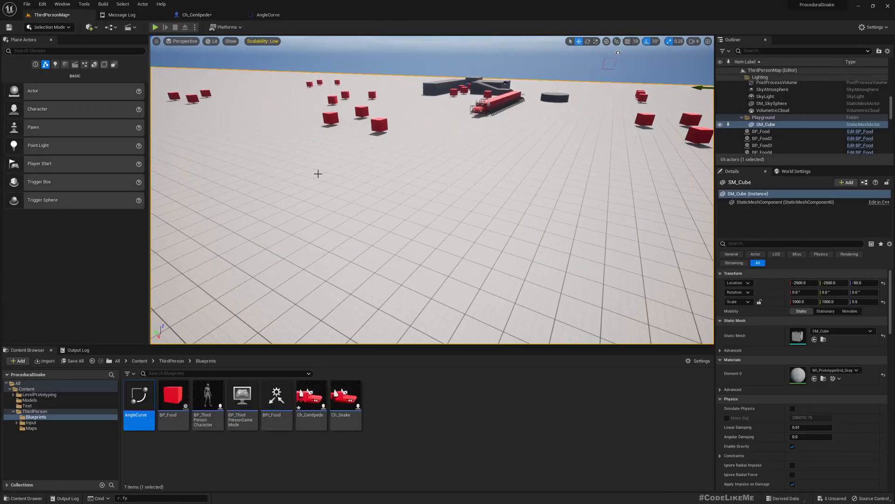
Play-test the level to watch the centipede's head leading its legged body, then stop
left_click(155, 27)
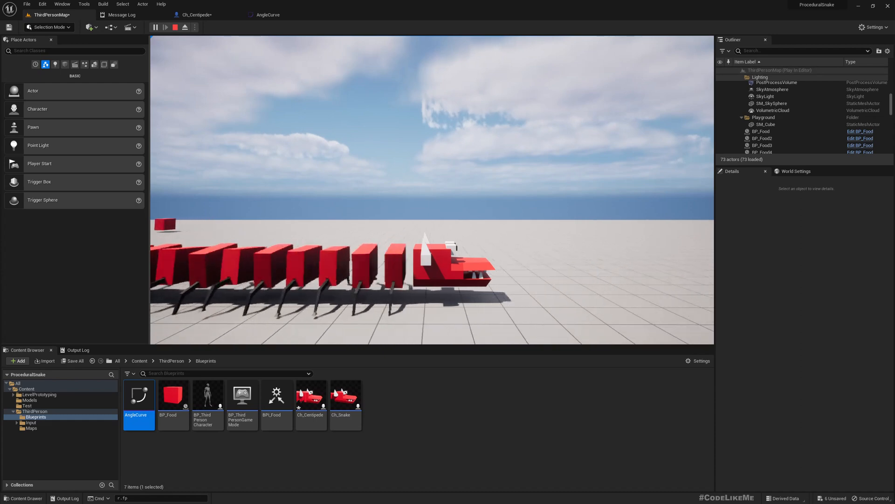
left_click(184, 27)
type("+")
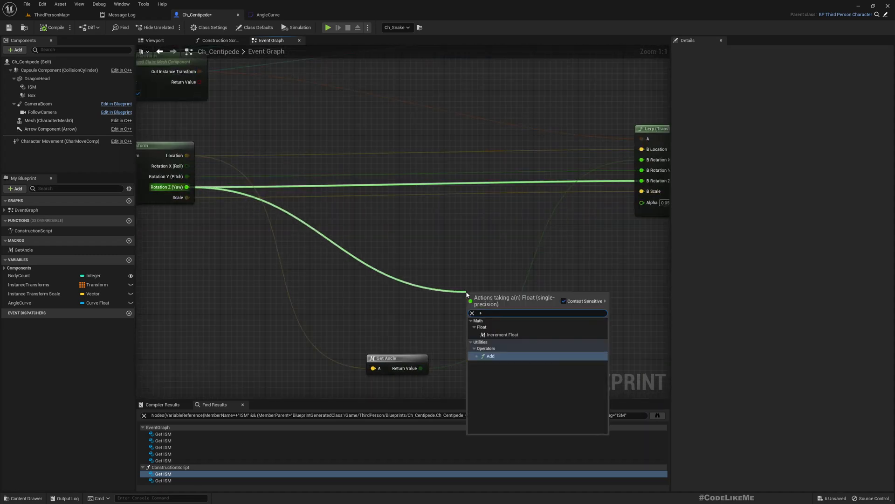
Add an add node on the instance yaw and rename the GetAncle macro pins to Roll and Roll Out
left_click(491, 356)
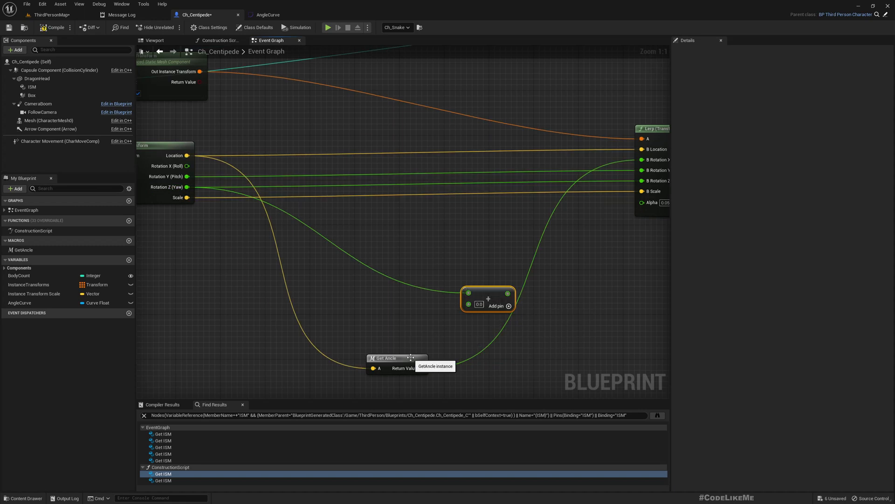
double_click(386, 358)
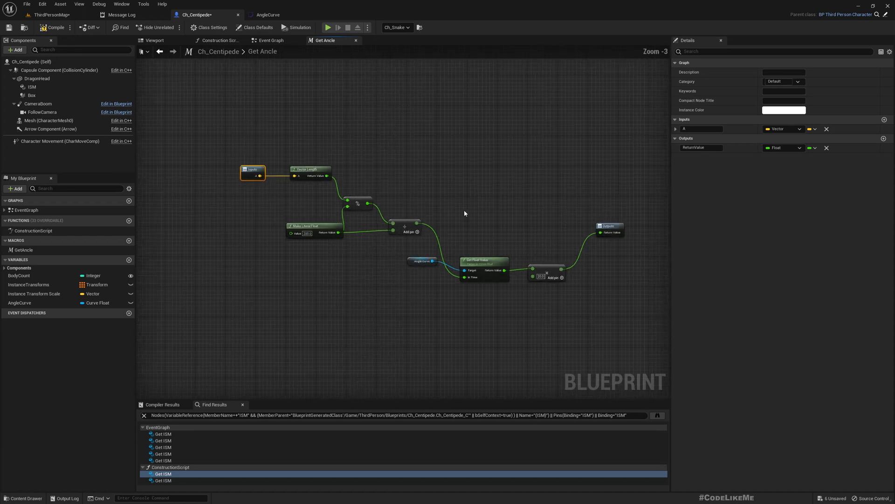
mouse_move(434, 158)
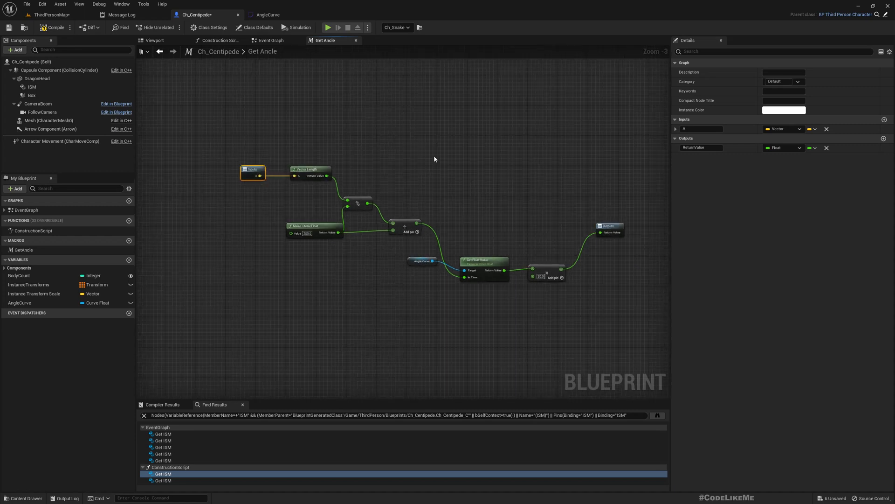
left_click(703, 129)
type("Roll")
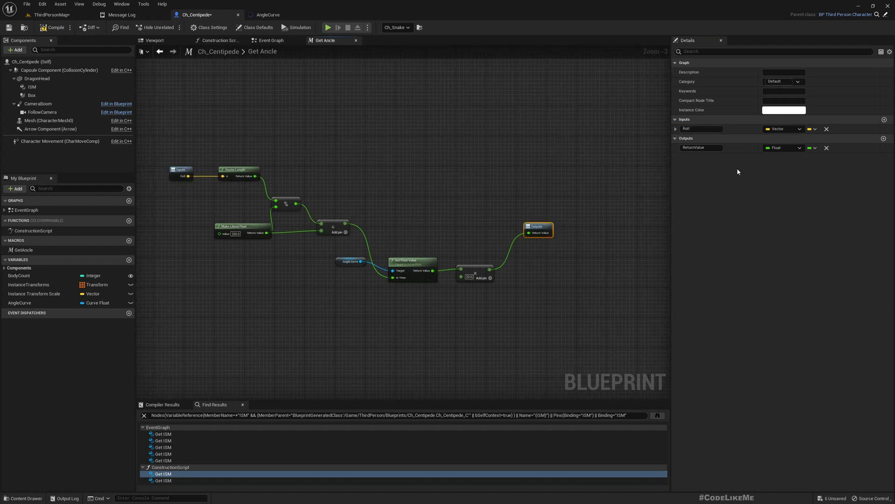
mouse_move(772, 157)
type("Rod")
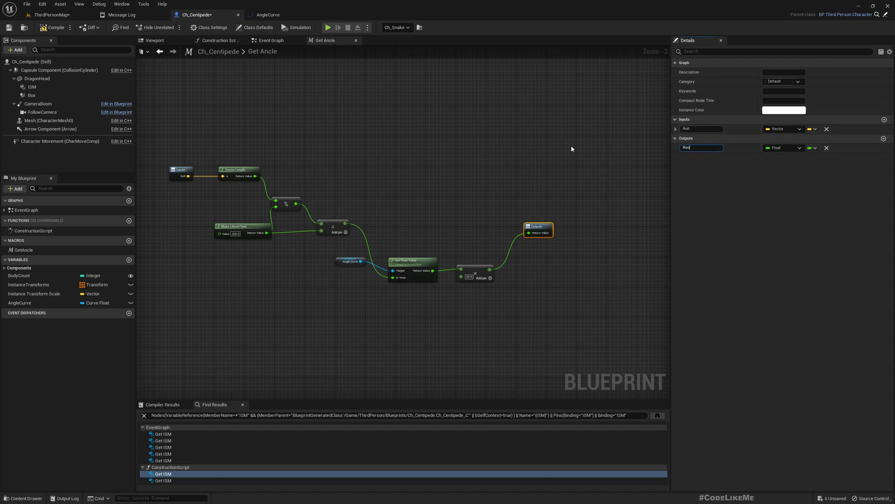
key("BackSpace")
type("l out")
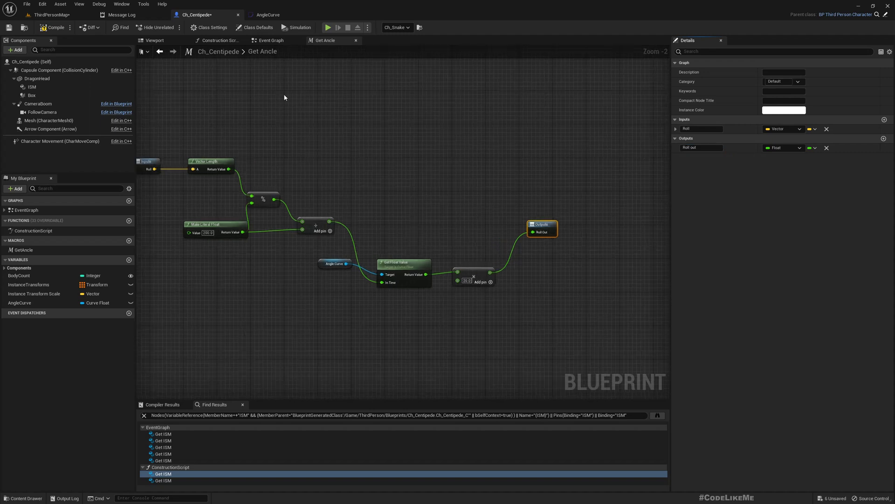
left_click(270, 41)
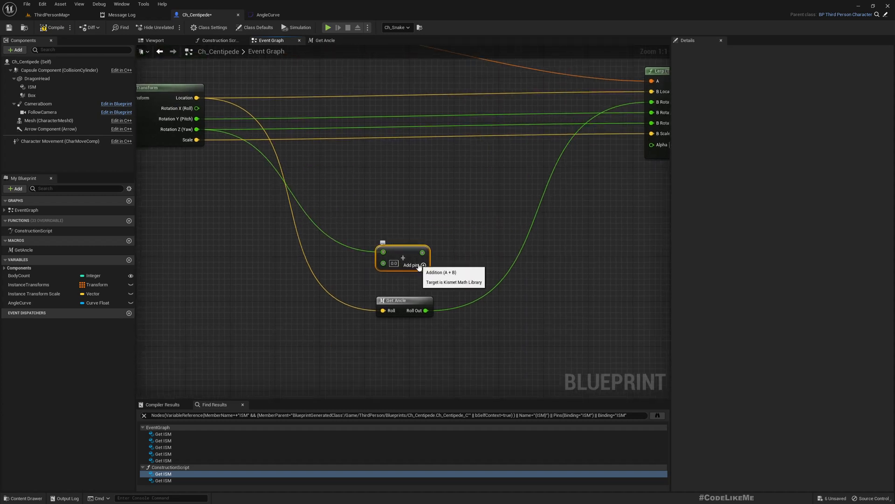
Rename the Get Angle macro's input pin to Location
left_click(325, 41)
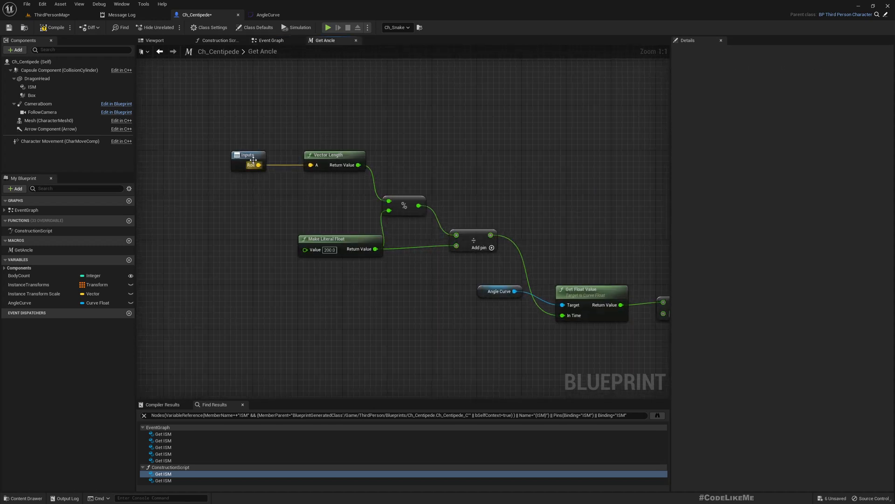
left_click(248, 155)
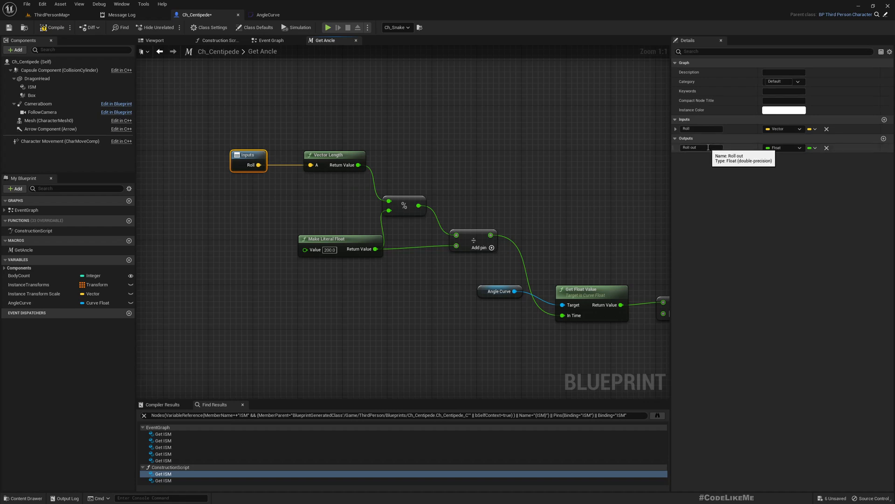
double_click(701, 129)
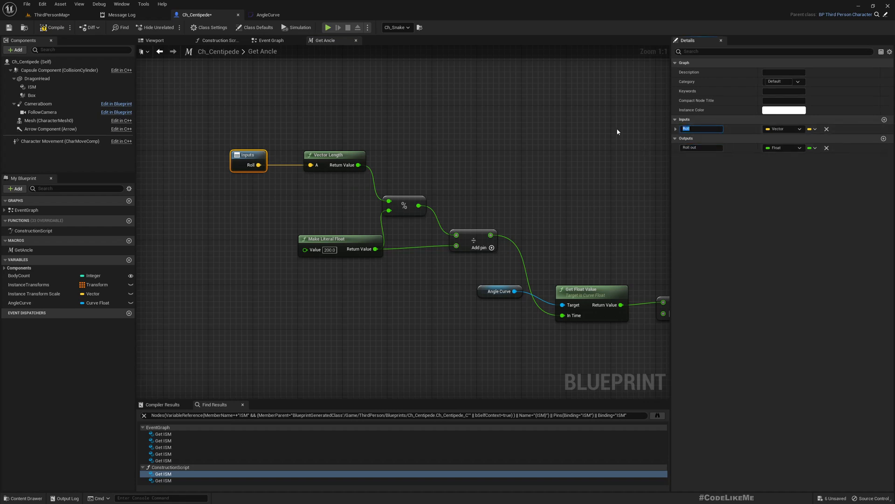
type("Location")
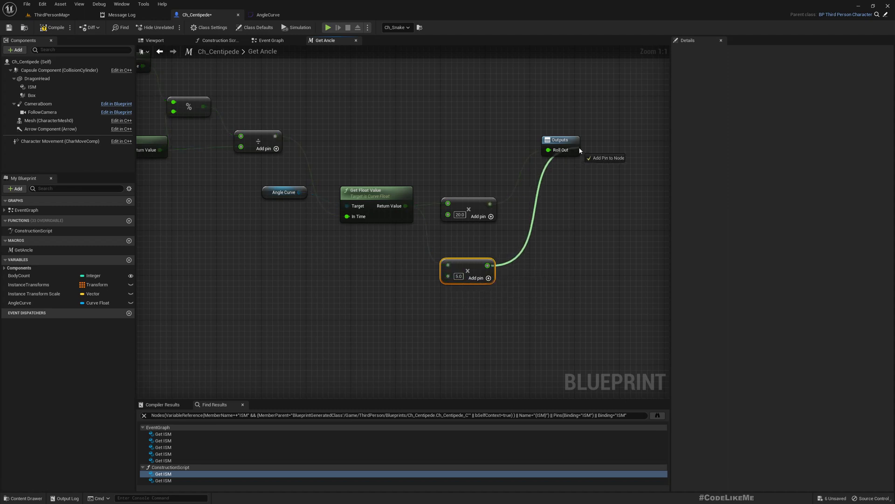
Add a second macro output named 'Yaw out', fed by the multiply-by-5 result
left_click(607, 158)
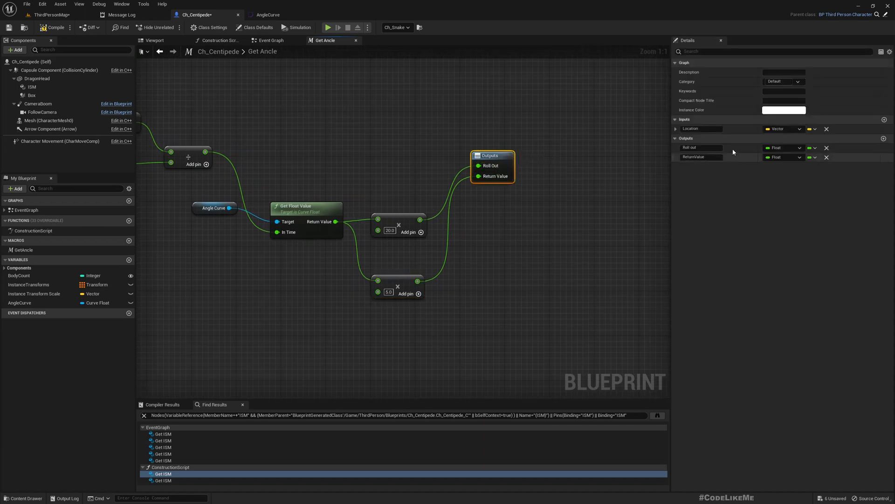
double_click(700, 157)
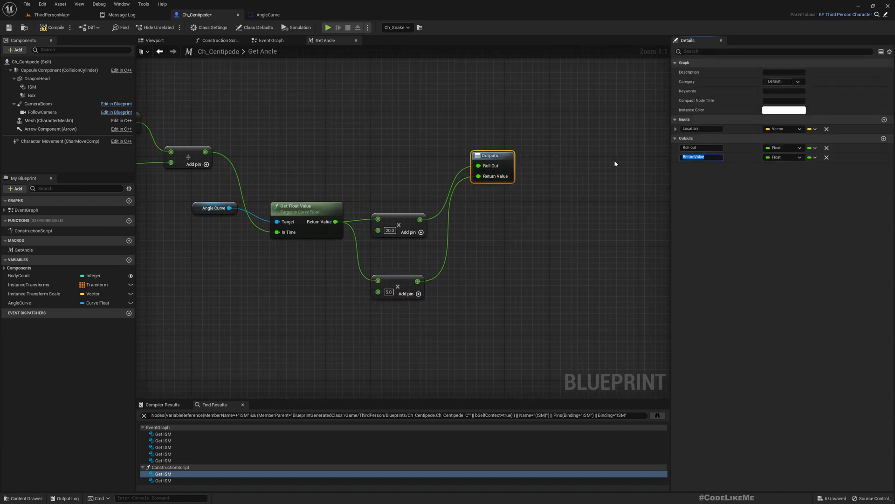
type("Yaw")
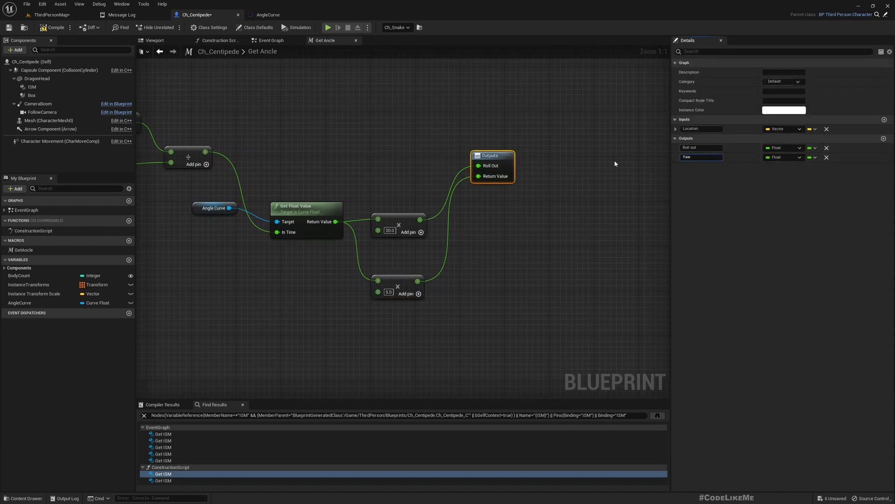
type("Yaw out")
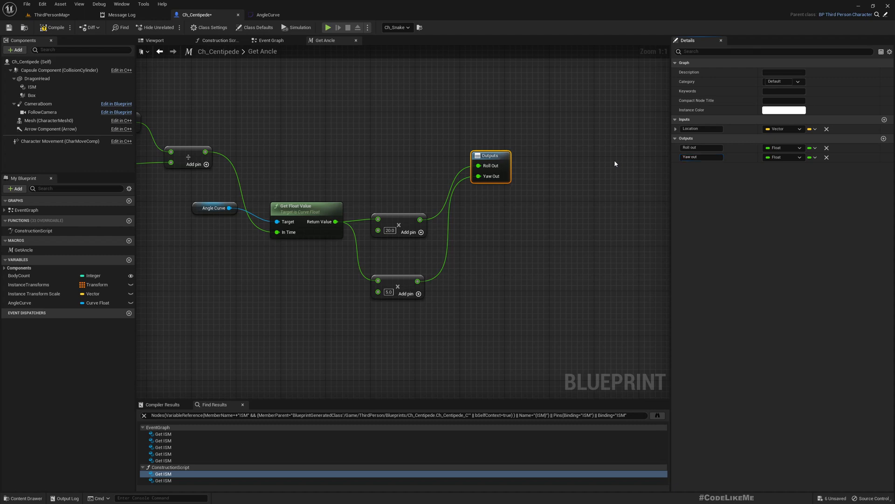
left_click(269, 40)
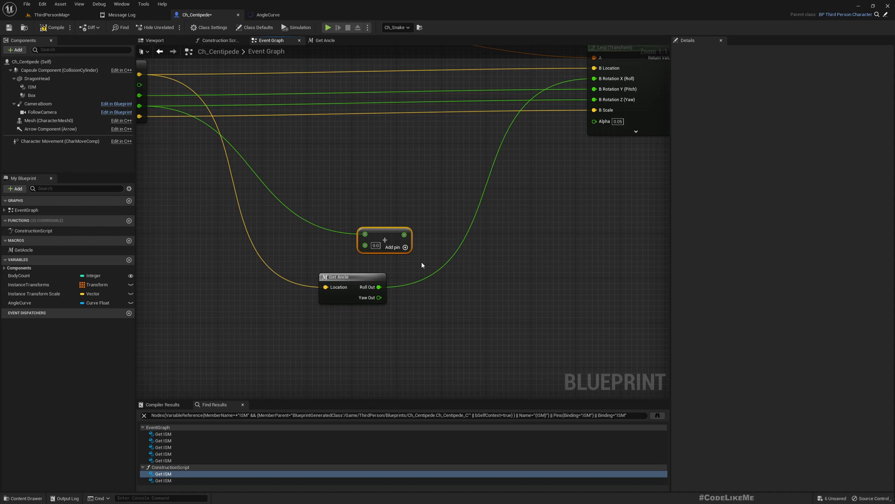
mouse_move(498, 315)
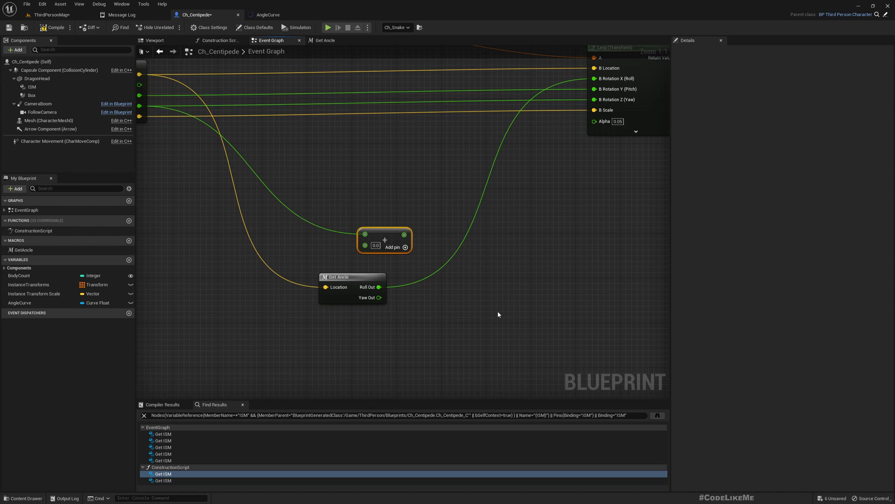
mouse_move(382, 232)
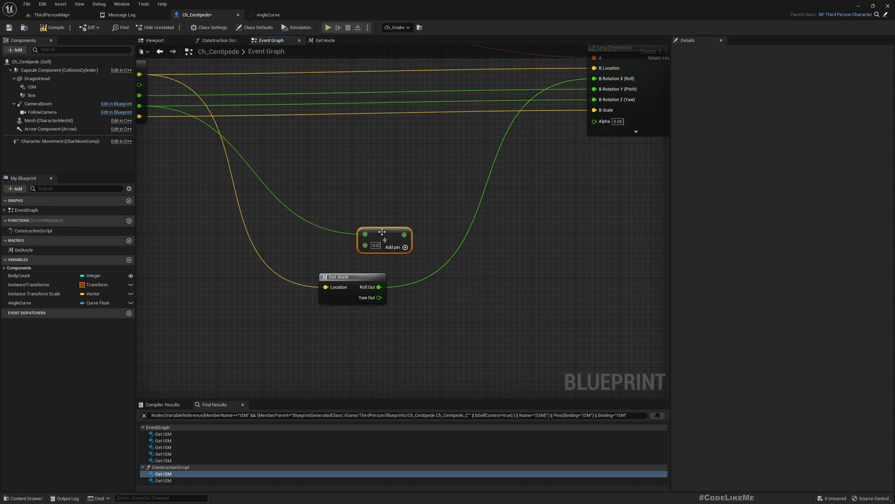
mouse_move(405, 234)
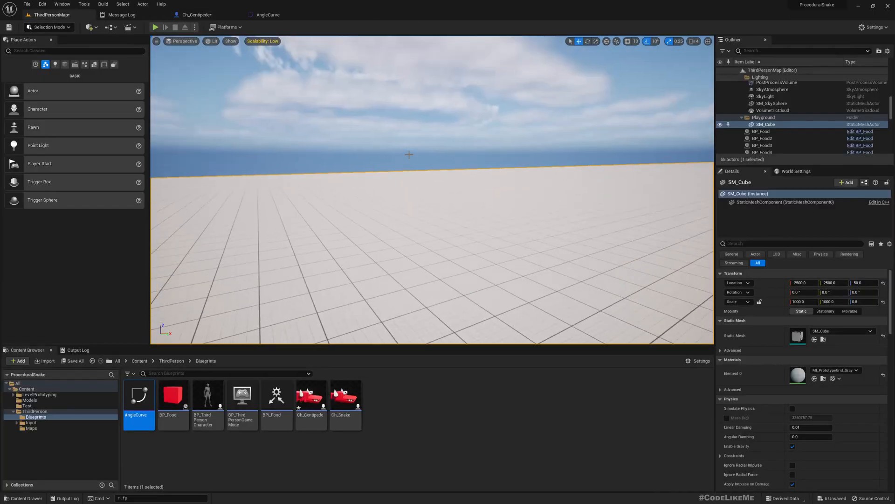
Switch to the ThirdPersonMap level editor viewport overlooking the grid floor
left_click(156, 27)
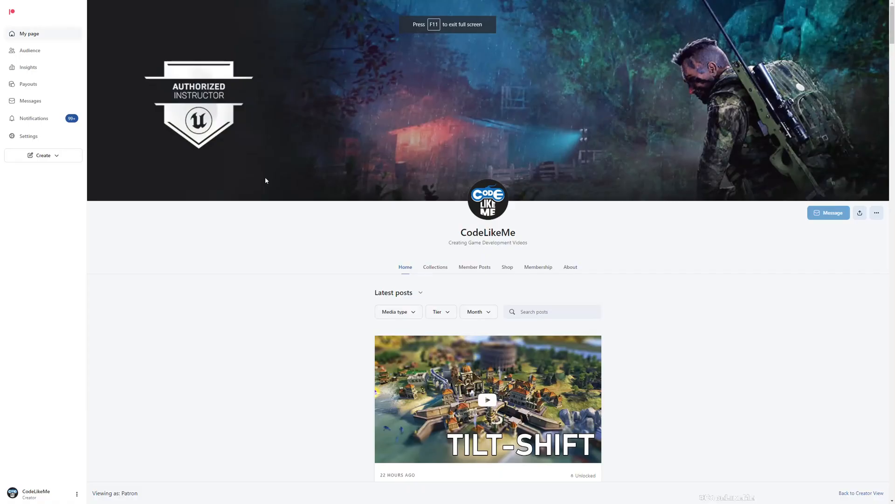
Scroll the Patreon feed down to the older shooter project migration post
scroll("down", 3)
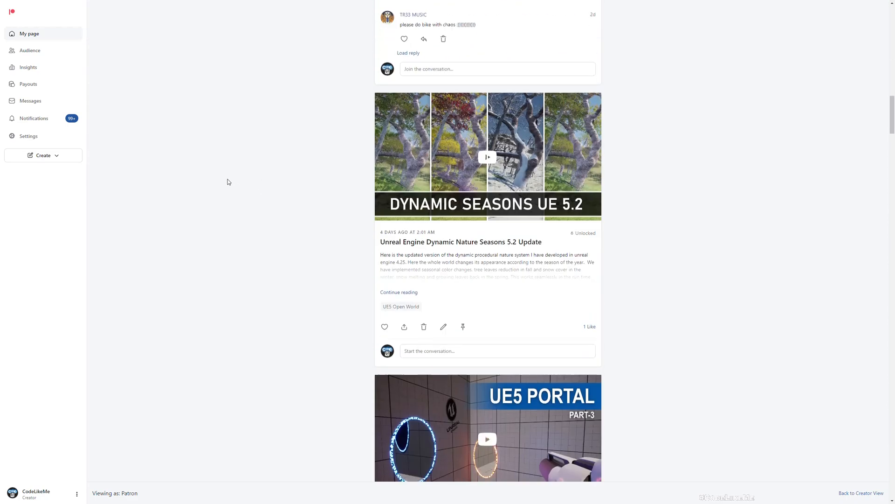
scroll("down", 3)
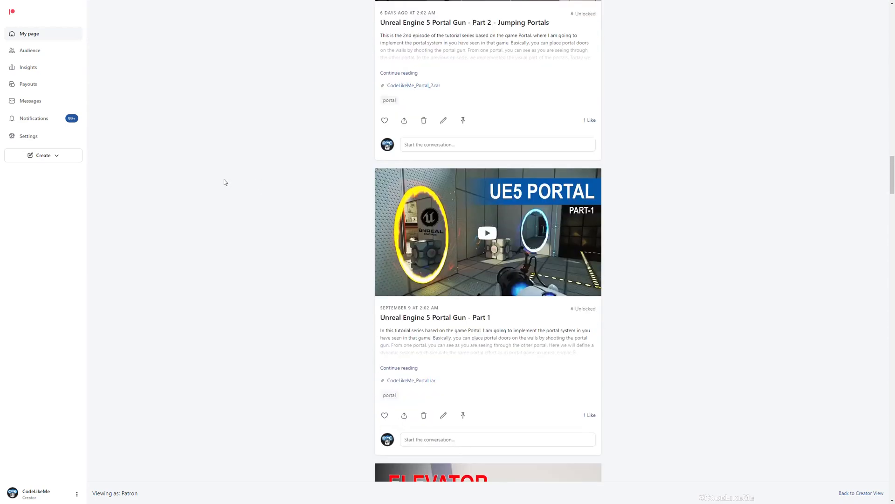
scroll("down", 3)
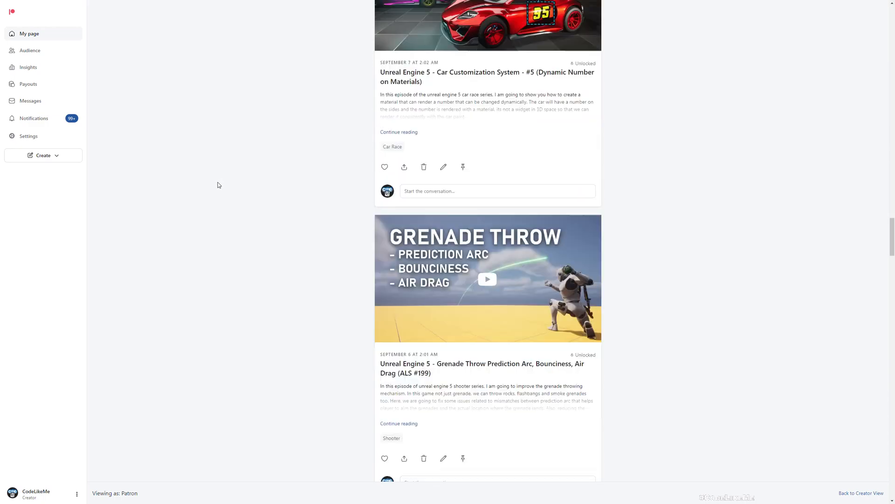
scroll("down", 3)
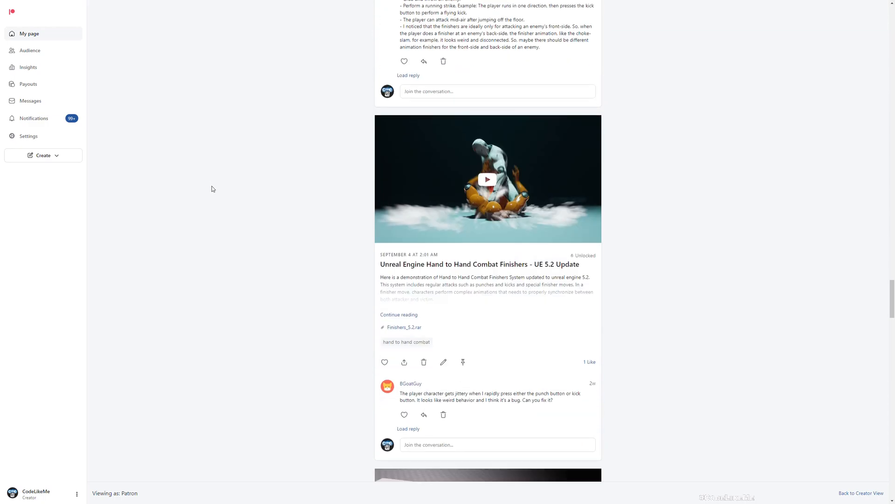
scroll("down", 3)
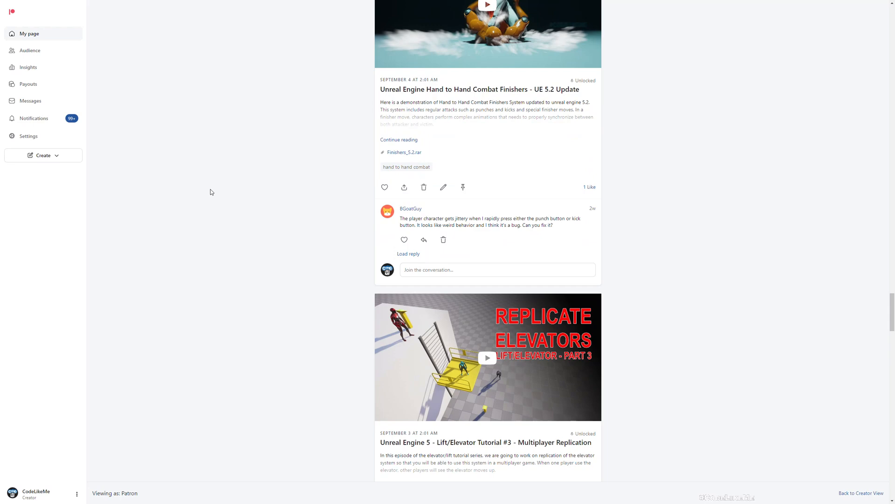
scroll("down", 3)
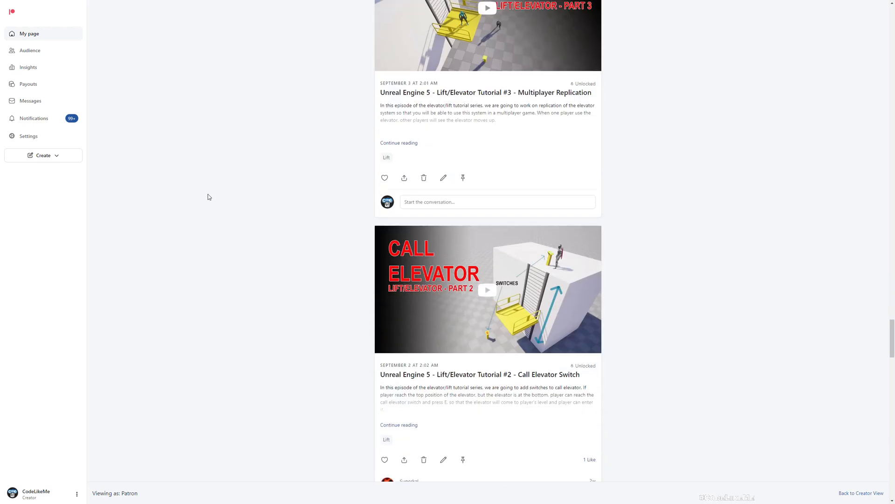
scroll("down", 3)
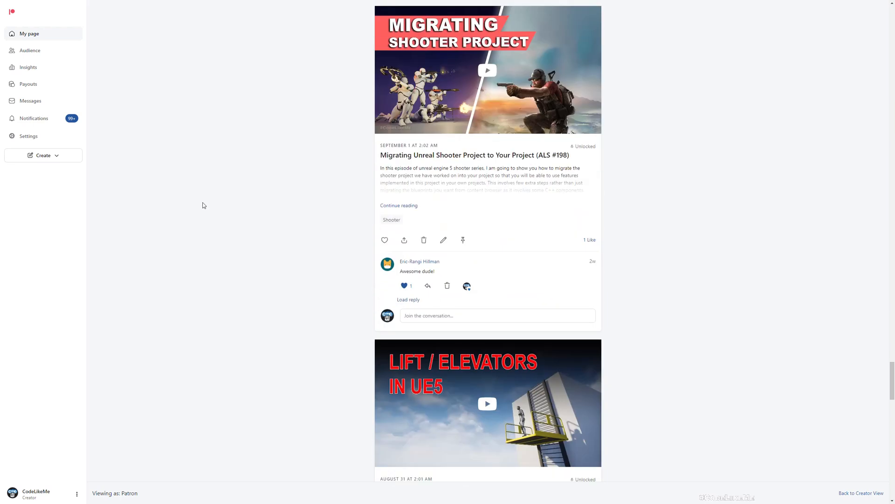